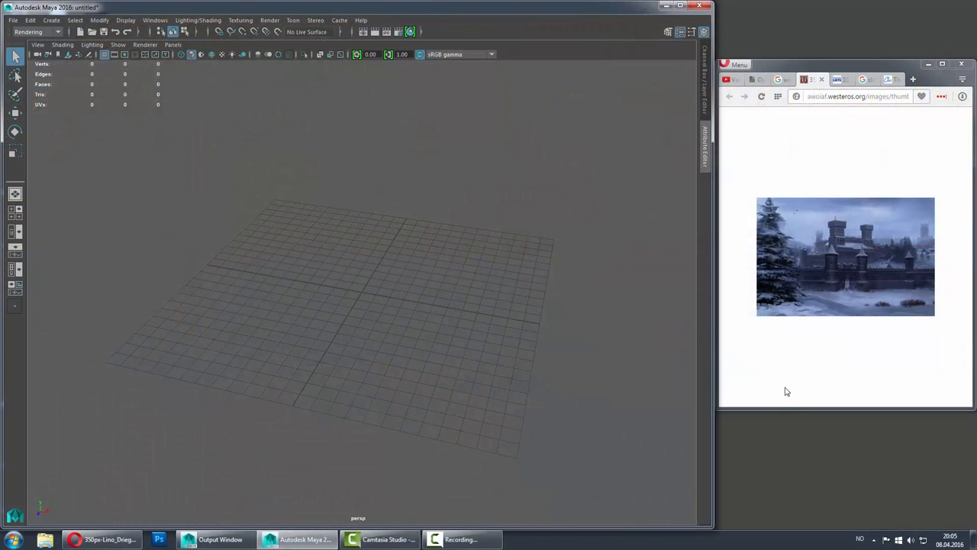
# - Create a new Maya project named Winterfell from the Project Window
pyautogui.click(12, 20)
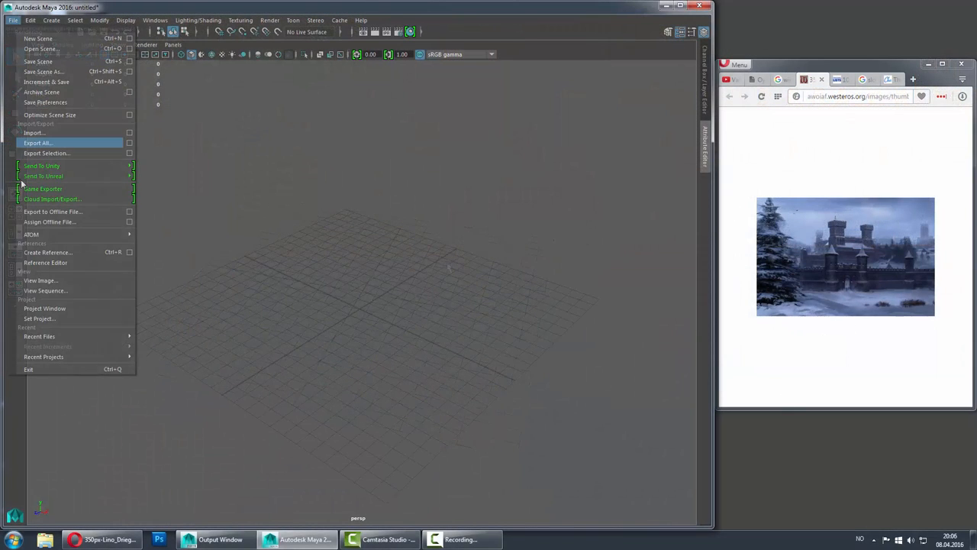
pyautogui.click(43, 308)
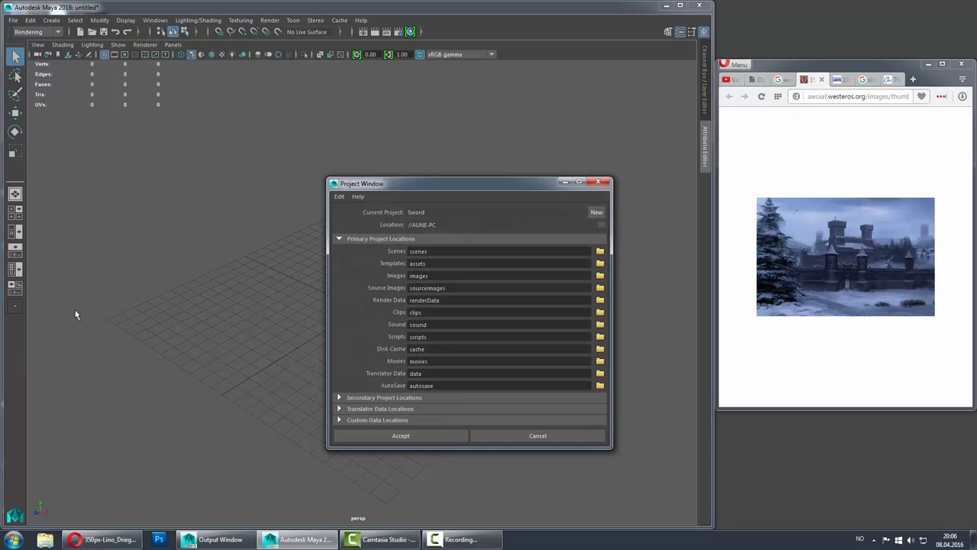
pyautogui.click(597, 211)
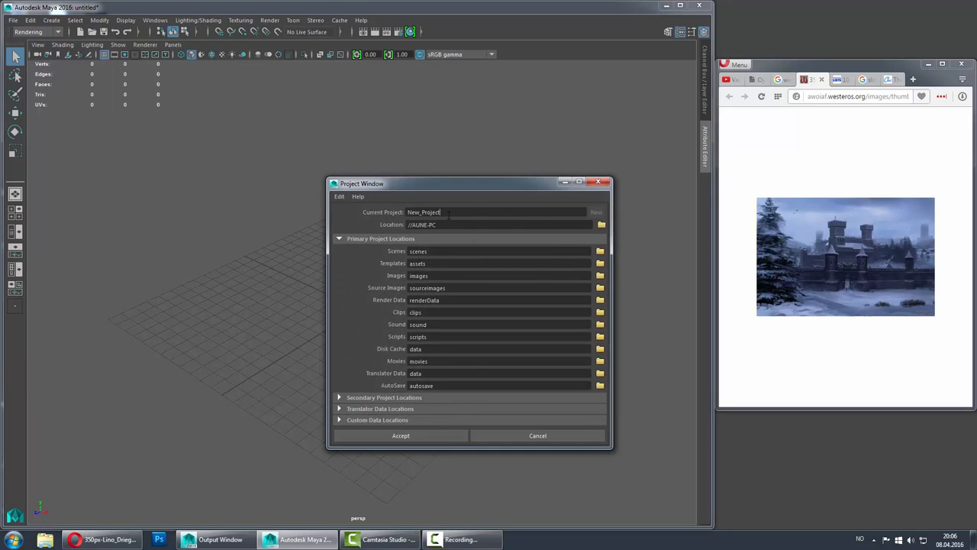
pyautogui.tripleClick(424, 211)
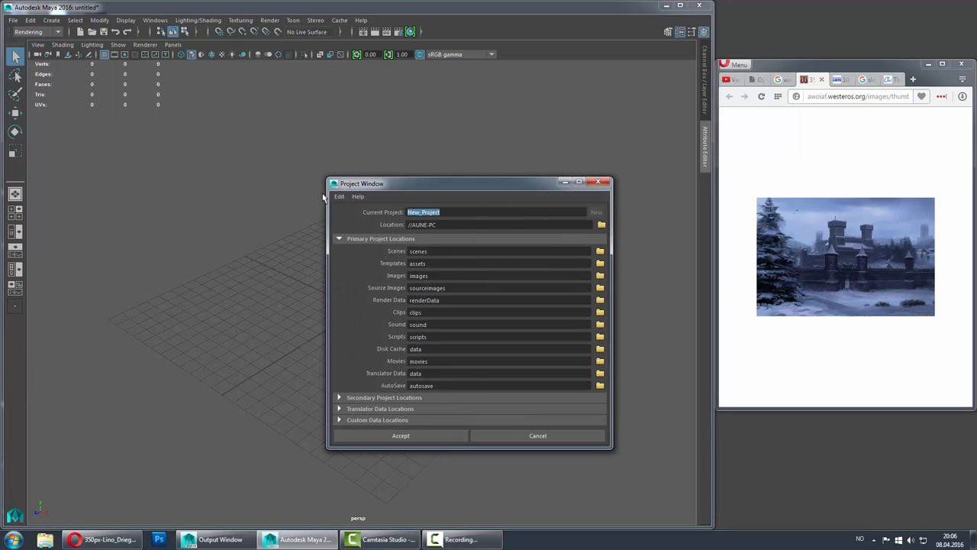
pyautogui.write('Winterfell')
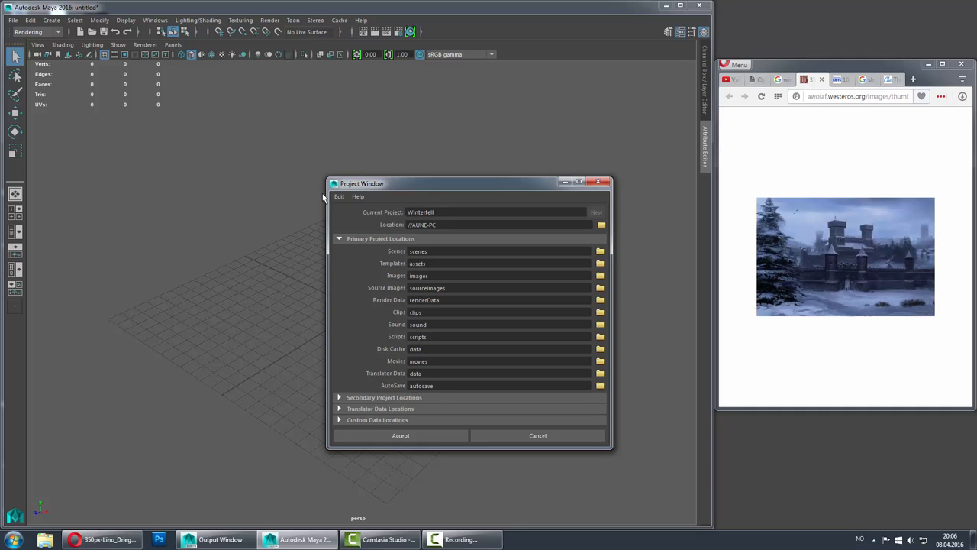
pyautogui.click(400, 435)
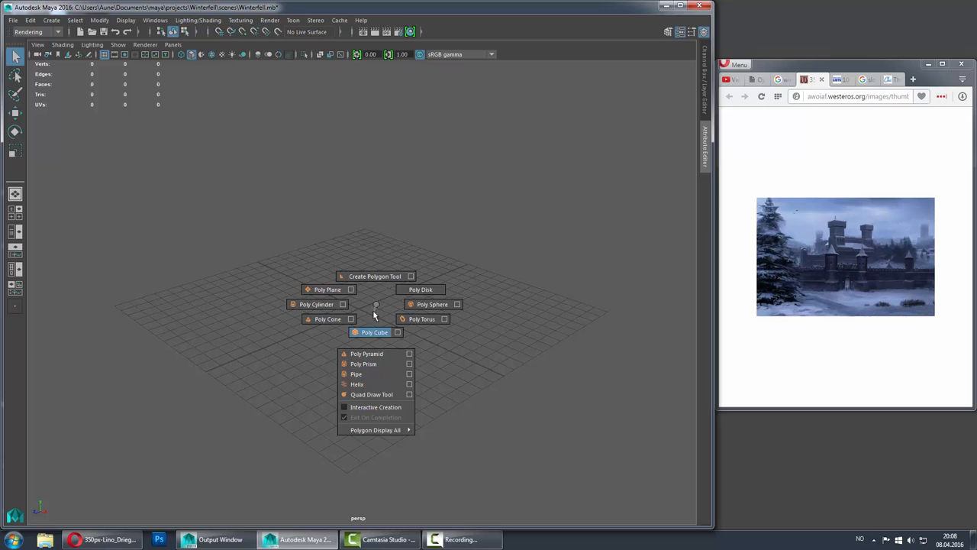
# - Add a polygon cube at the origin and save the scene
pyautogui.click(374, 331)
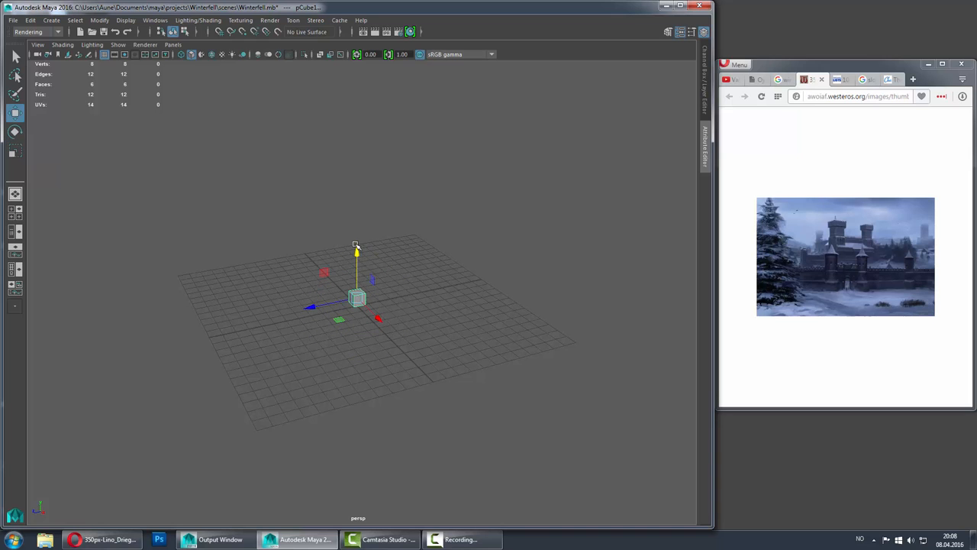
pyautogui.moveTo(15, 232)
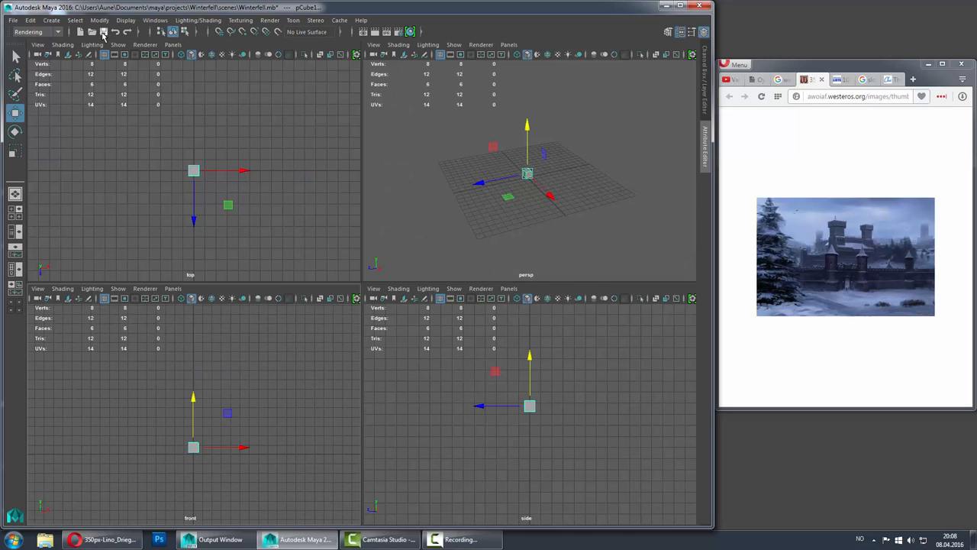
pyautogui.click(52, 20)
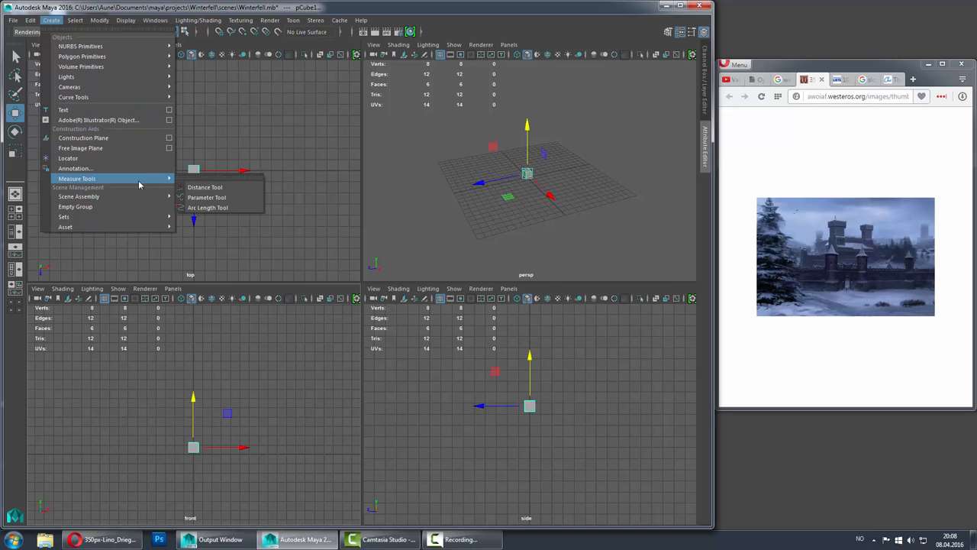
pyautogui.moveTo(203, 187)
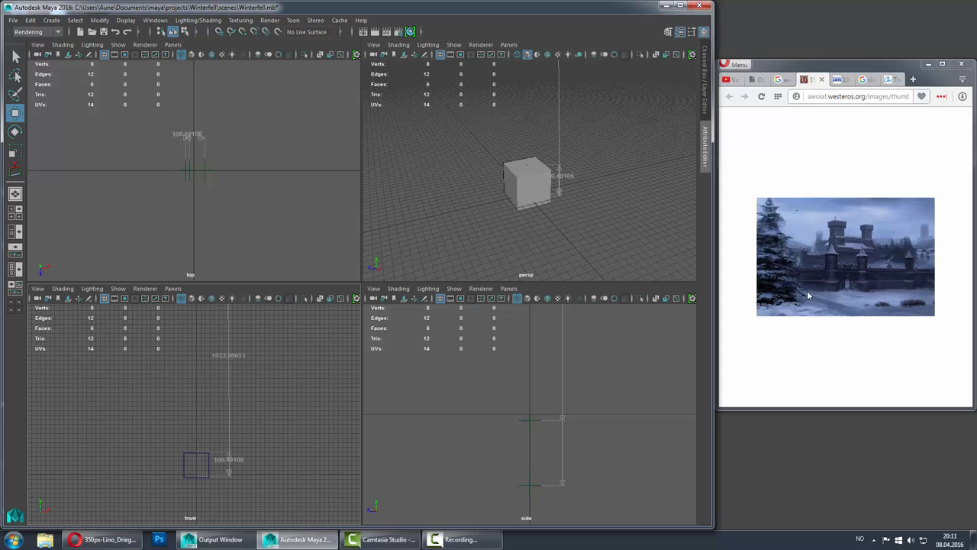
pyautogui.moveTo(842, 288)
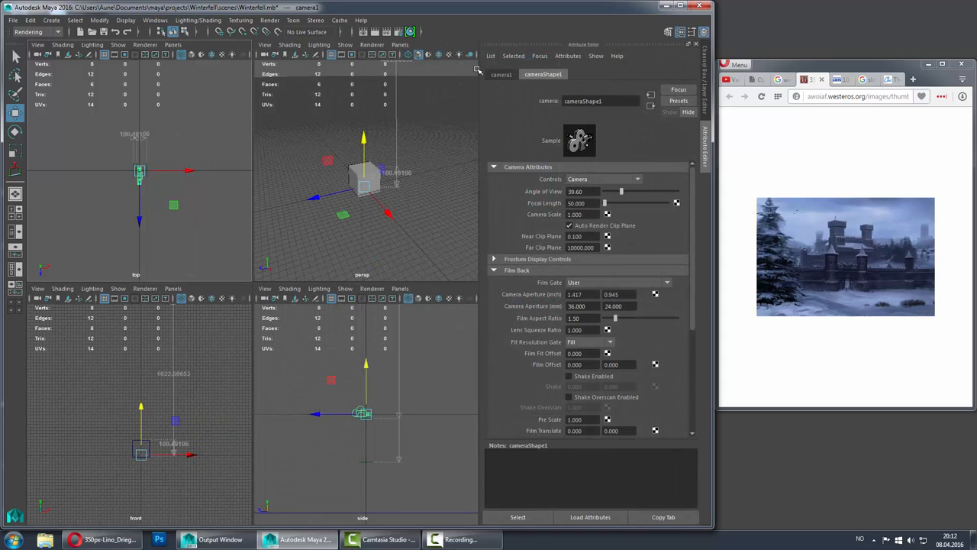
# - Show the new camera1's view in the upper-right panel with Look Through Selected
pyautogui.click(400, 44)
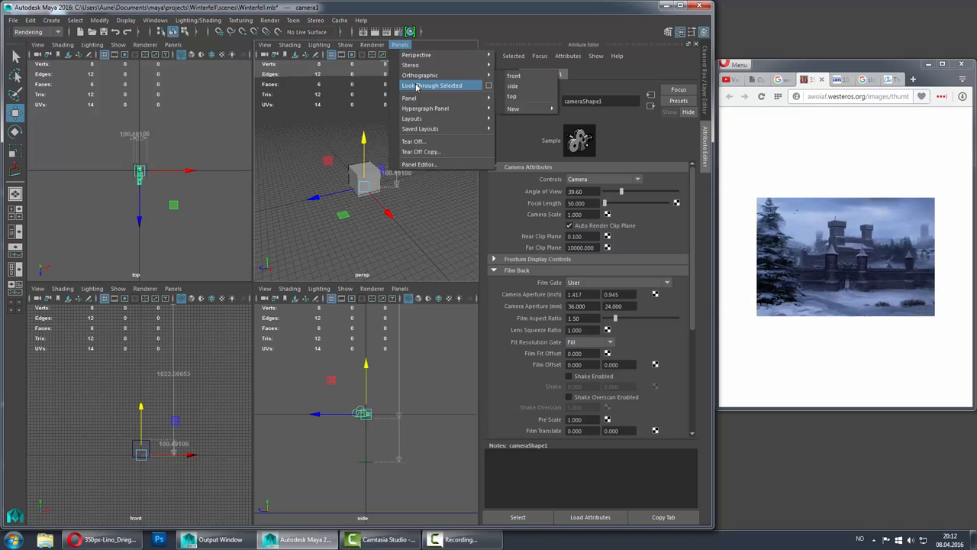
pyautogui.click(432, 84)
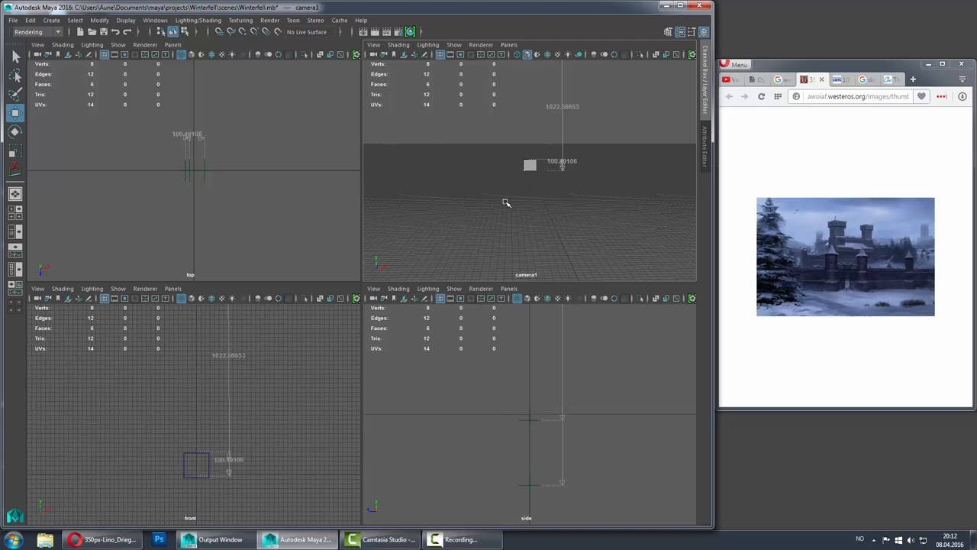
pyautogui.moveTo(693, 262)
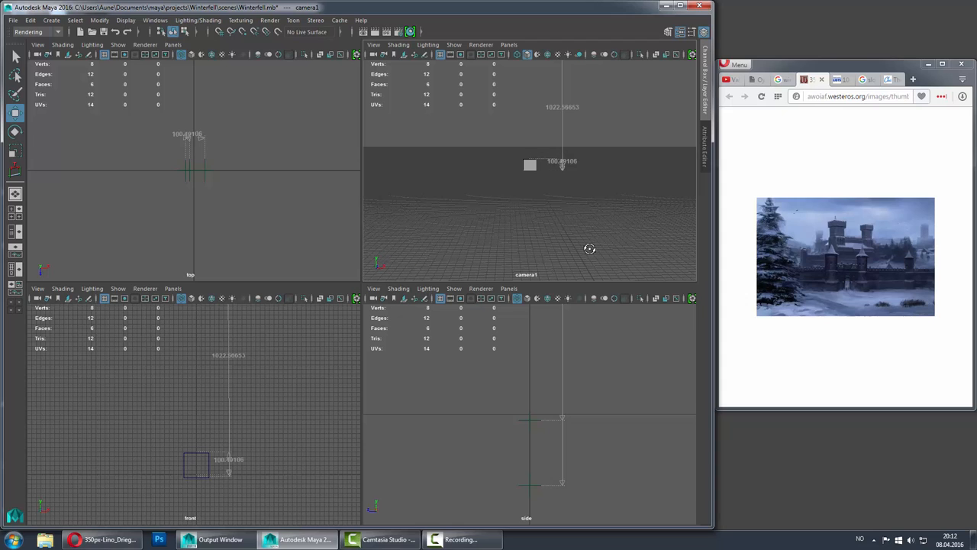
pyautogui.moveTo(484, 117)
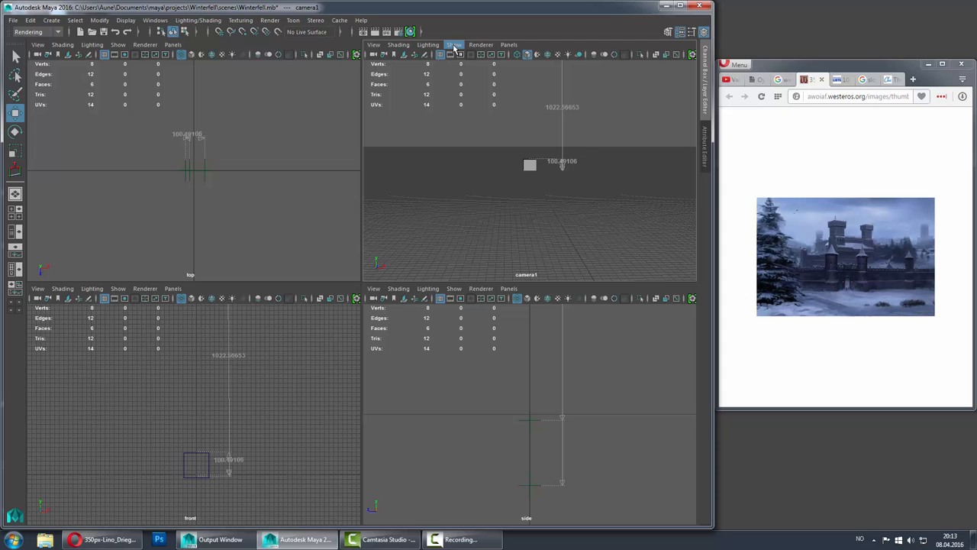
# - Store camera1's view as bookmark cameraView1, then recall that bookmark in the view
pyautogui.click(374, 44)
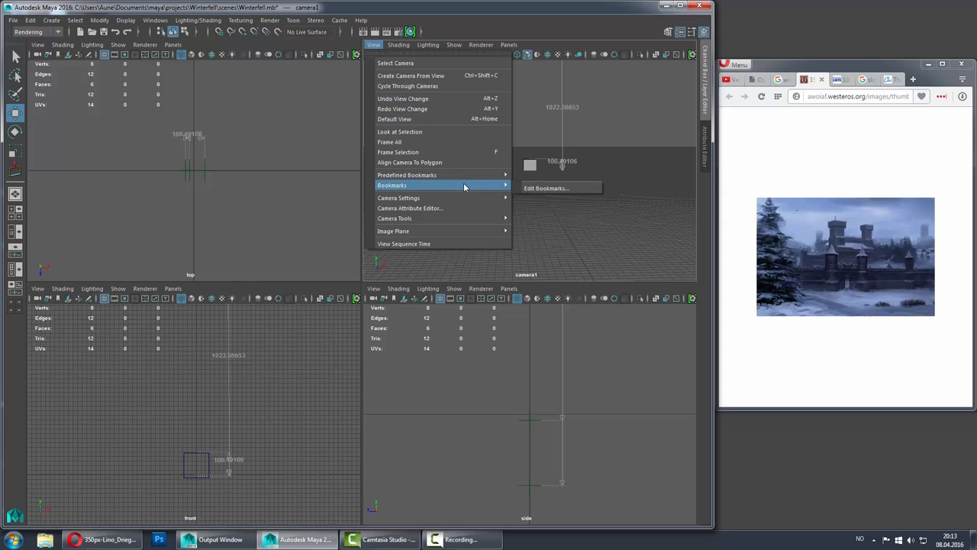
pyautogui.click(546, 188)
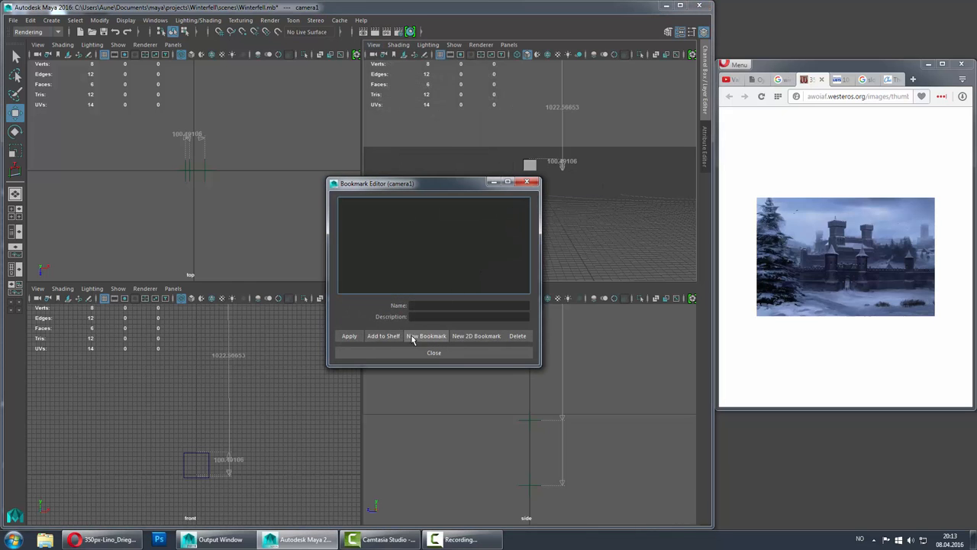
pyautogui.click(426, 336)
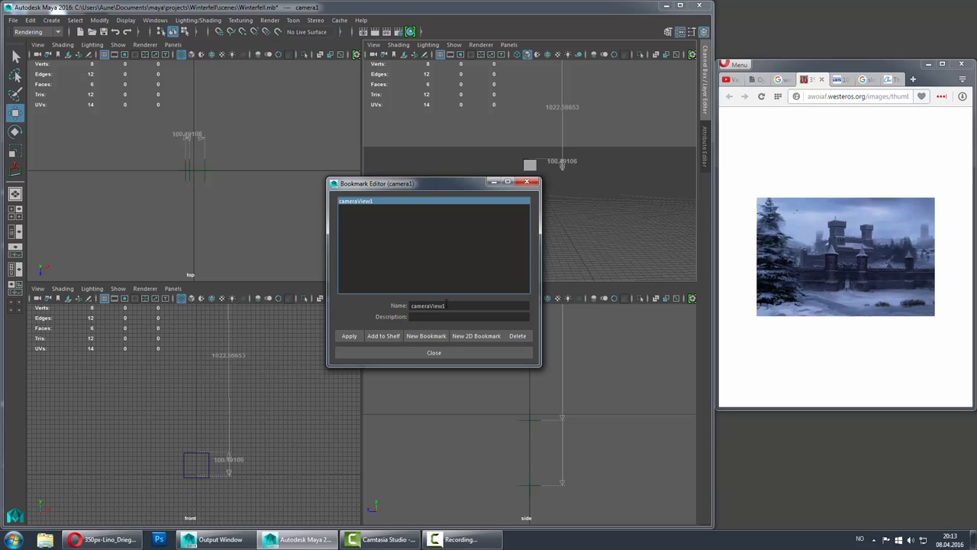
pyautogui.moveTo(404, 350)
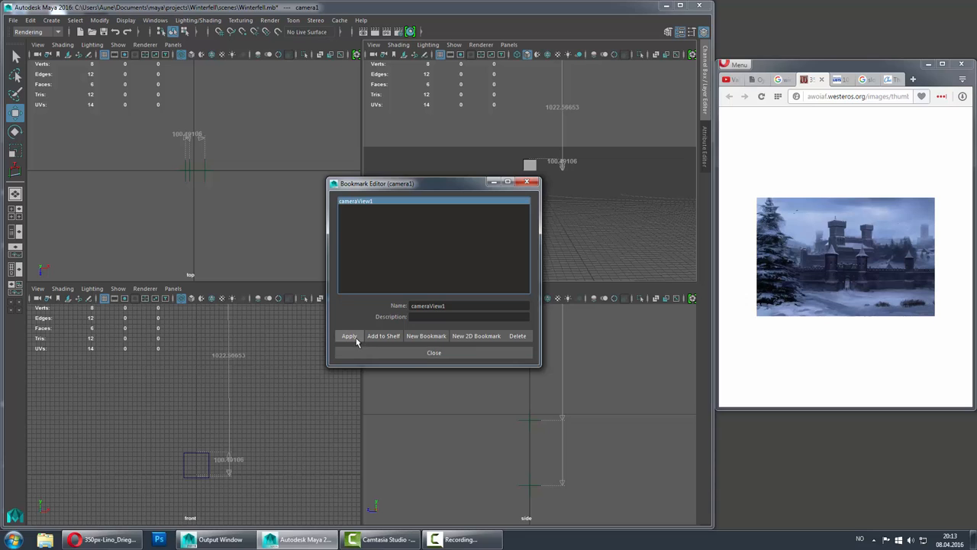
pyautogui.click(433, 352)
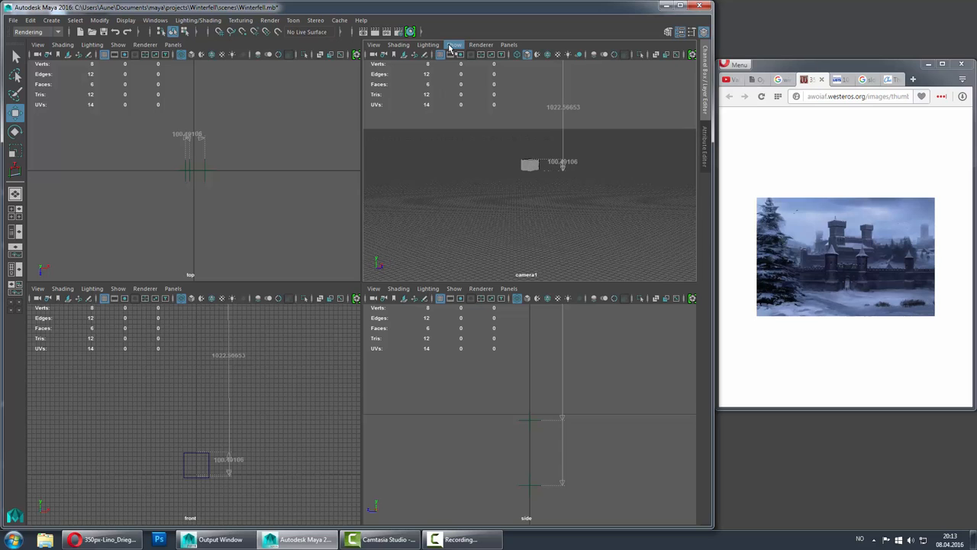
pyautogui.click(373, 44)
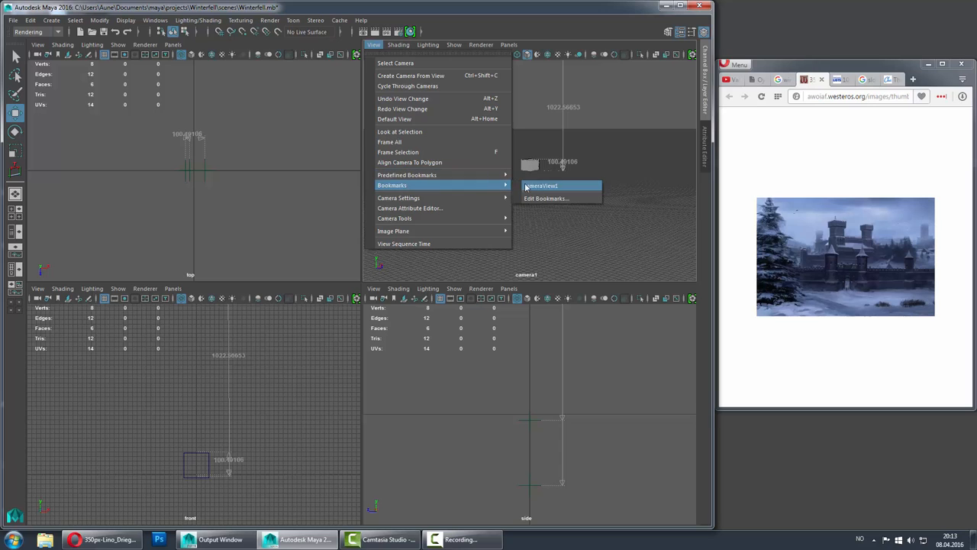
pyautogui.click(540, 186)
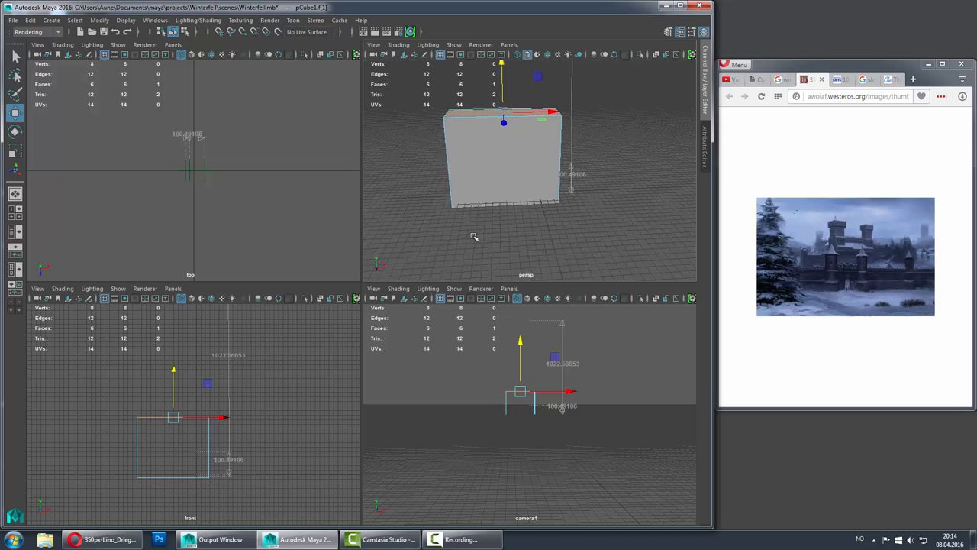
# - Extrude the cube's narrow side face outward into a long wall section
pyautogui.rightClick(602, 140)
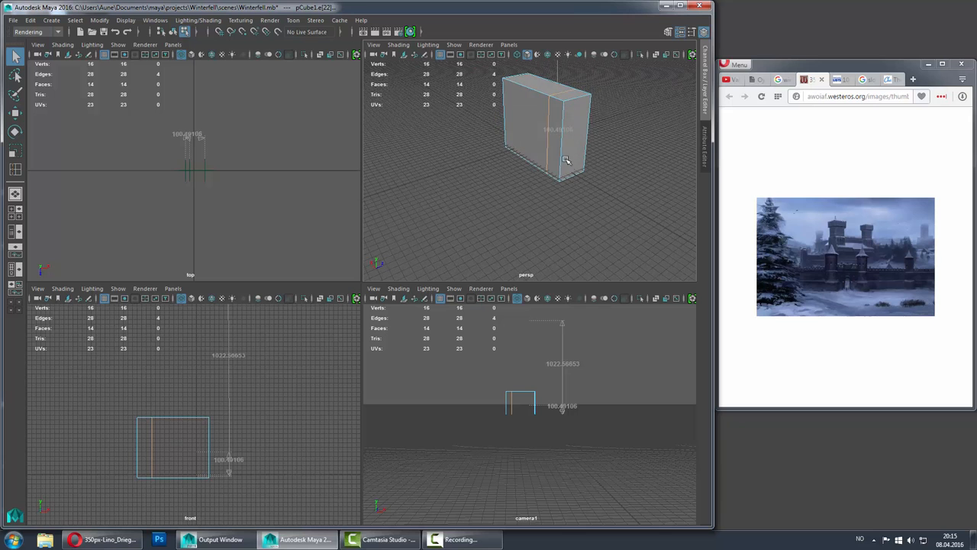
pyautogui.rightClick(553, 153)
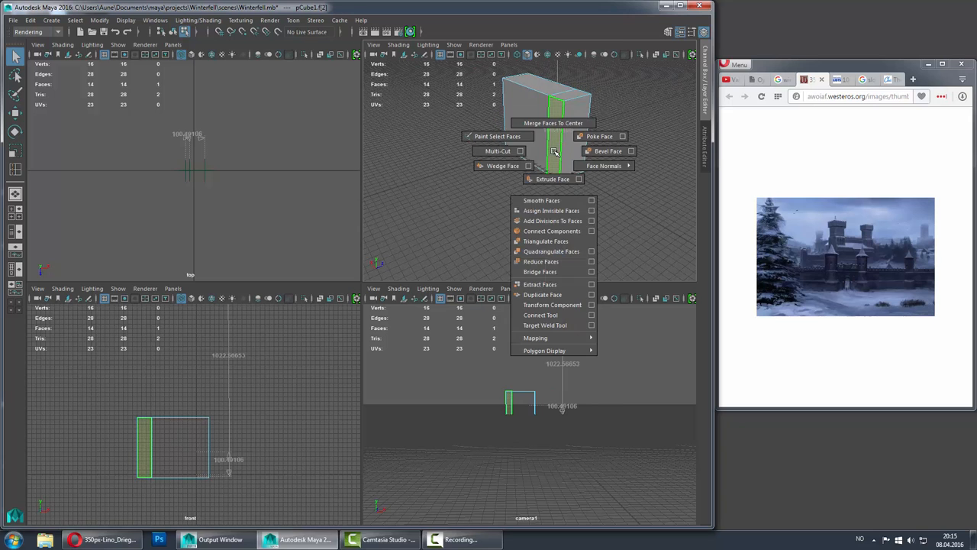
pyautogui.click(552, 178)
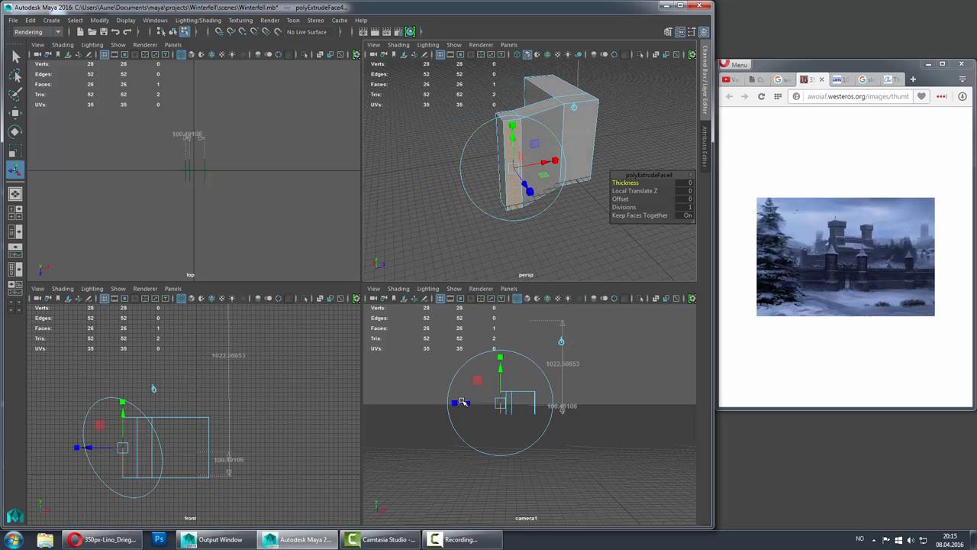
pyautogui.moveTo(462, 402); pyautogui.dragTo(427, 402)
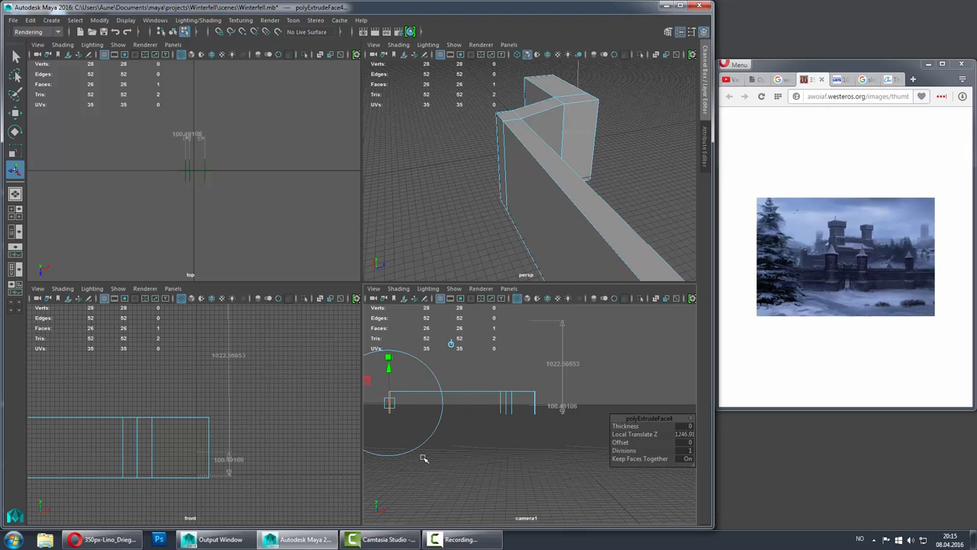
pyautogui.moveTo(468, 431)
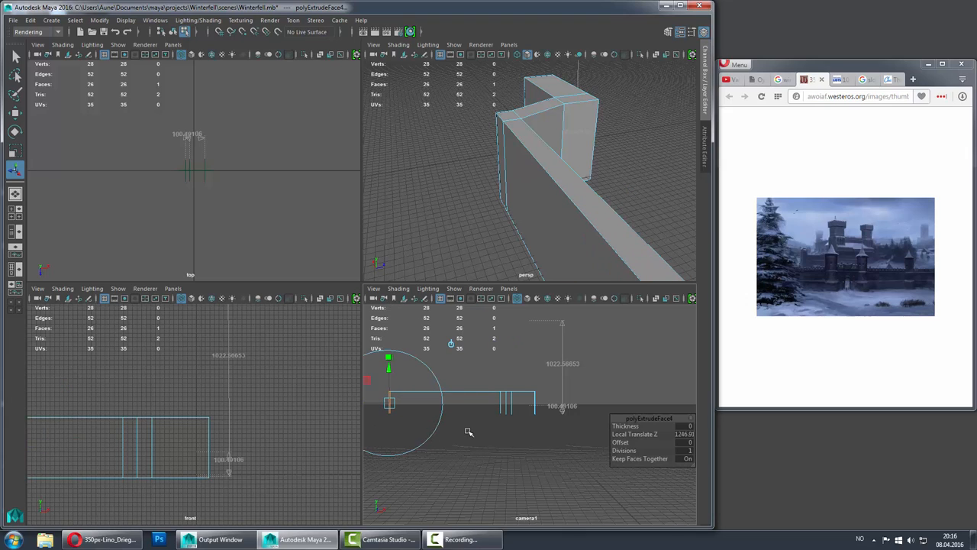
pyautogui.click(443, 399)
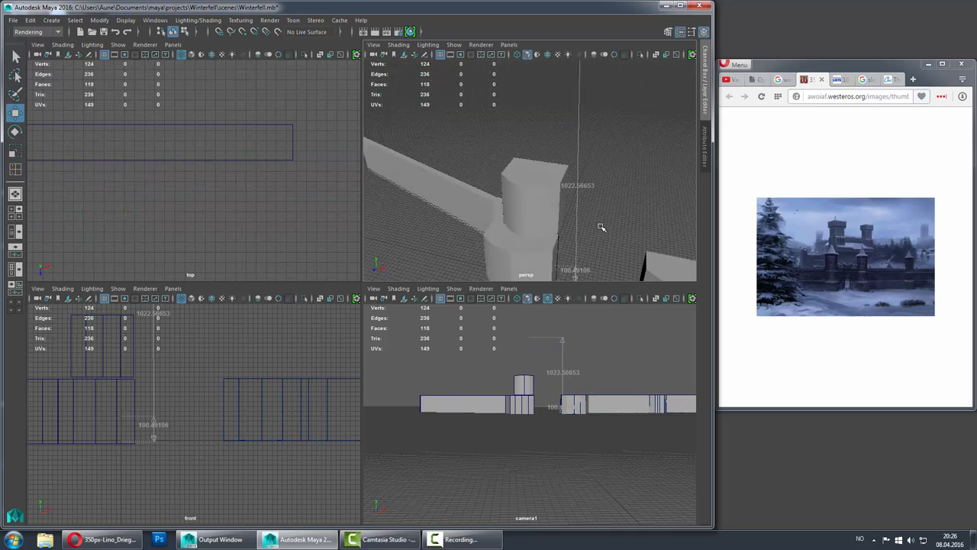
# - Insert an edge loop across the tower block's sides
pyautogui.moveTo(601, 227); pyautogui.dragTo(519, 211)
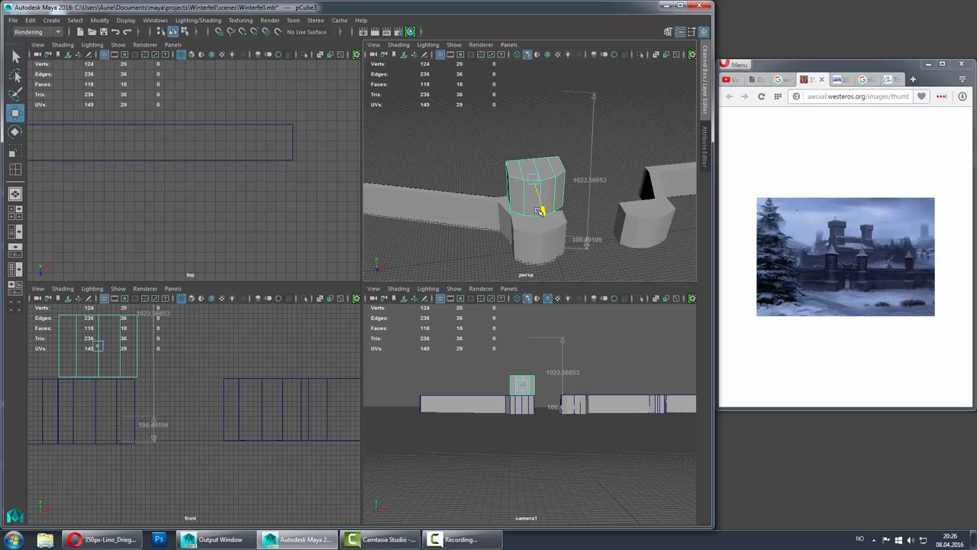
pyautogui.rightClick(534, 199)
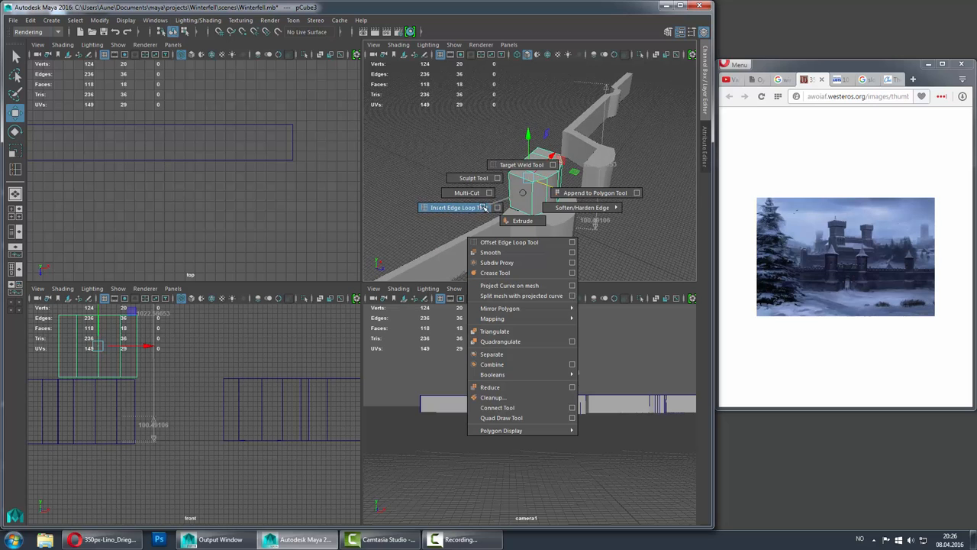
pyautogui.click(456, 206)
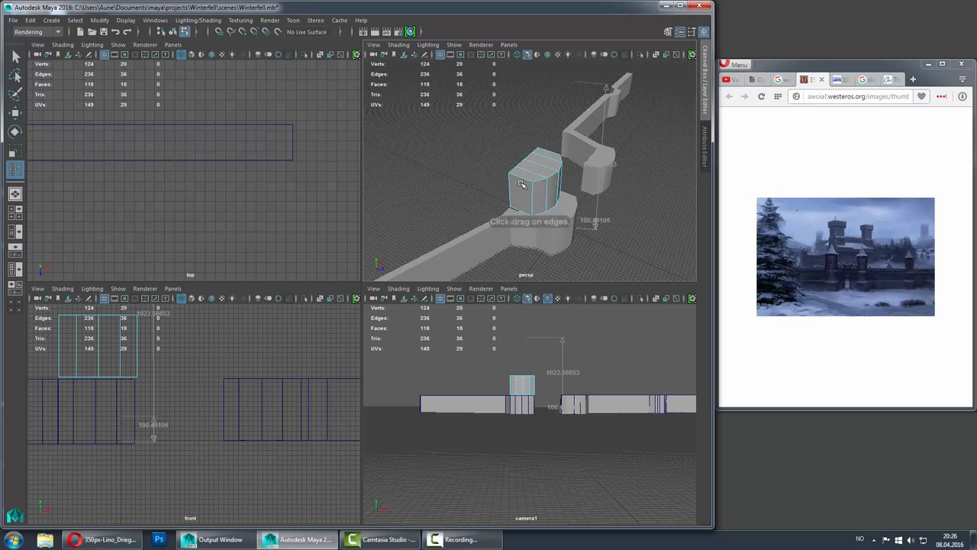
pyautogui.click(521, 183)
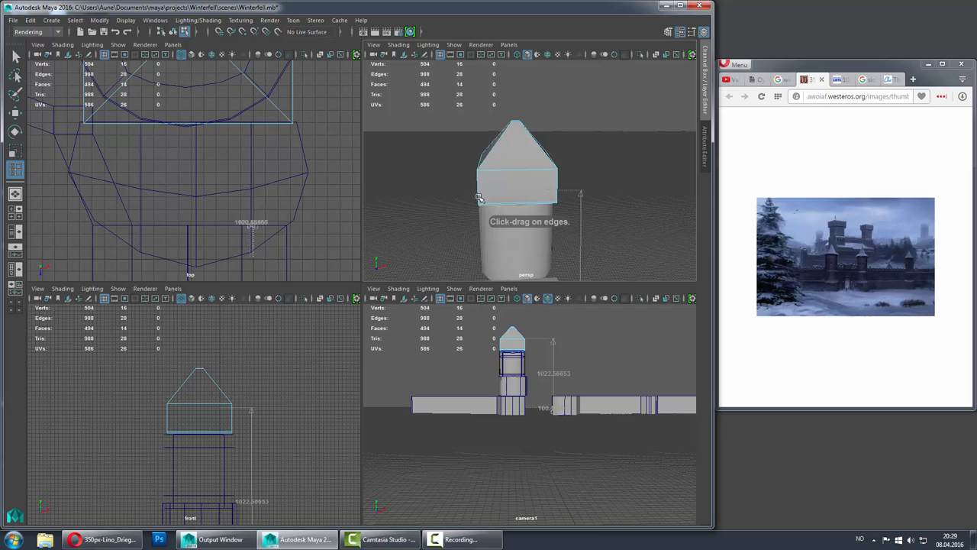
# - Taper the tower roof's top ring and pull an extruded spire tip upward
pyautogui.click(479, 192)
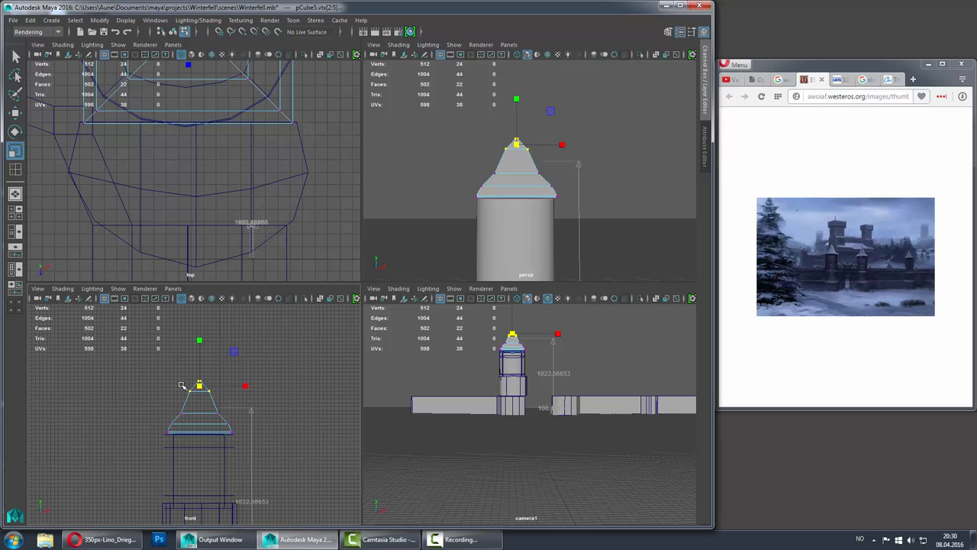
pyautogui.moveTo(822, 251)
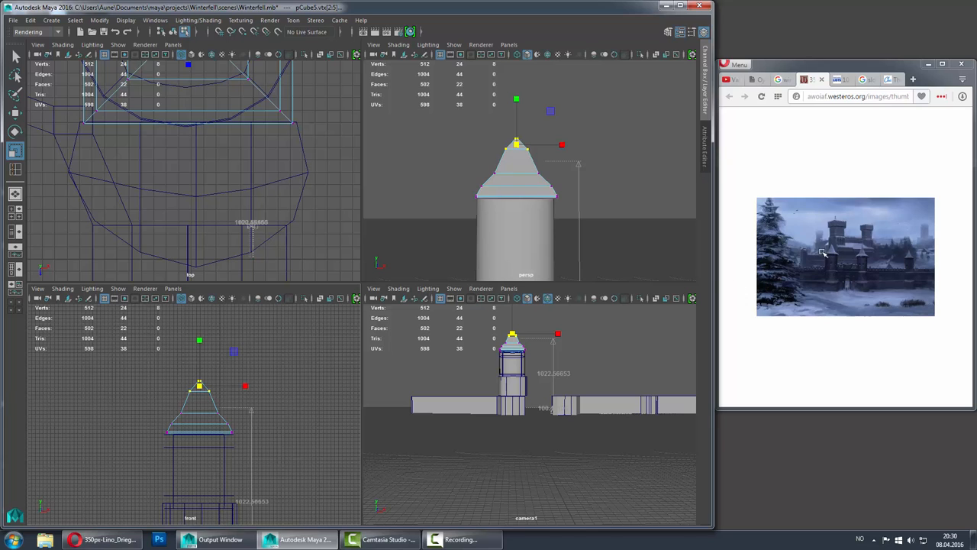
pyautogui.moveTo(125, 370); pyautogui.dragTo(260, 428)
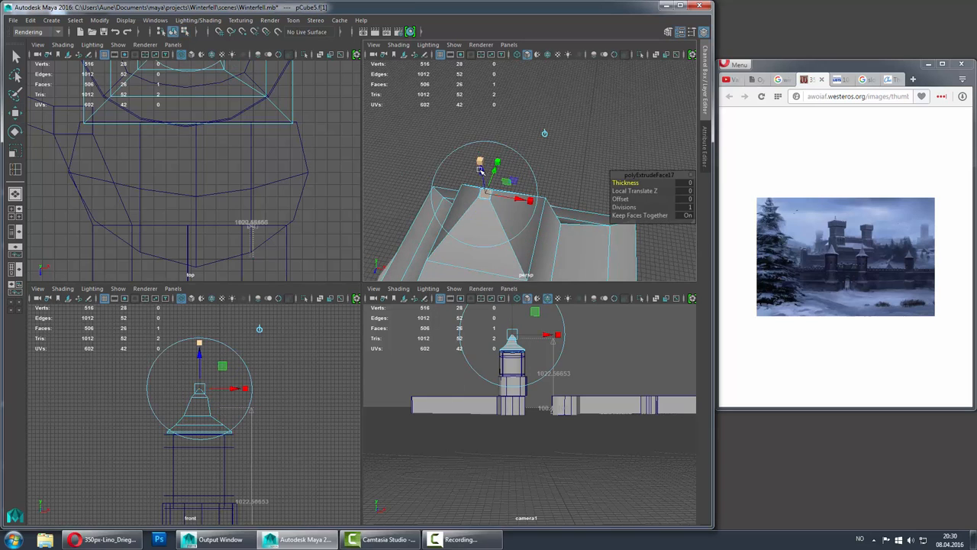
pyautogui.moveTo(496, 160); pyautogui.dragTo(470, 107)
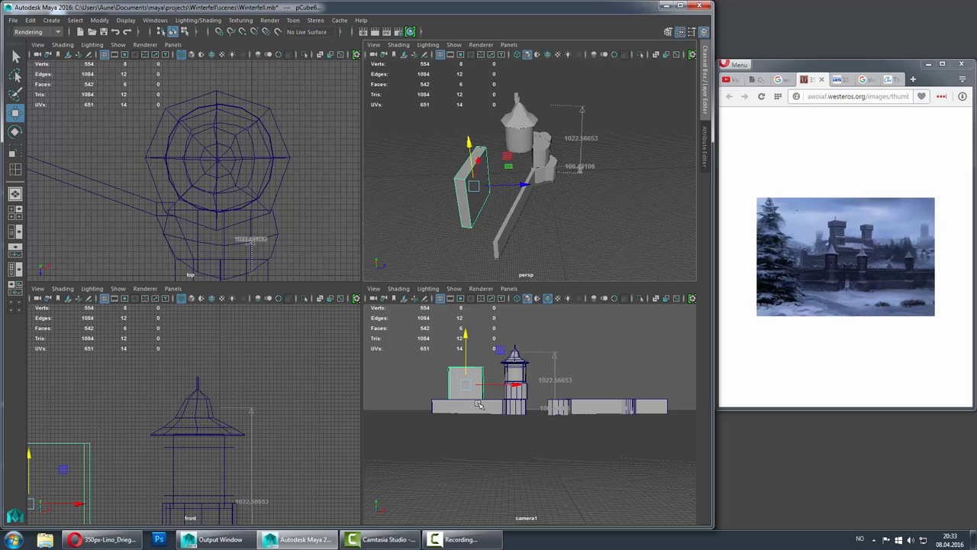
pyautogui.moveTo(453, 187)
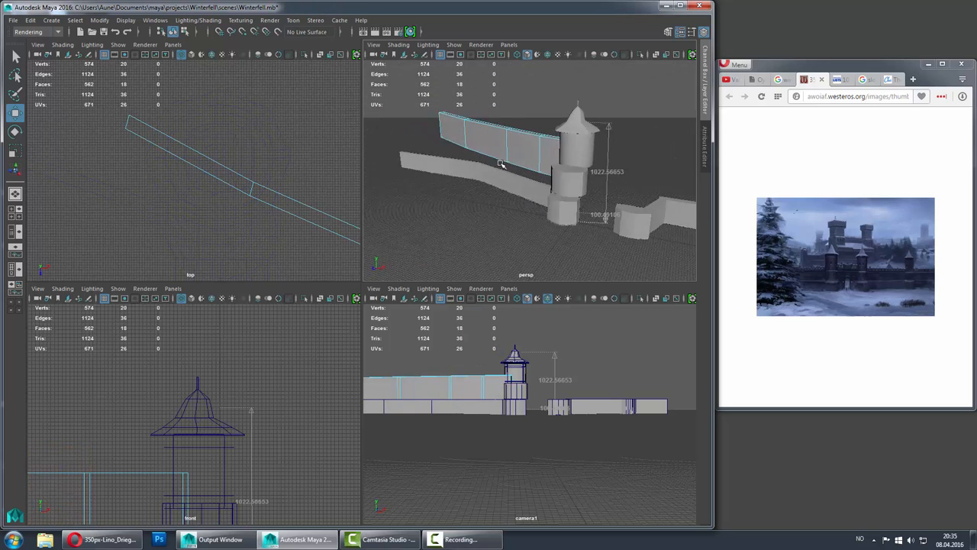
# - Add a thin parapet cube on top of the wall and start inserting edge loops
pyautogui.moveTo(499, 162); pyautogui.dragTo(538, 160)
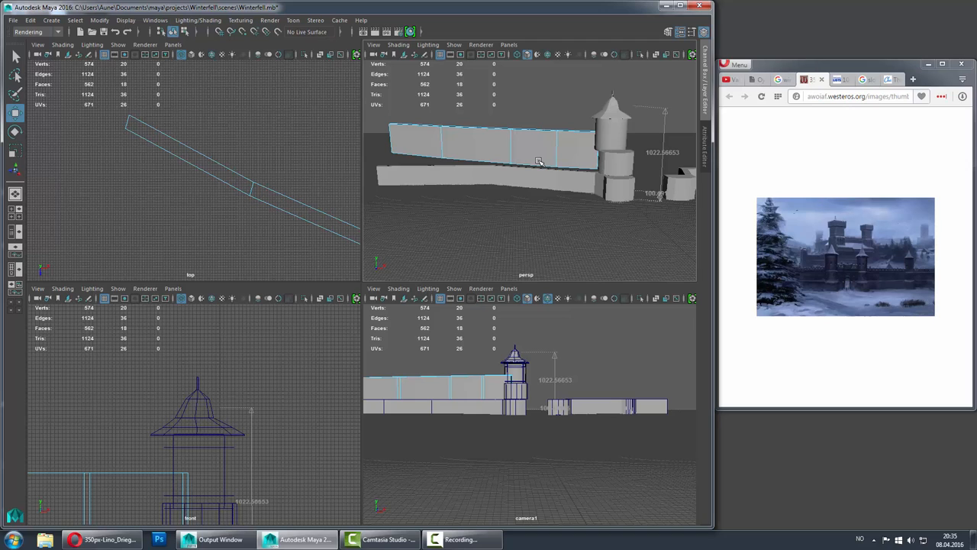
pyautogui.rightClick(538, 160)
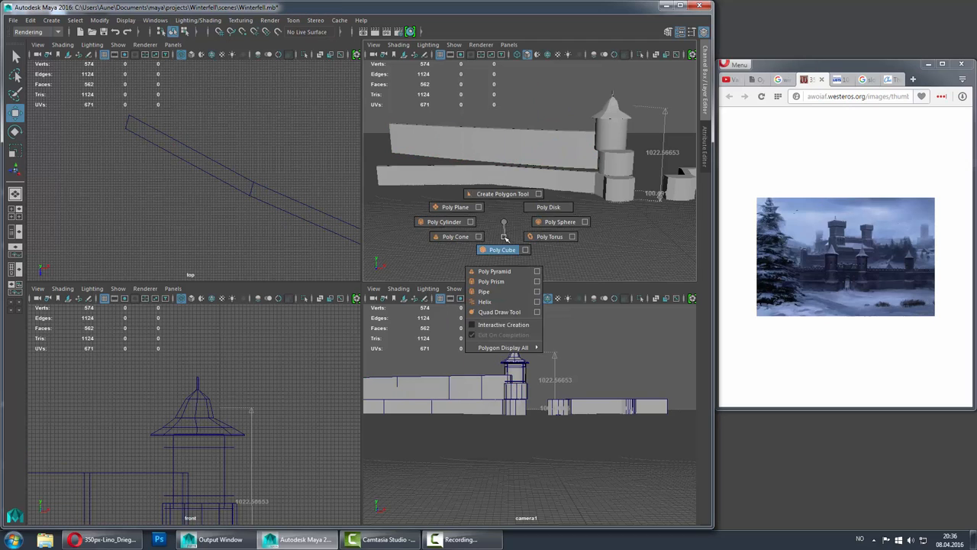
pyautogui.click(501, 249)
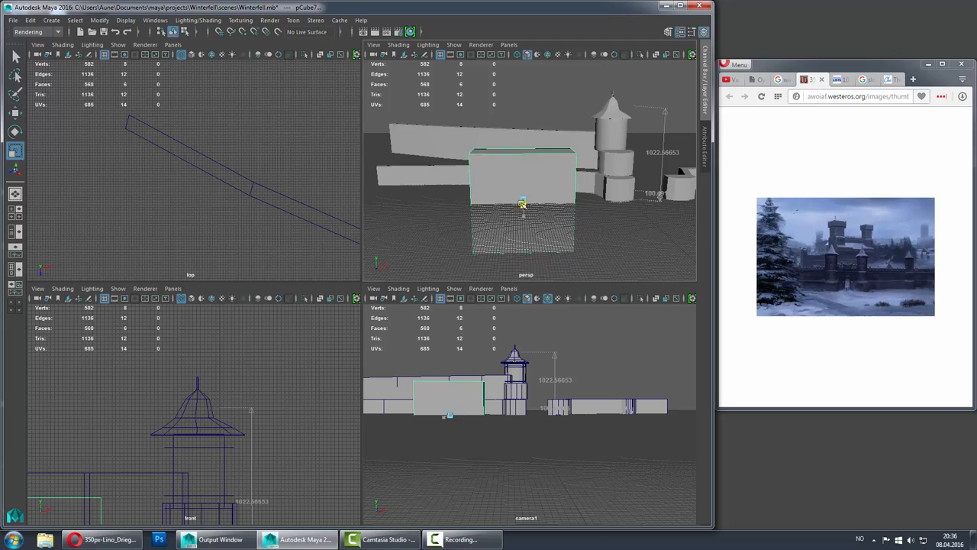
pyautogui.rightClick(523, 204)
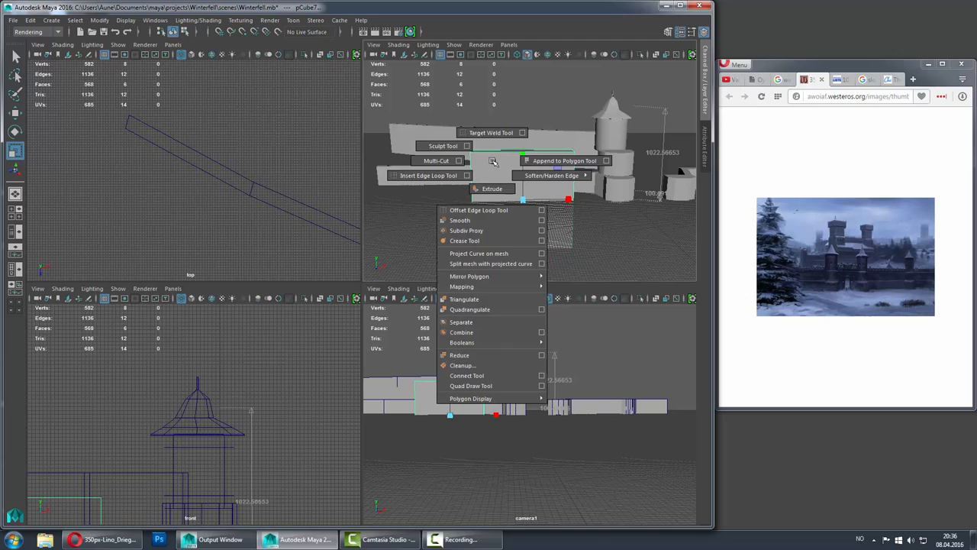
pyautogui.click(491, 188)
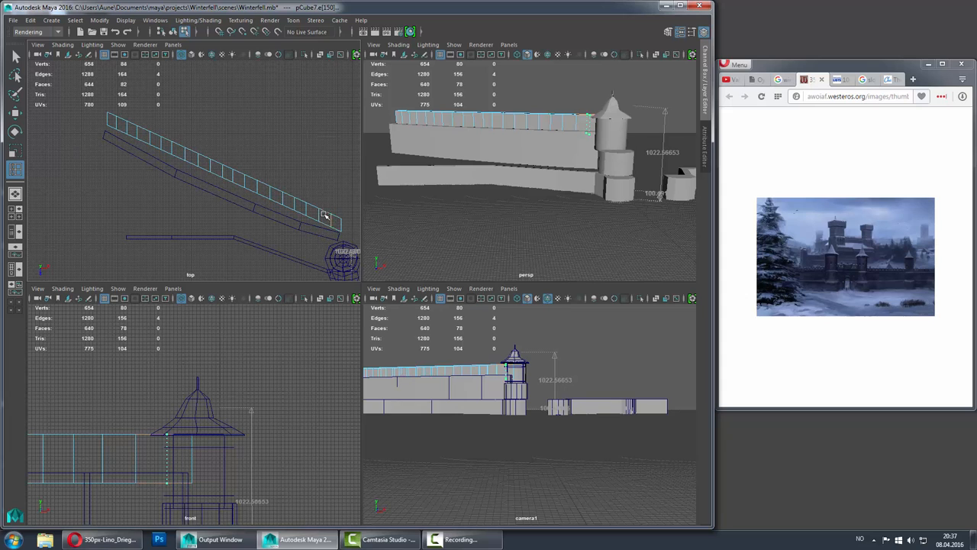
# - Extrude alternating parapet faces upward to form crenellations
pyautogui.rightClick(325, 214)
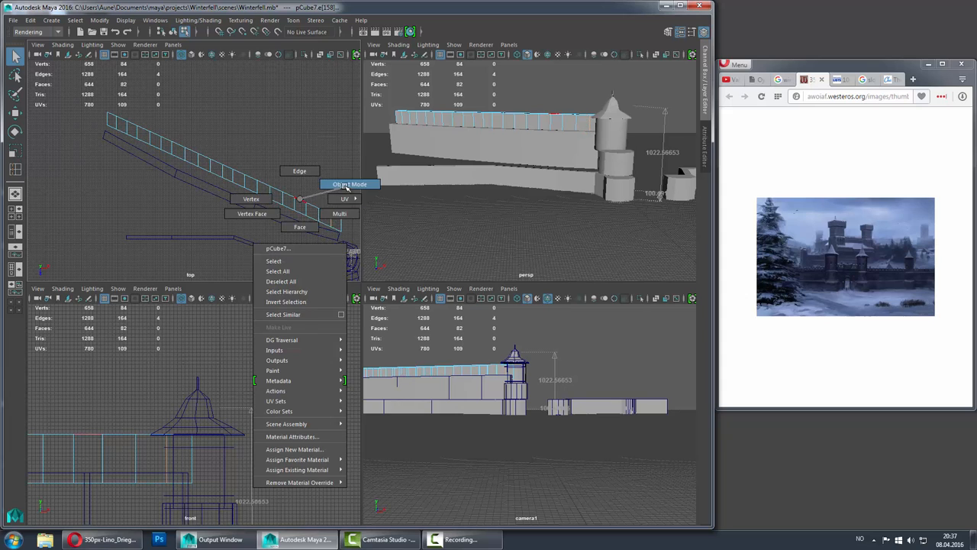
pyautogui.click(350, 184)
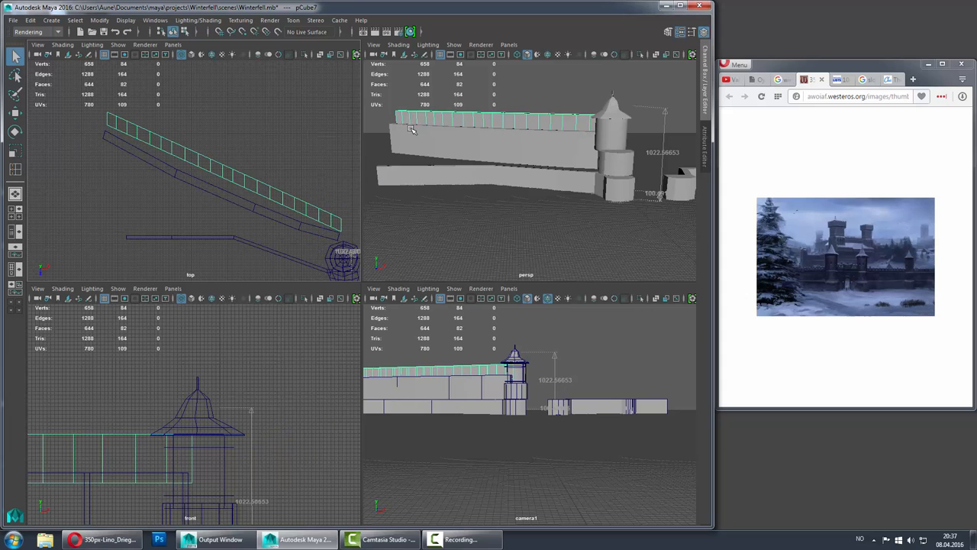
pyautogui.rightClick(541, 149)
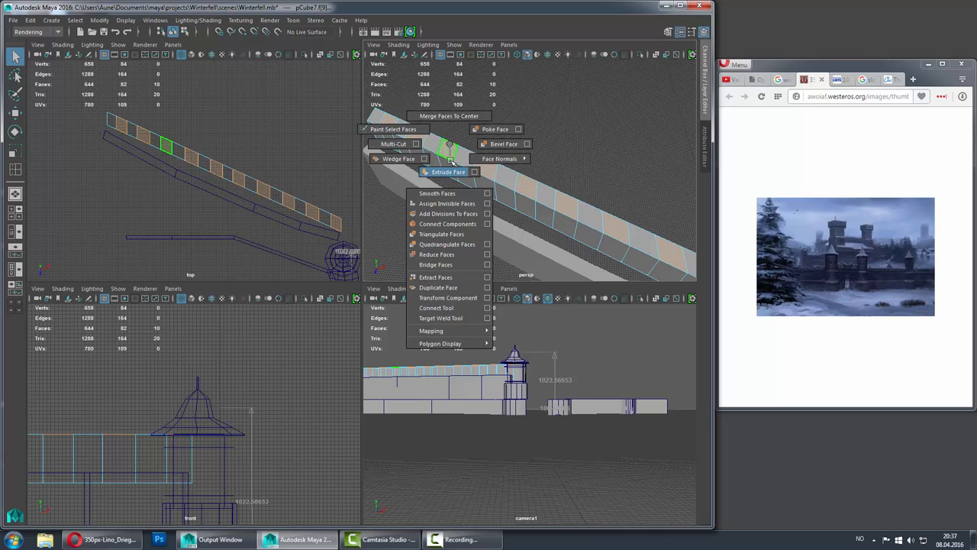
pyautogui.click(449, 171)
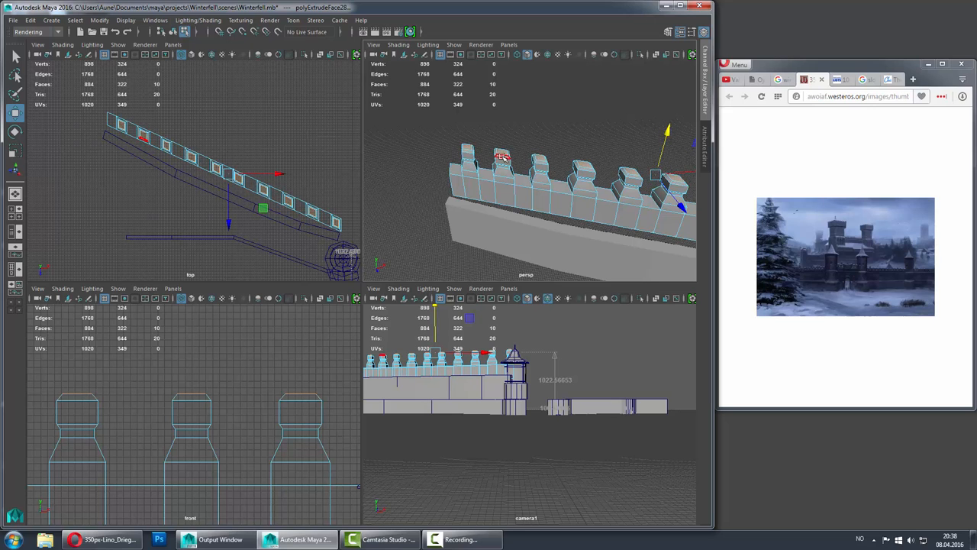
pyautogui.click(508, 288)
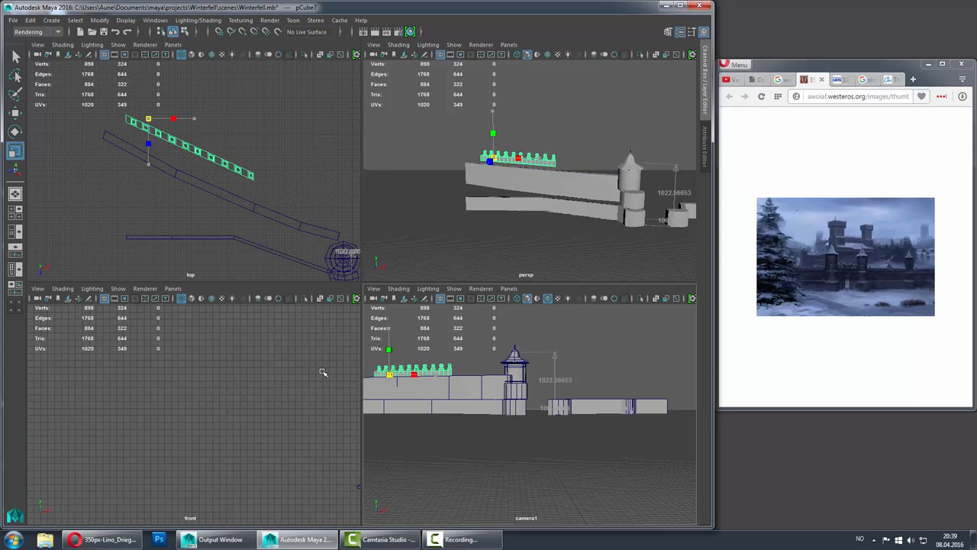
# - Bridge the selected battlement border edges with 0 divisions to fill the gaps
pyautogui.click(210, 20)
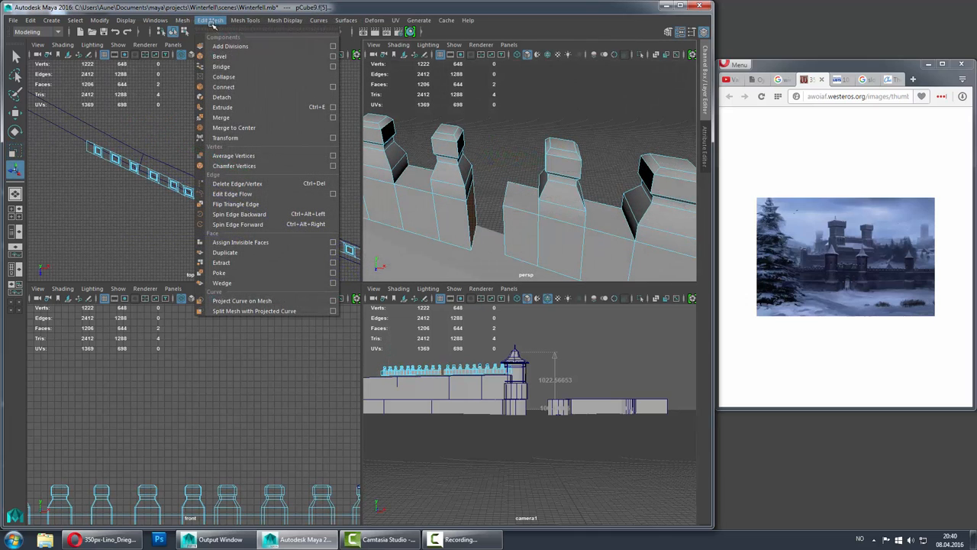
pyautogui.moveTo(222, 66)
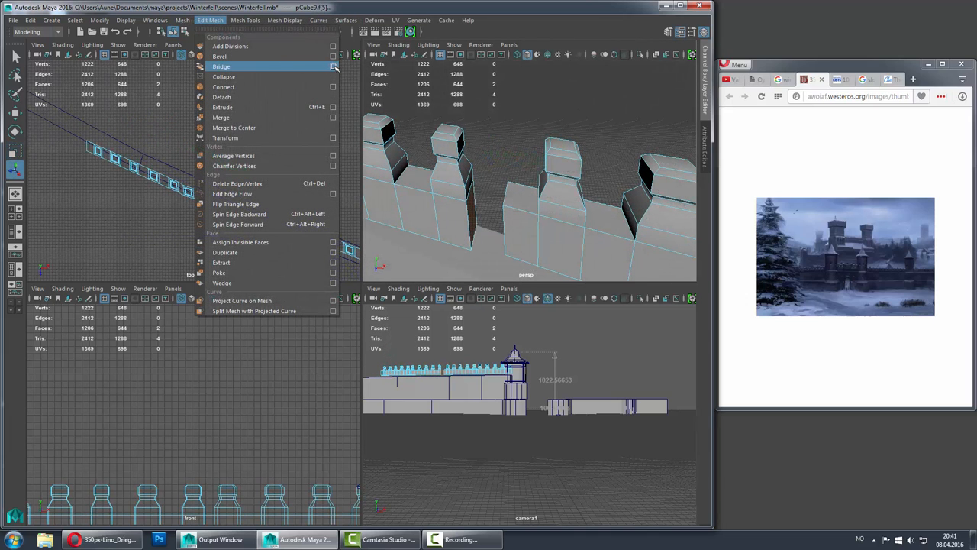
pyautogui.click(334, 66)
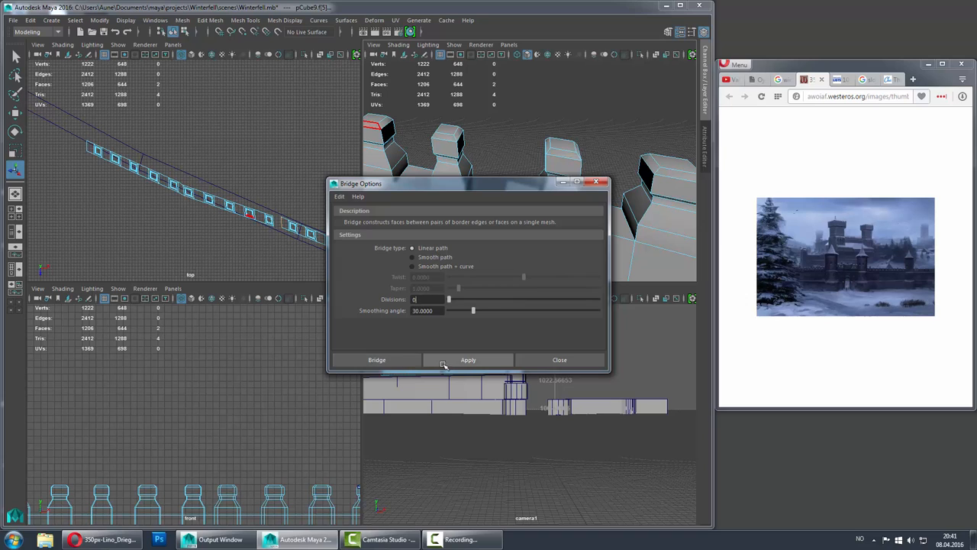
pyautogui.click(377, 360)
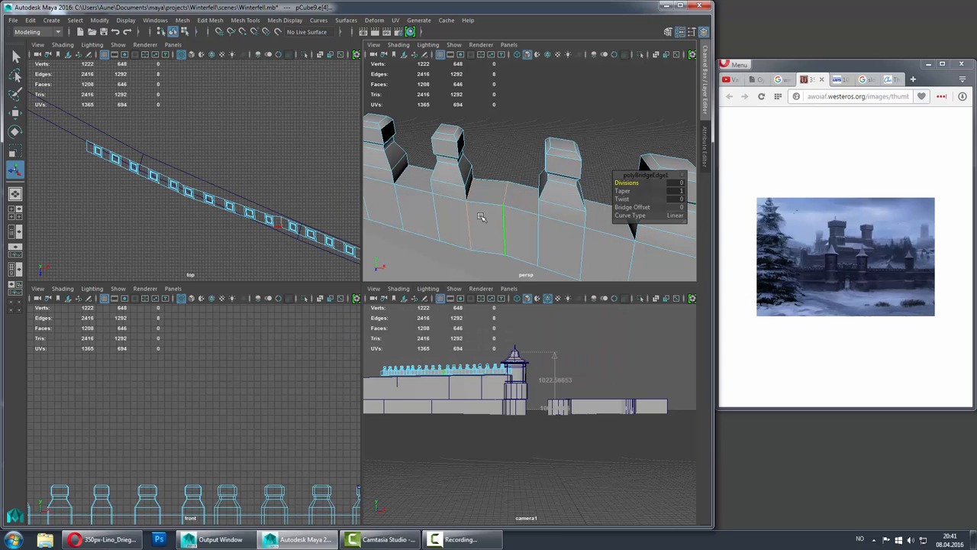
pyautogui.rightClick(507, 225)
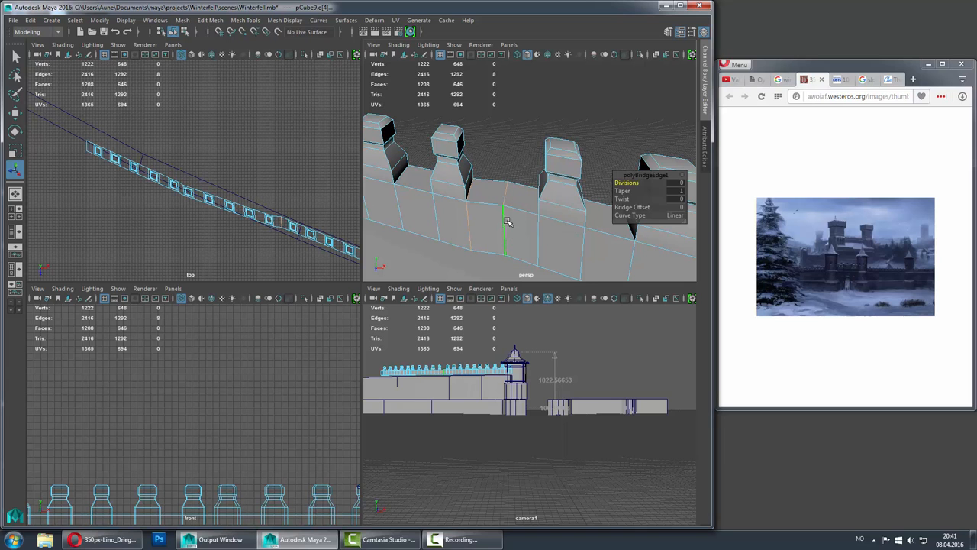
pyautogui.moveTo(507, 221); pyautogui.dragTo(489, 214)
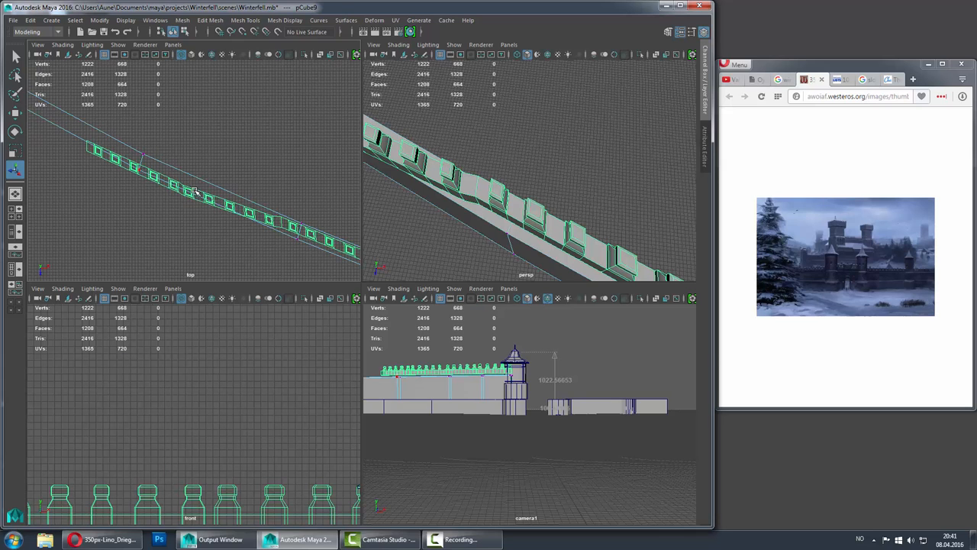
# - In Object Mode, mirror the battlemented wall along +X without merging with the original
pyautogui.rightClick(168, 164)
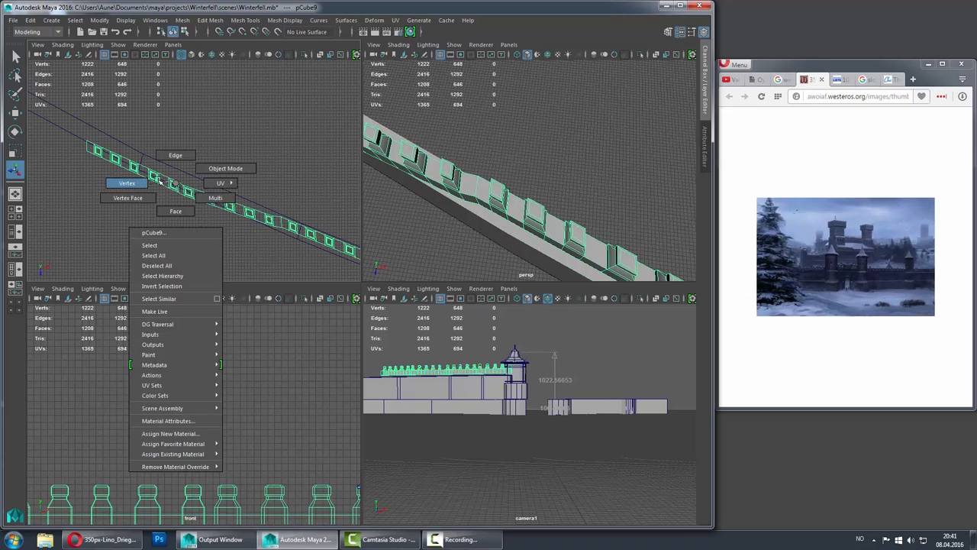
pyautogui.click(183, 20)
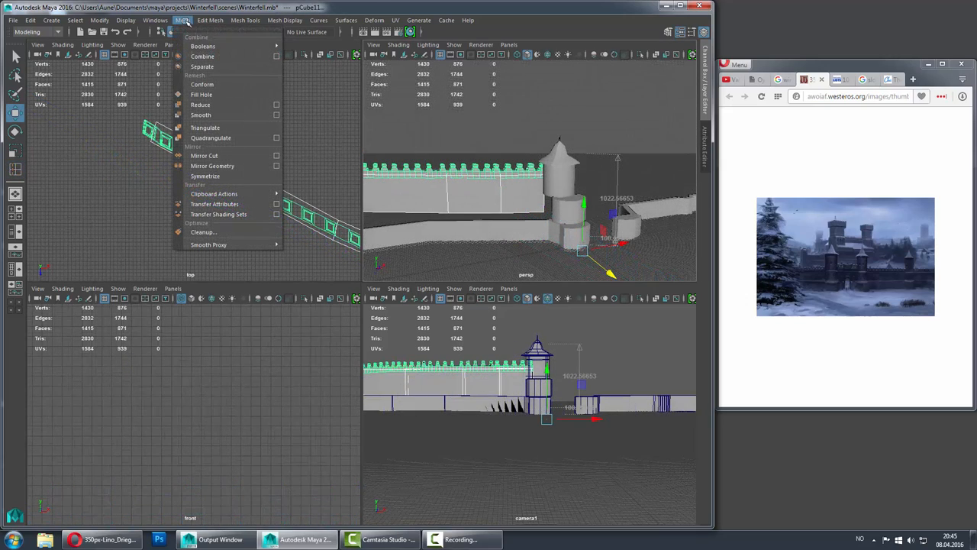
pyautogui.moveTo(221, 165)
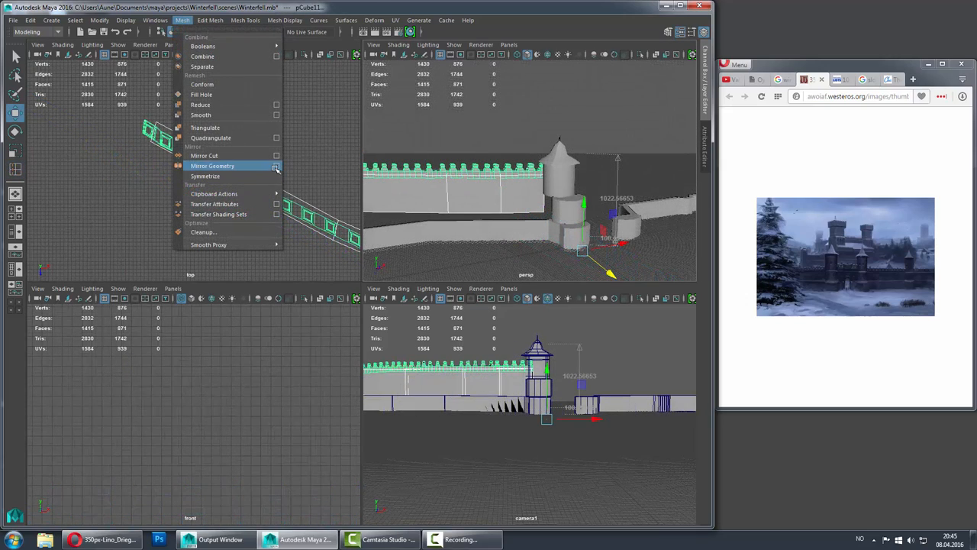
pyautogui.click(276, 166)
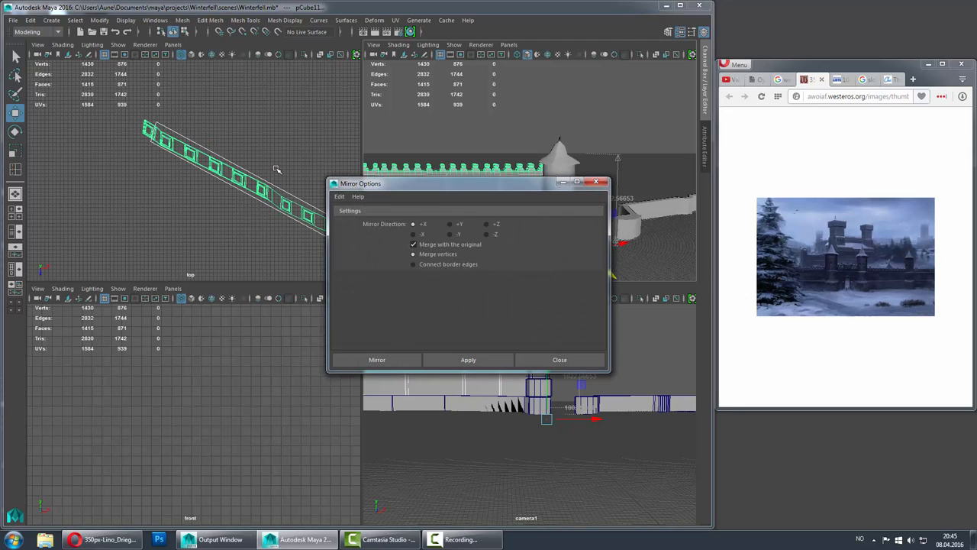
pyautogui.click(413, 245)
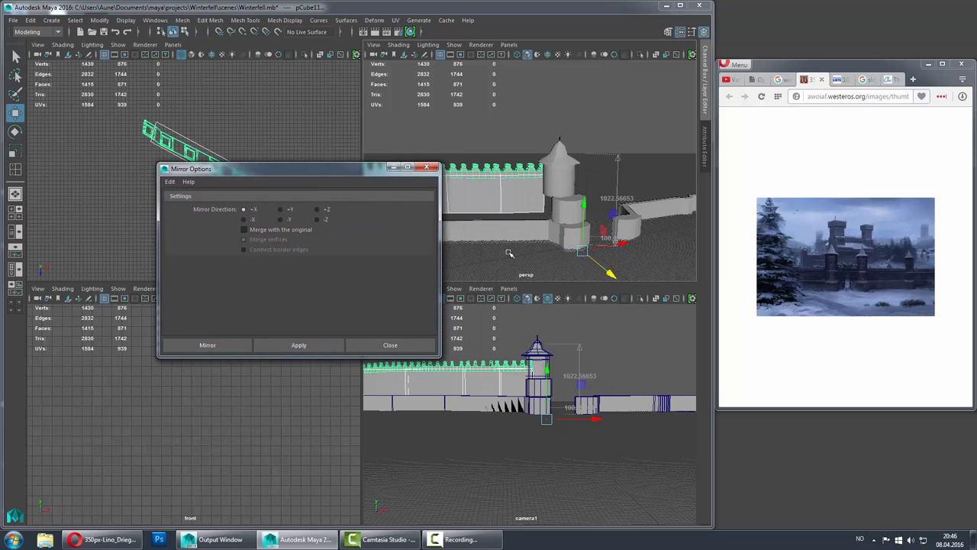
pyautogui.moveTo(618, 252)
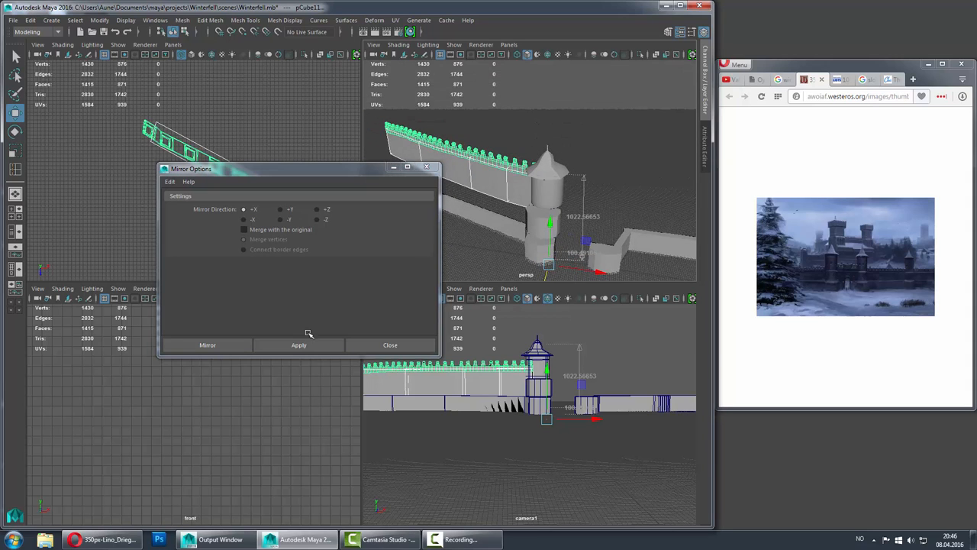
pyautogui.click(299, 344)
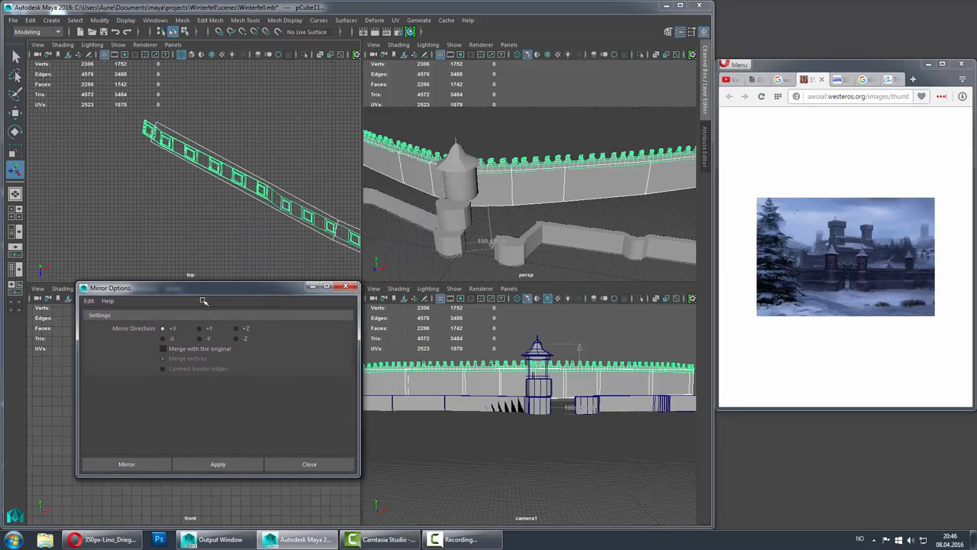
pyautogui.moveTo(204, 288); pyautogui.dragTo(191, 301)
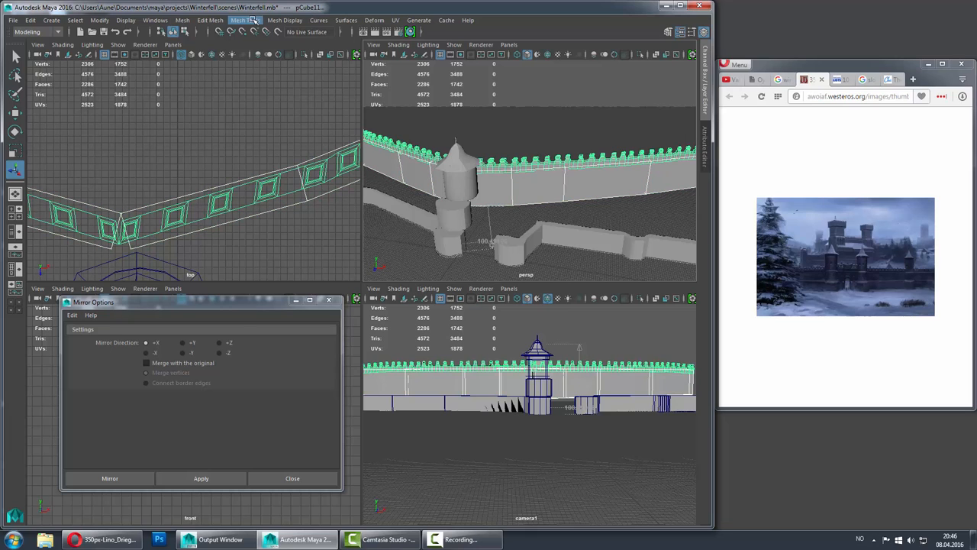
pyautogui.click(182, 20)
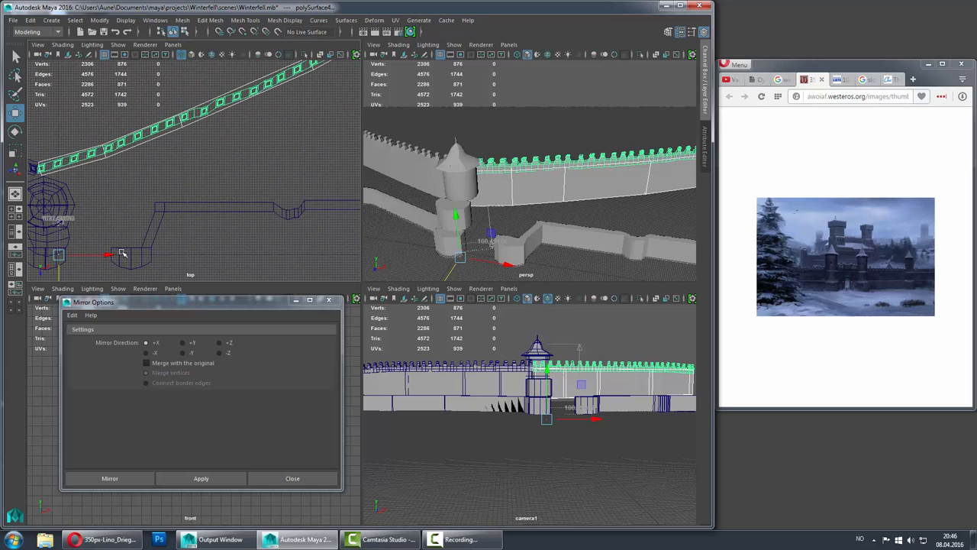
# - Select the tower next to the gatehouse wall
pyautogui.click(99, 20)
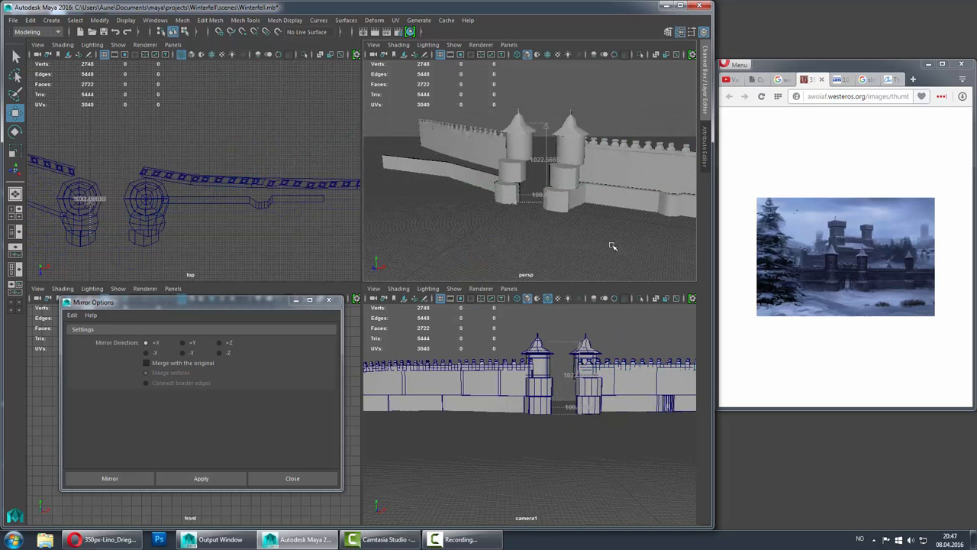
pyautogui.moveTo(824, 283)
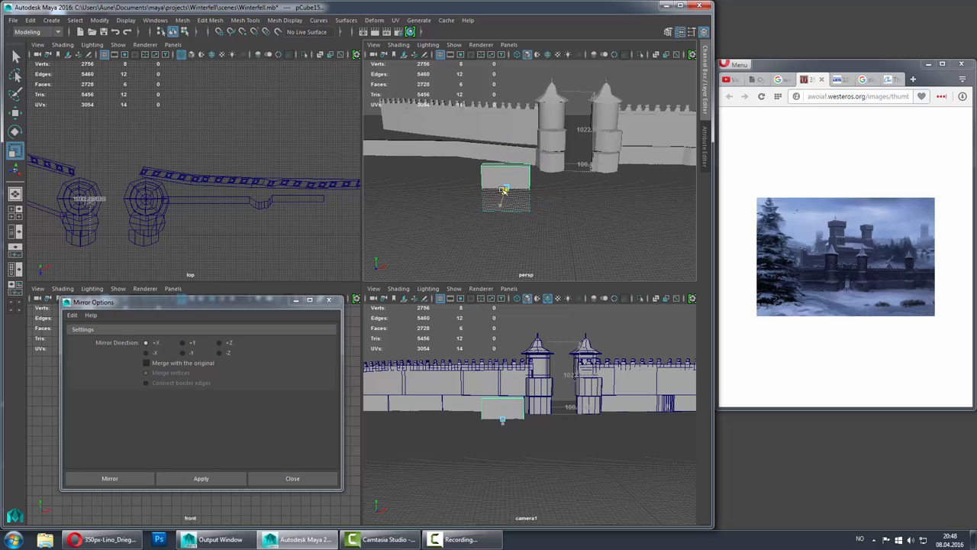
# - Choose a component selection mode for editing the gate wall block
pyautogui.rightClick(504, 191)
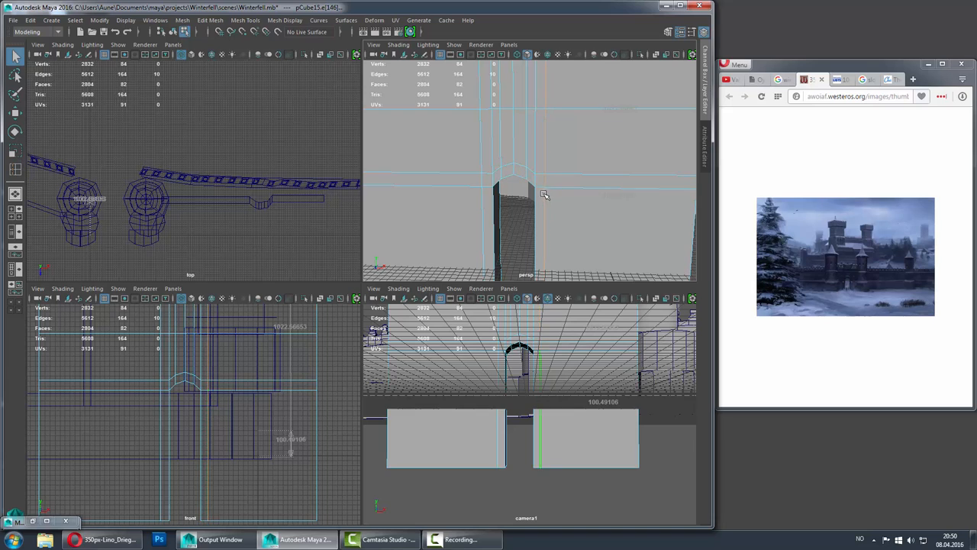
# - Extrude the arched doorway wall's faces with thickness to give the opening depth
pyautogui.click(540, 184)
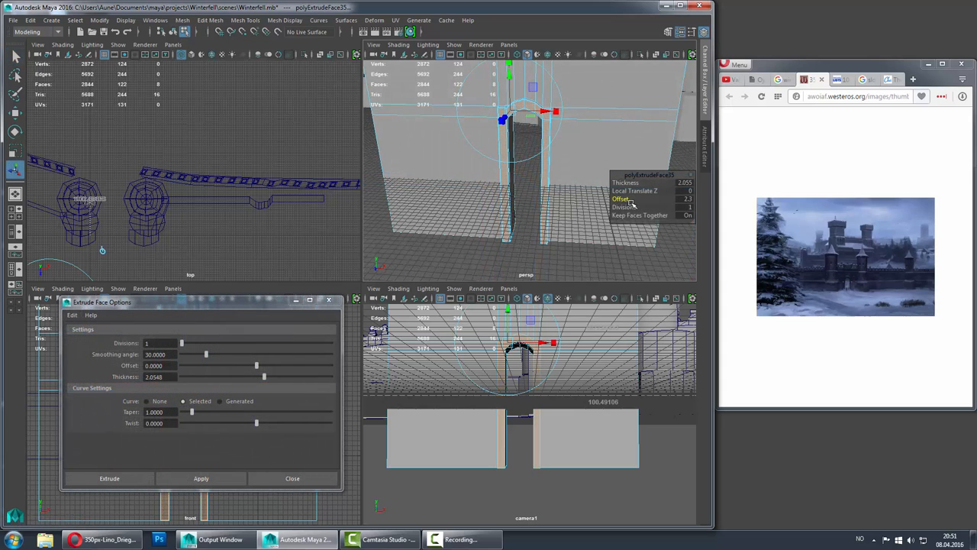
pyautogui.moveTo(633, 198); pyautogui.dragTo(649, 198)
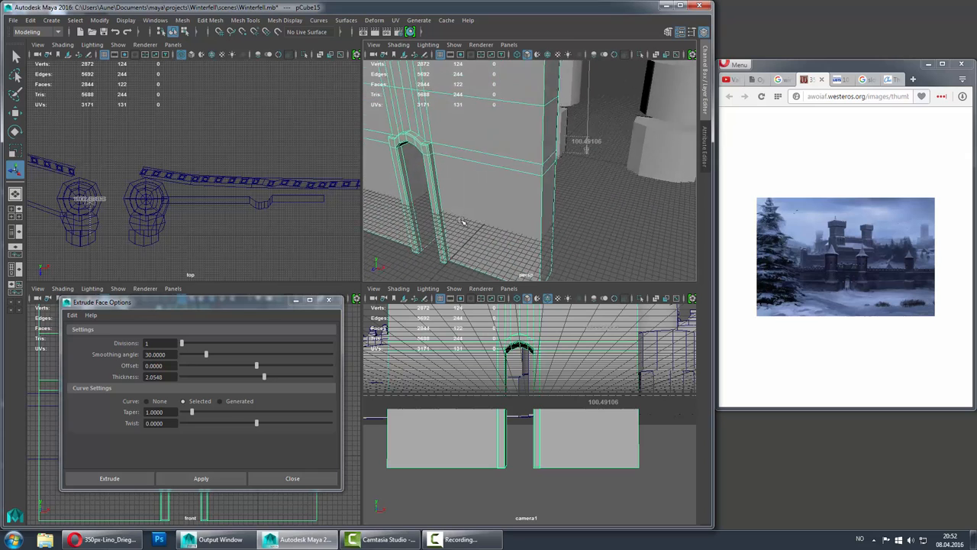
pyautogui.rightClick(538, 188)
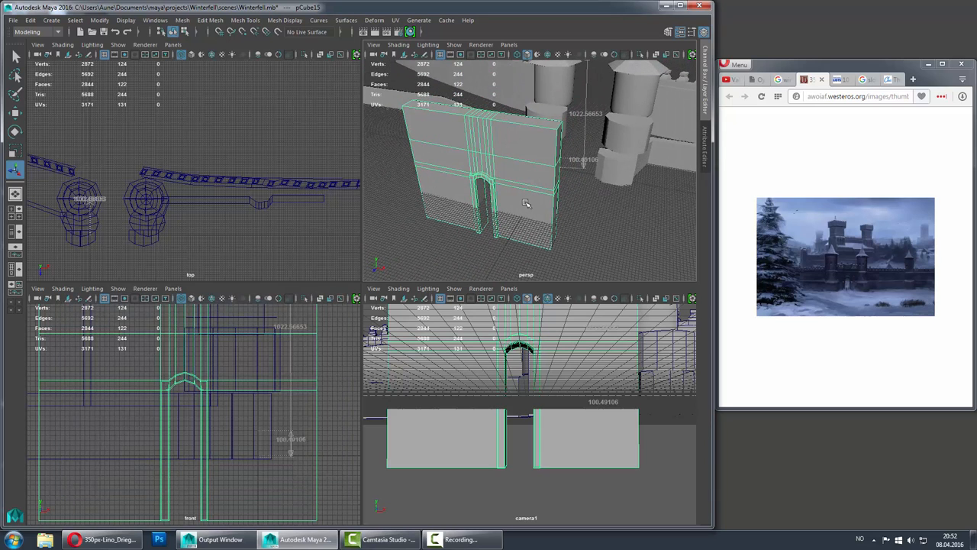
pyautogui.moveTo(504, 182)
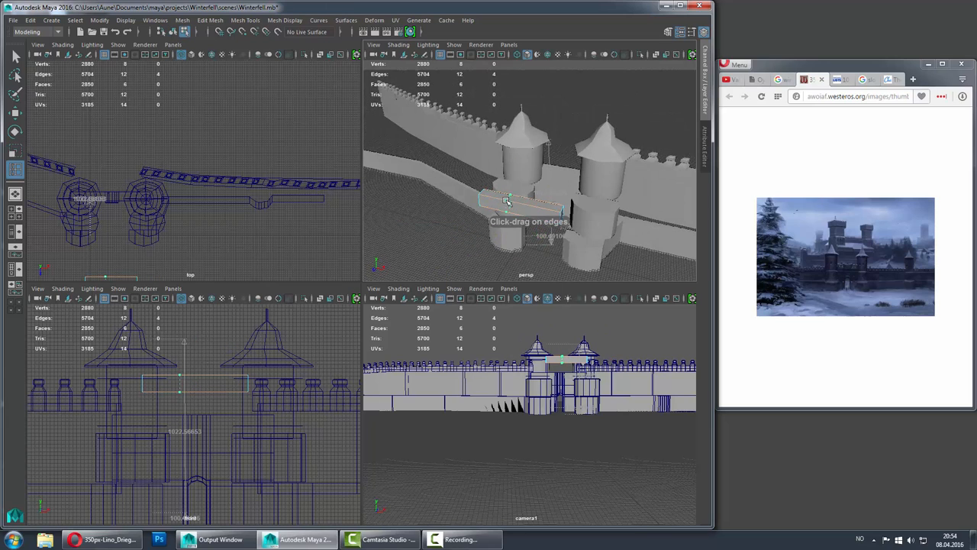
# - Cut edge loops across the bridge block and extrude its middle face
pyautogui.moveTo(507, 200); pyautogui.dragTo(526, 199)
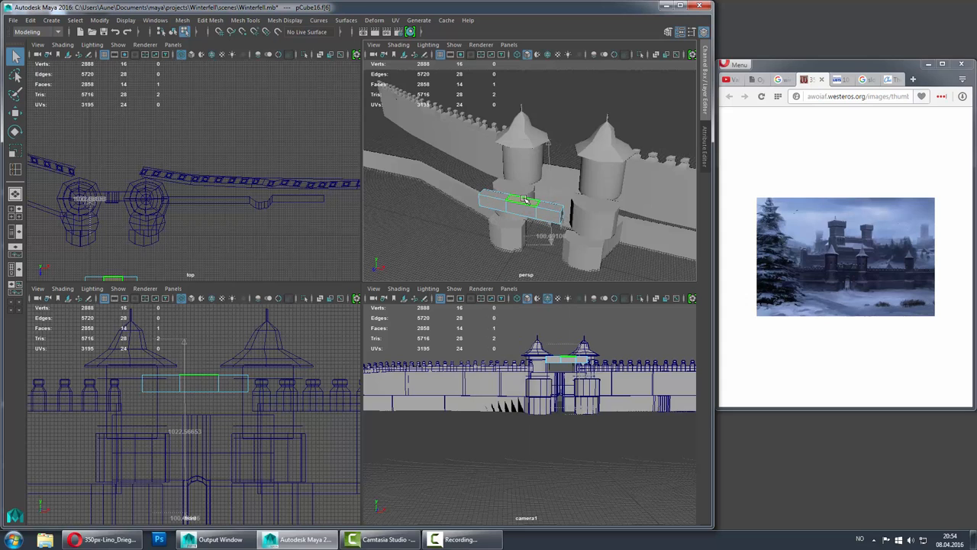
pyautogui.rightClick(525, 201)
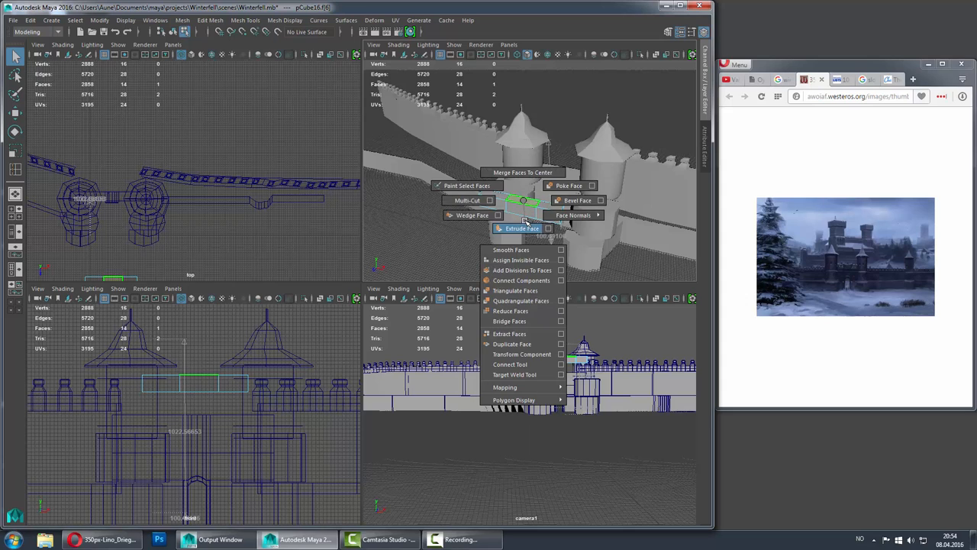
pyautogui.click(522, 228)
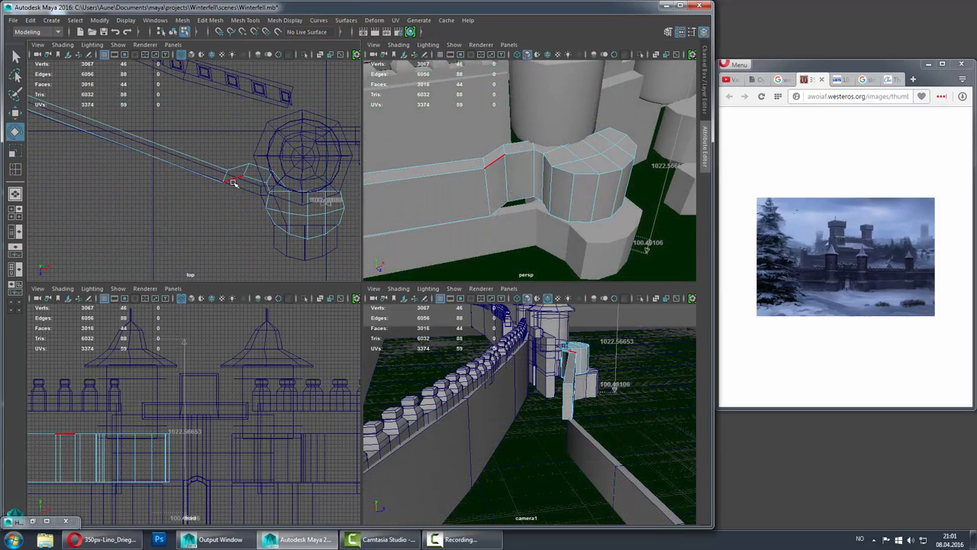
pyautogui.rightClick(250, 179)
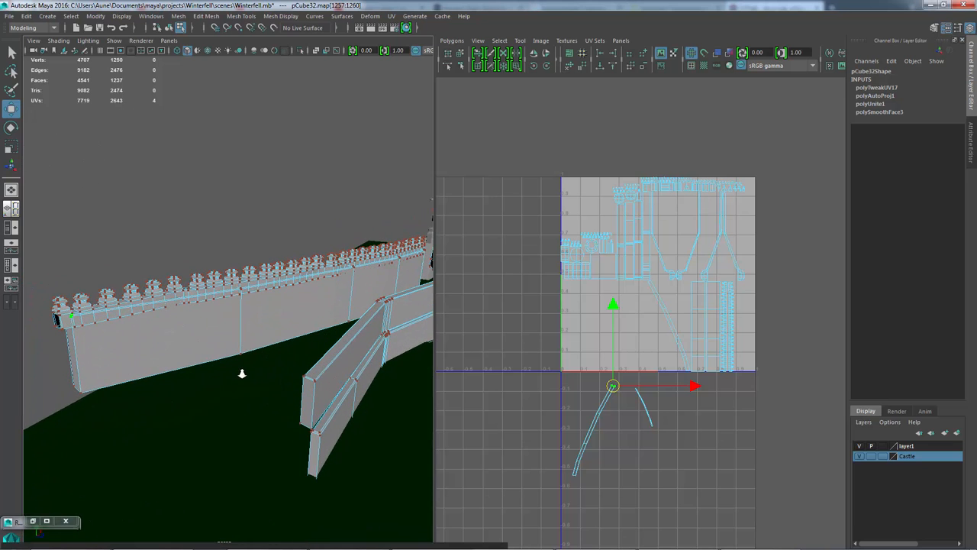
pyautogui.moveTo(245, 370)
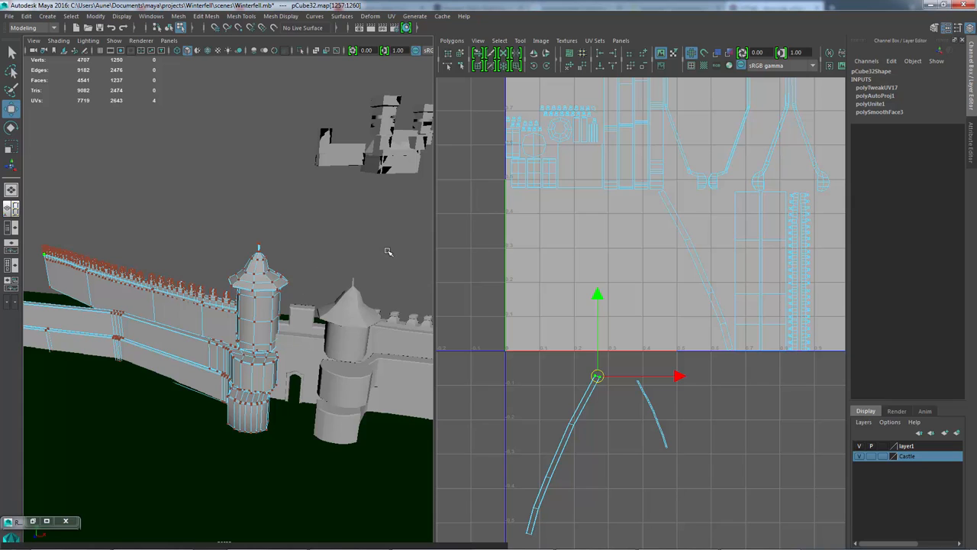
pyautogui.moveTo(412, 150)
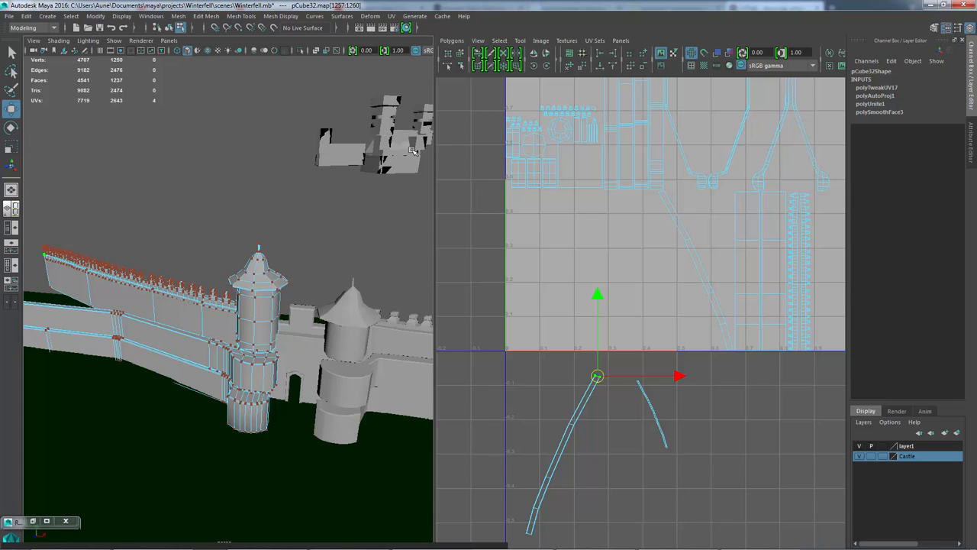
pyautogui.moveTo(409, 150)
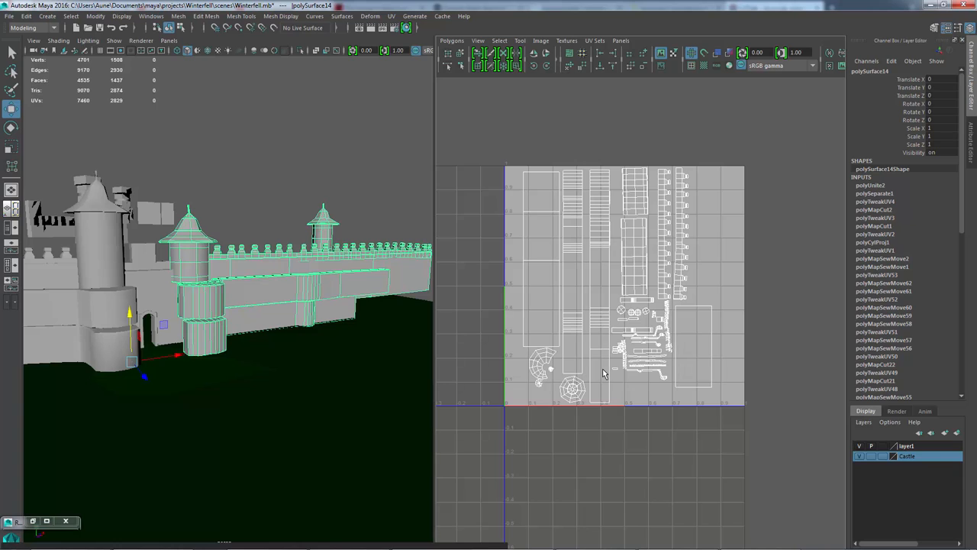
# - Delete the wall mesh's construction history from the Edit menu
pyautogui.click(27, 16)
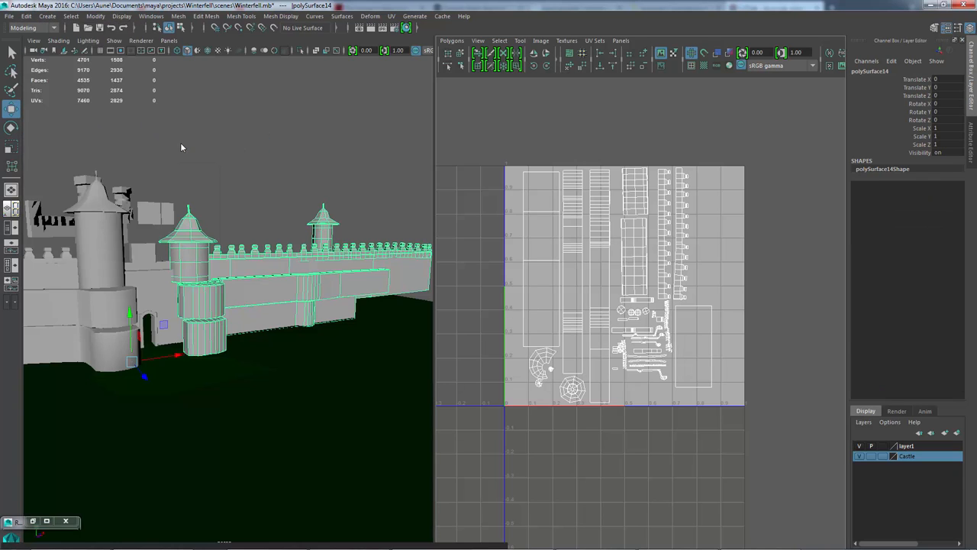
# - Export the wall's 4096-pixel UV snapshot, overwriting RightSideWall.iff
pyautogui.click(451, 40)
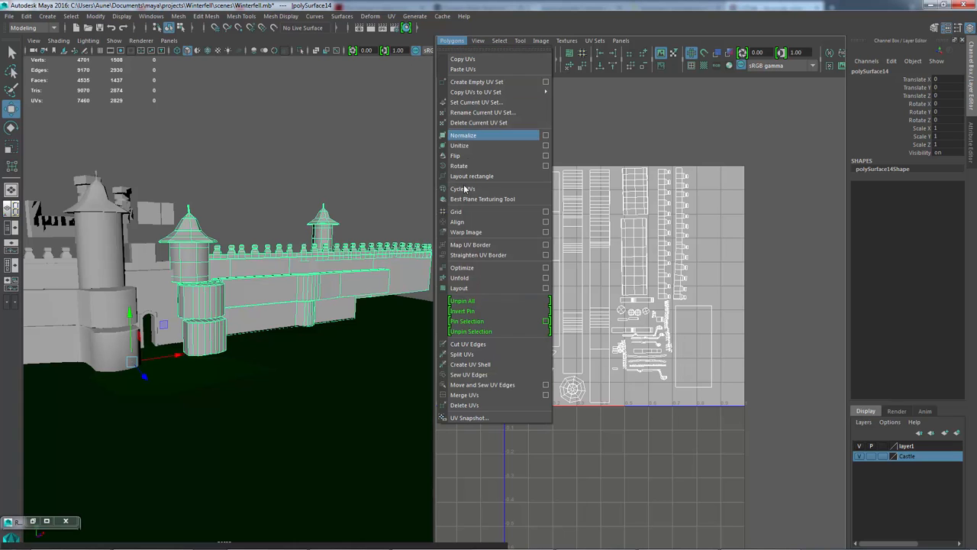
pyautogui.click(468, 417)
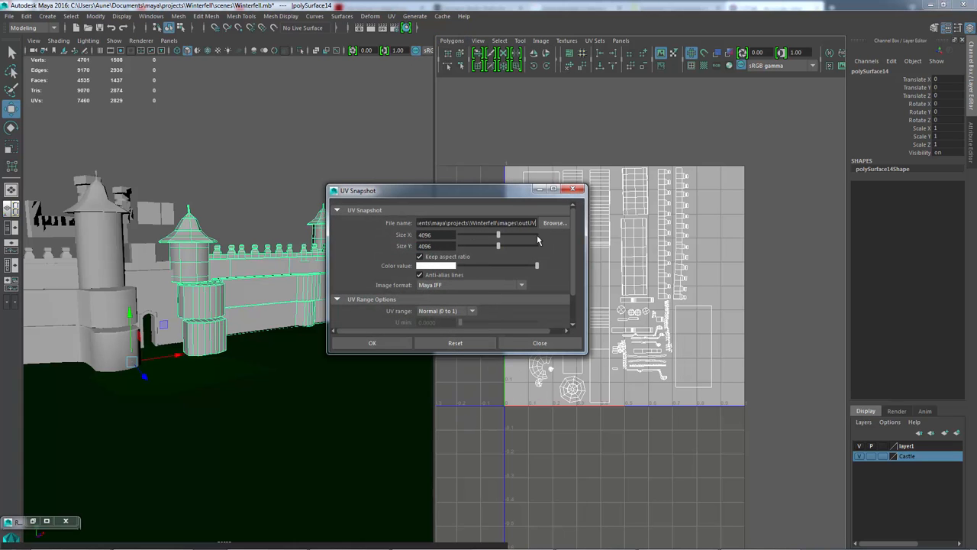
pyautogui.moveTo(554, 222)
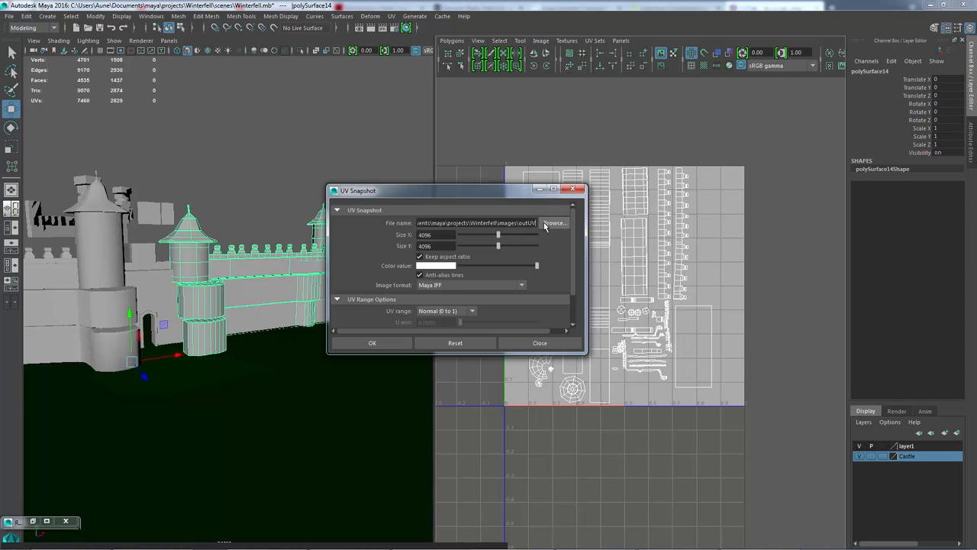
pyautogui.click(555, 222)
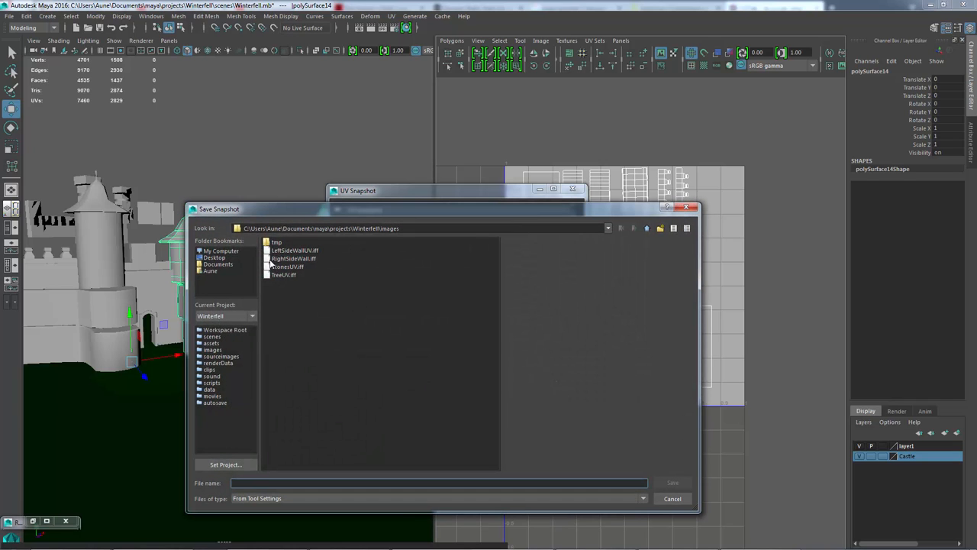
pyautogui.click(673, 481)
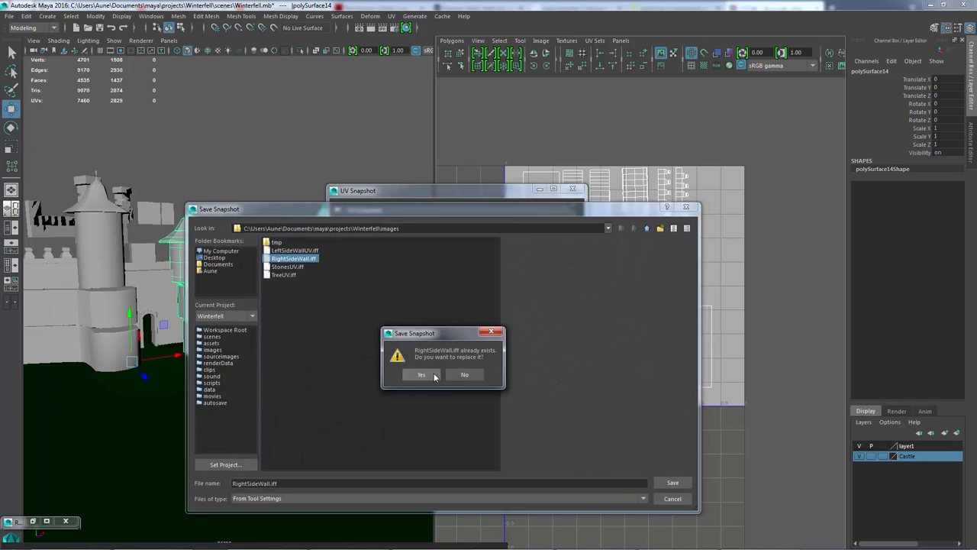
pyautogui.click(421, 374)
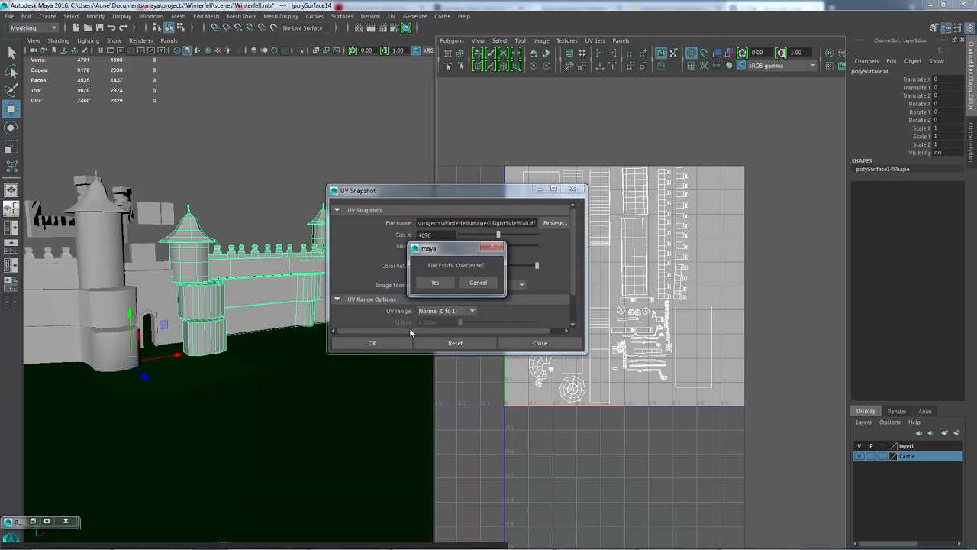
pyautogui.click(435, 282)
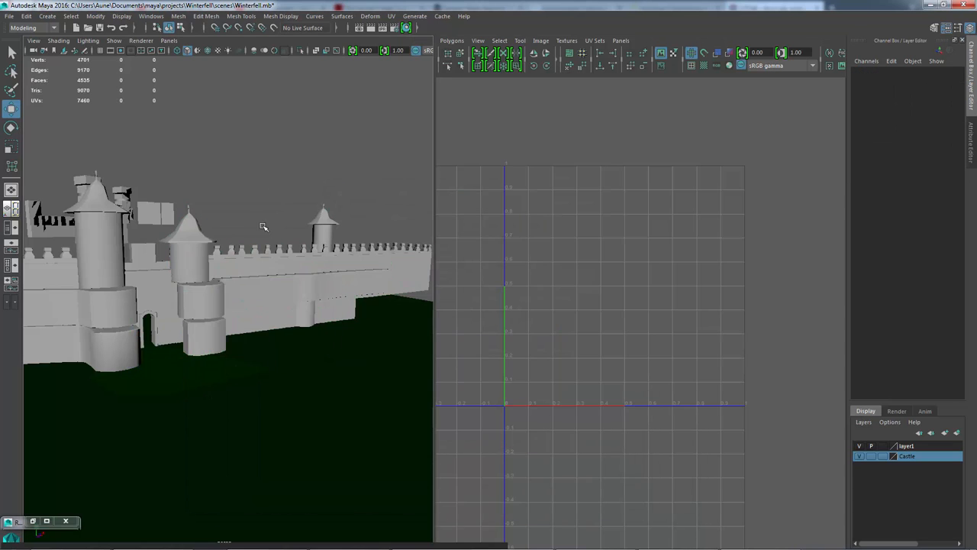
pyautogui.moveTo(263, 225); pyautogui.dragTo(264, 294)
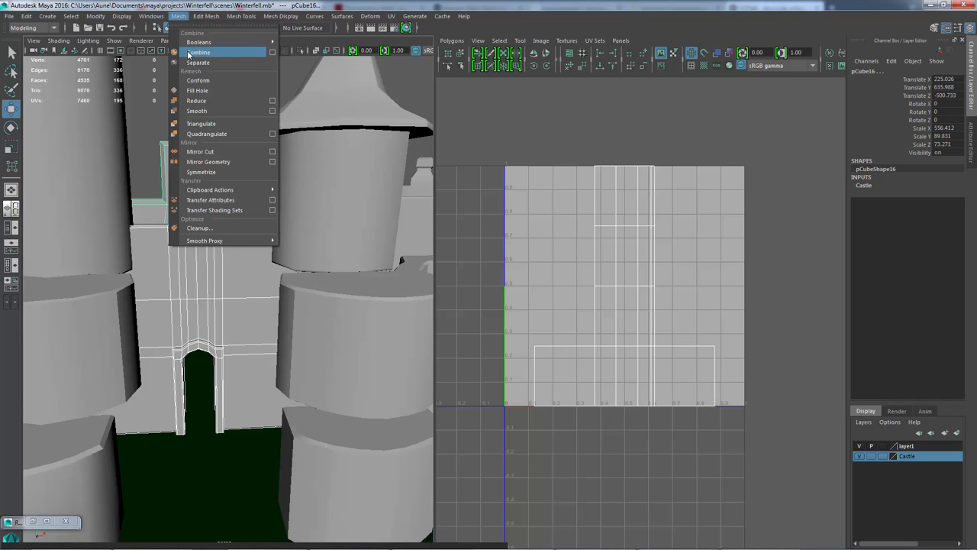
# - Combine the selected gatehouse pieces into a single mesh
pyautogui.click(199, 52)
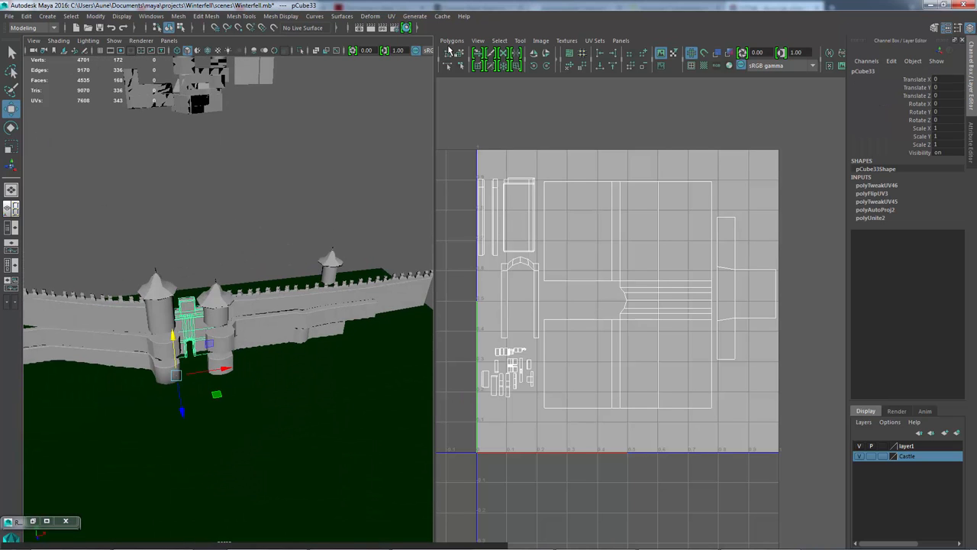
# - Clear the gatehouse mesh's history and name its UV snapshot file 'Entrance'
pyautogui.click(27, 16)
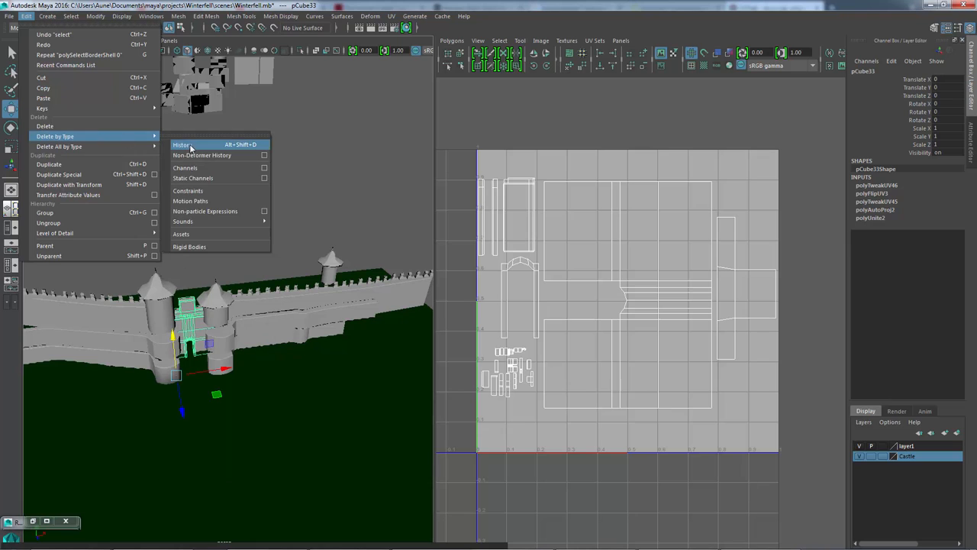
pyautogui.click(452, 41)
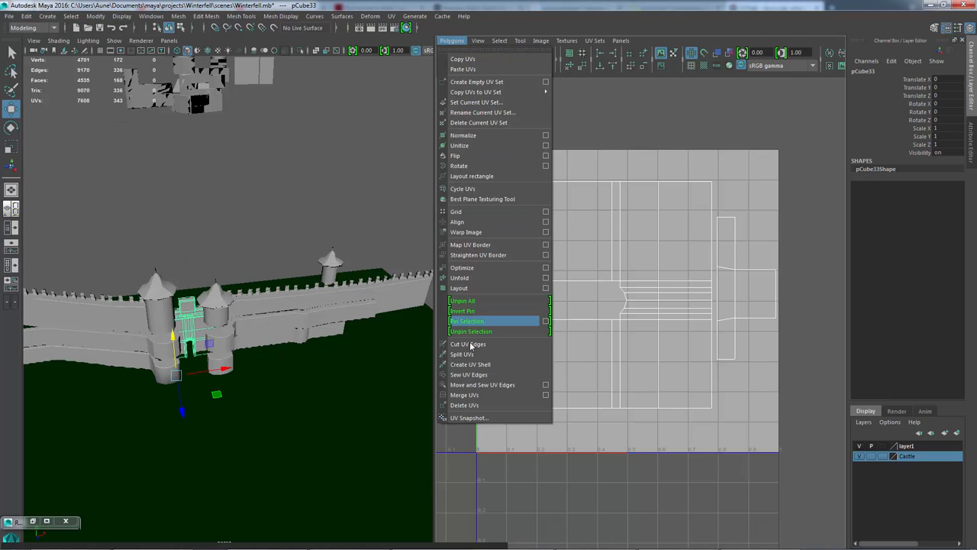
pyautogui.click(469, 418)
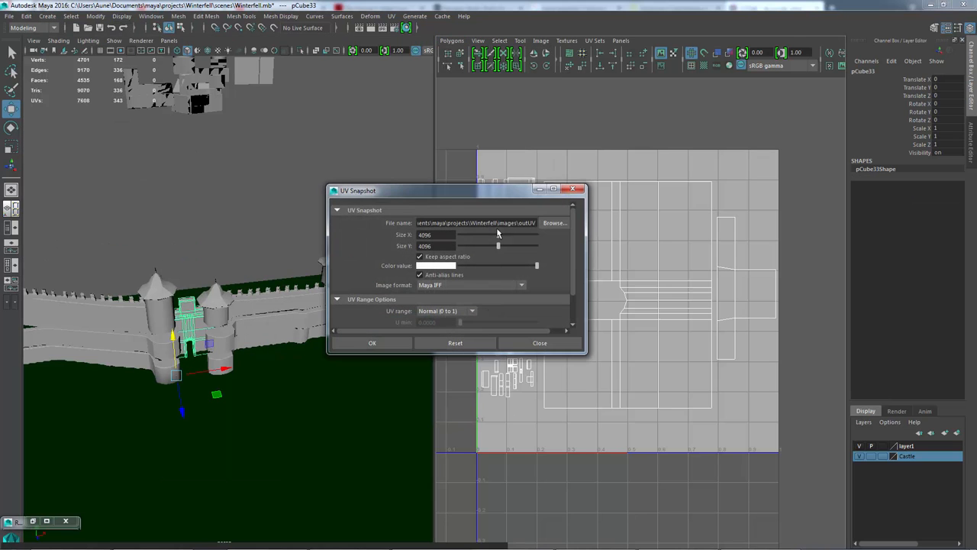
pyautogui.doubleClick(527, 222)
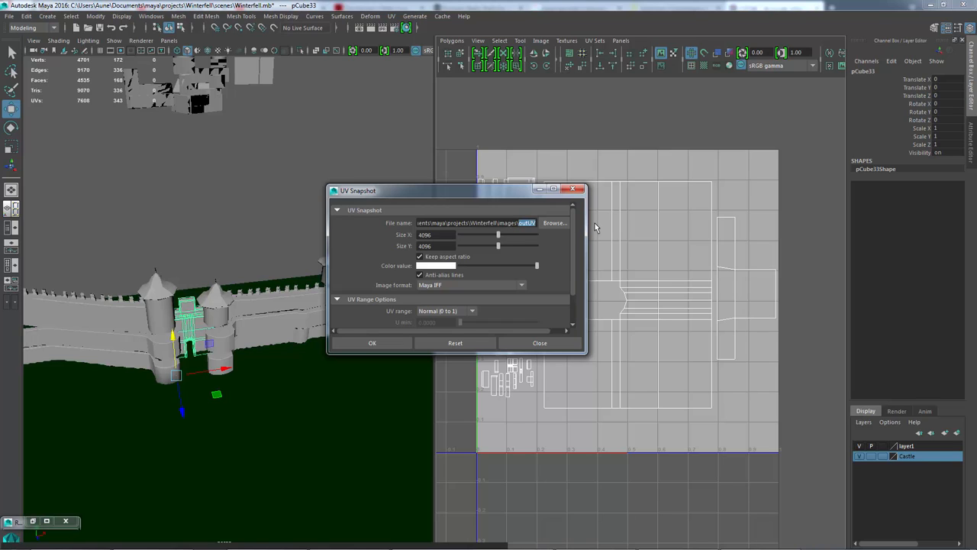
pyautogui.write('Entrance')
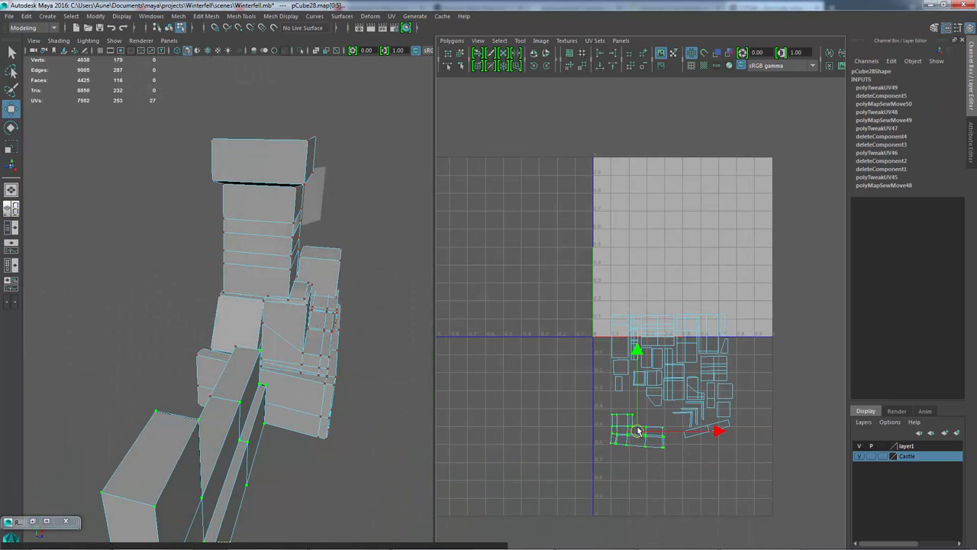
# - Move the tower block's stray UV shells into 0–1 space and select individual shells
pyautogui.moveTo(638, 431); pyautogui.dragTo(643, 412)
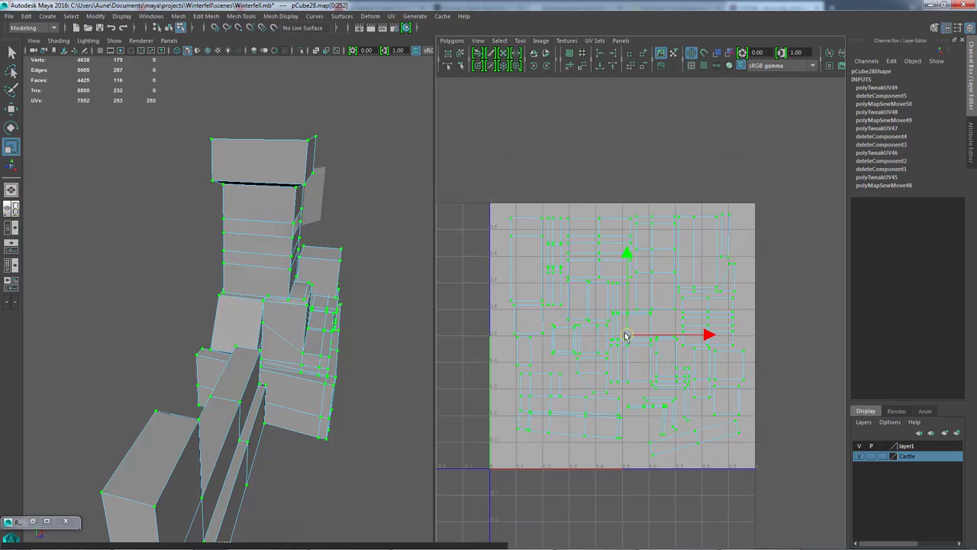
pyautogui.click(625, 336)
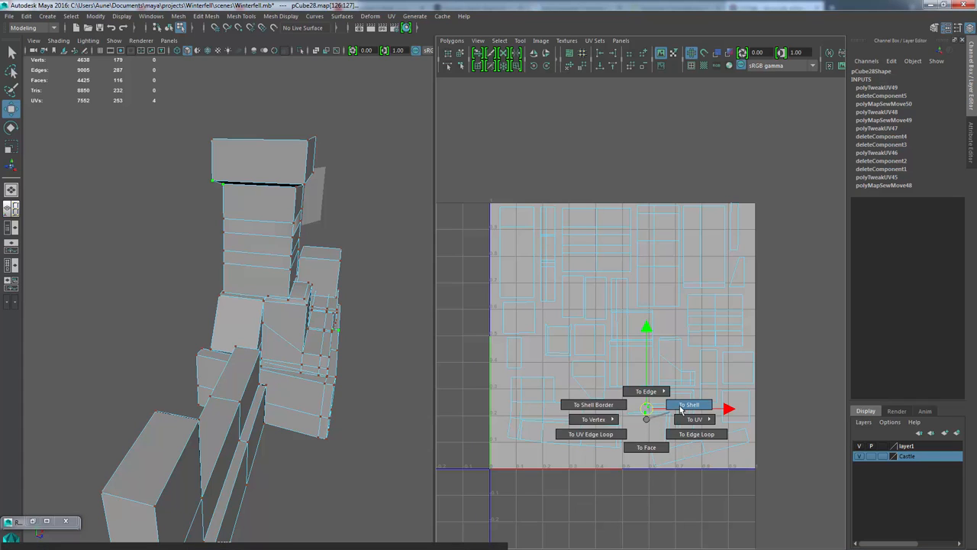
pyautogui.click(689, 404)
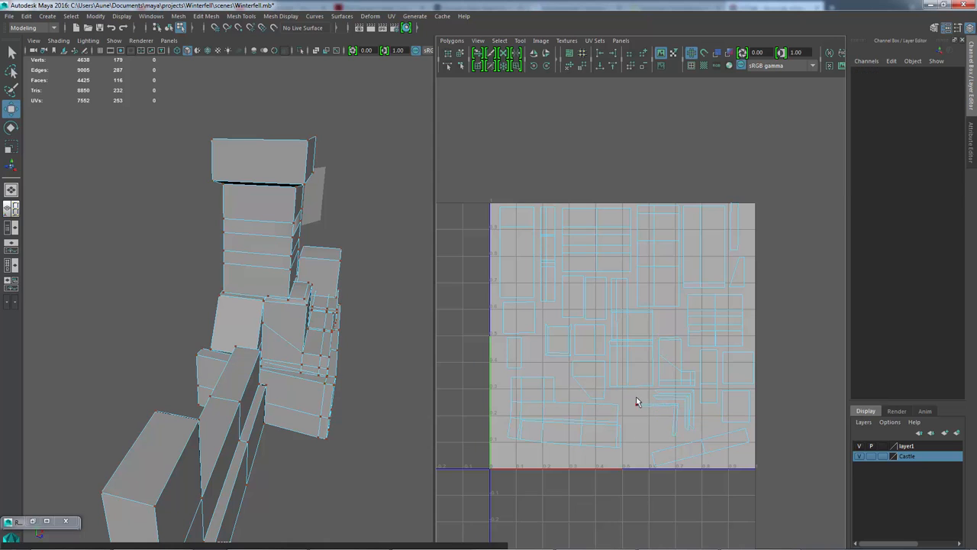
pyautogui.click(668, 418)
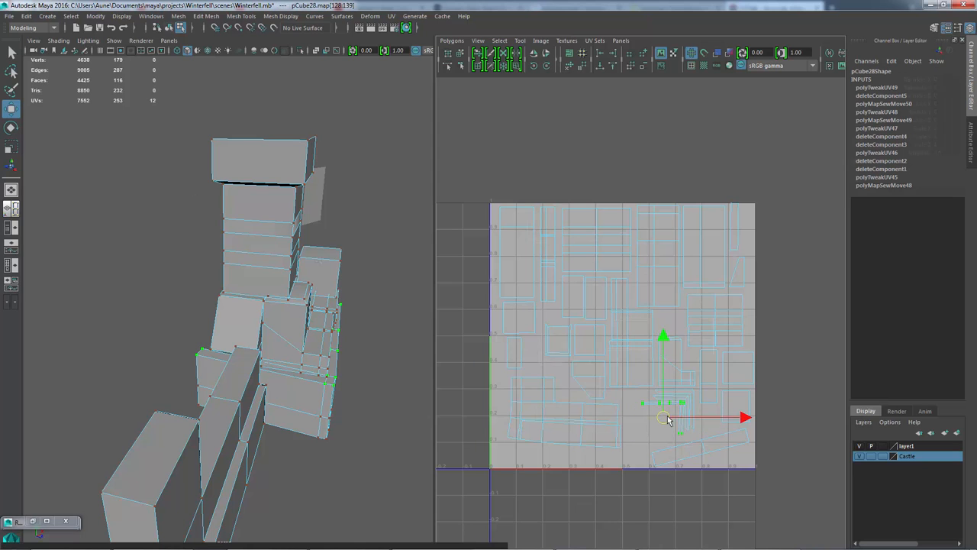
pyautogui.click(452, 40)
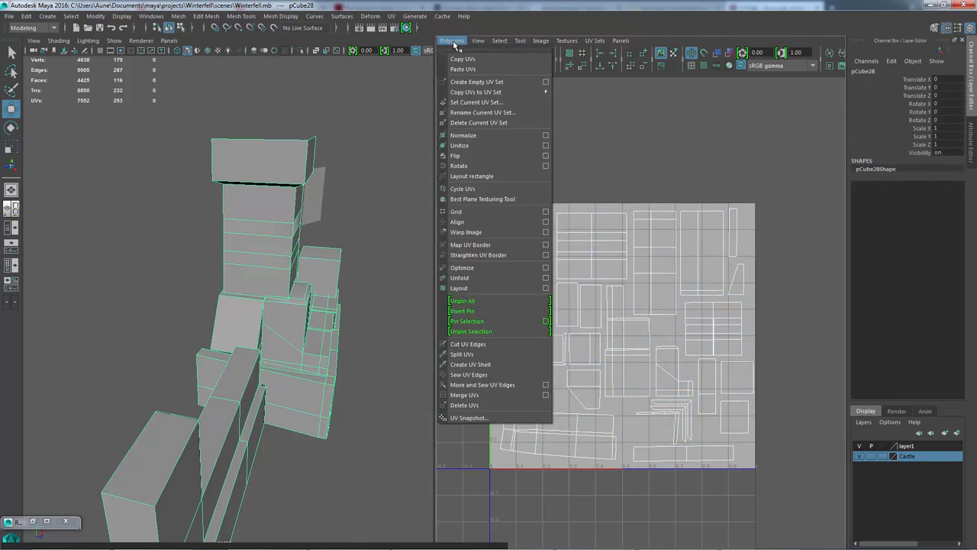
# - Export the UV snapshot named 'Castle' at 4096 by 4096
pyautogui.click(468, 418)
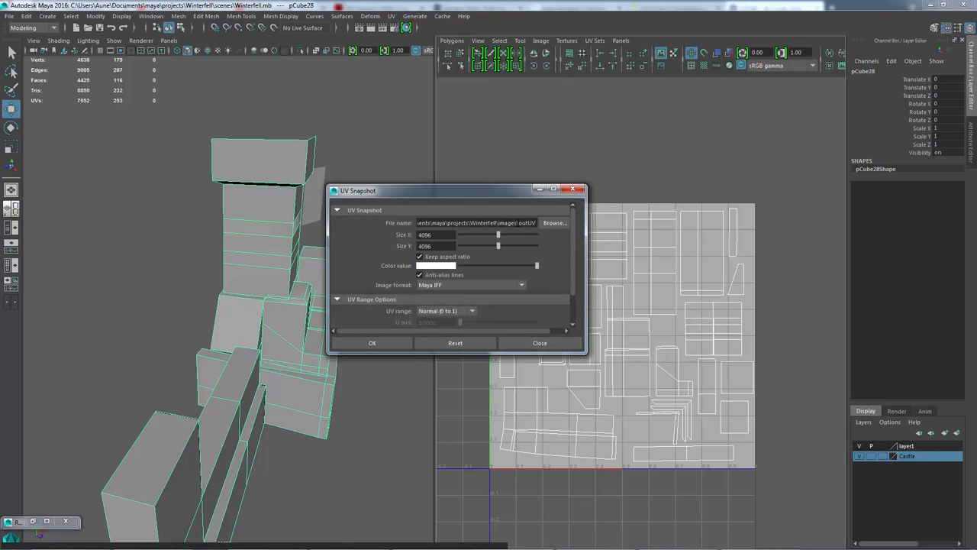
pyautogui.doubleClick(526, 222)
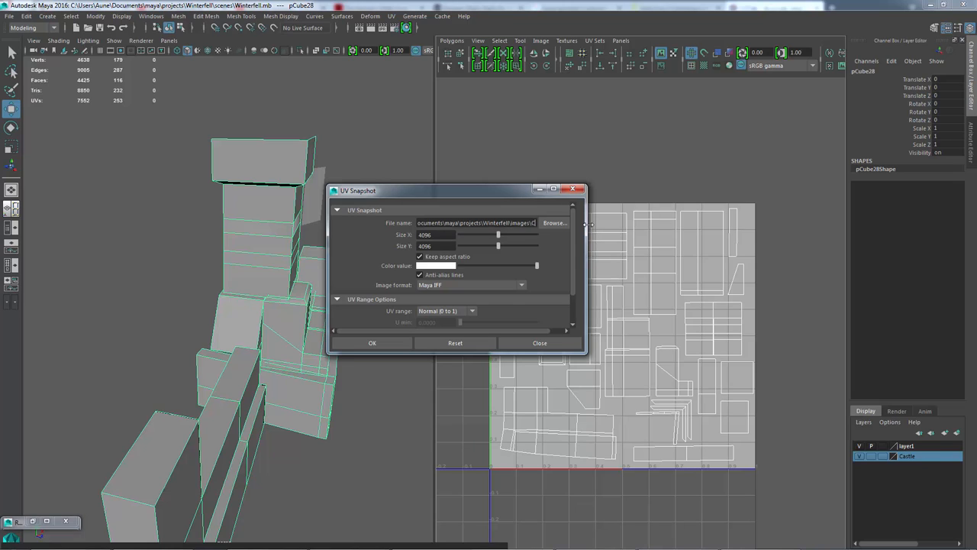
pyautogui.write('Castle')
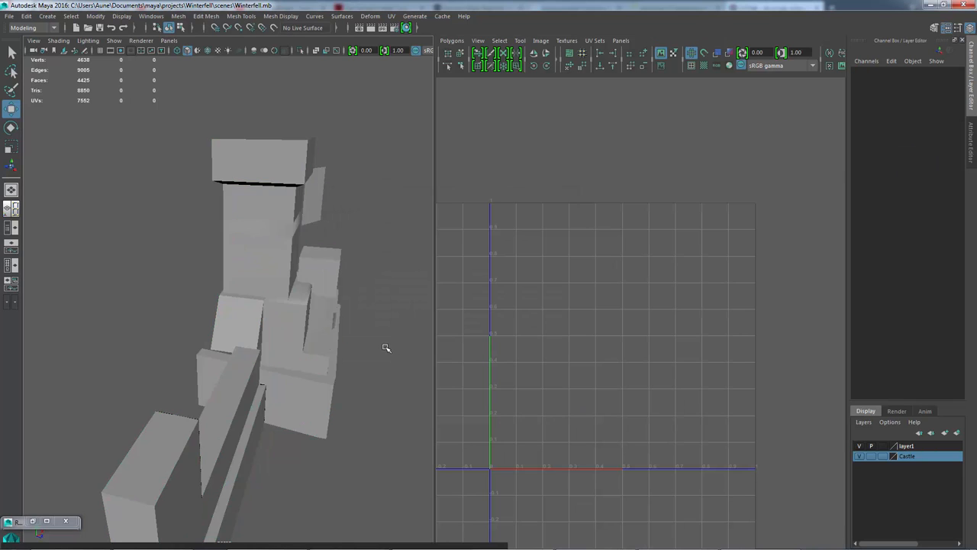
pyautogui.moveTo(385, 347); pyautogui.dragTo(183, 369)
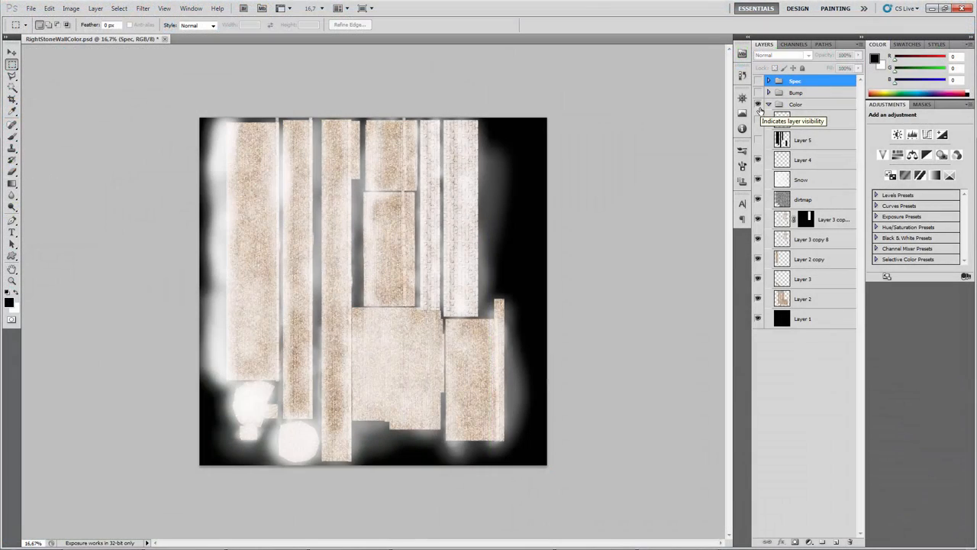
pyautogui.moveTo(760, 113)
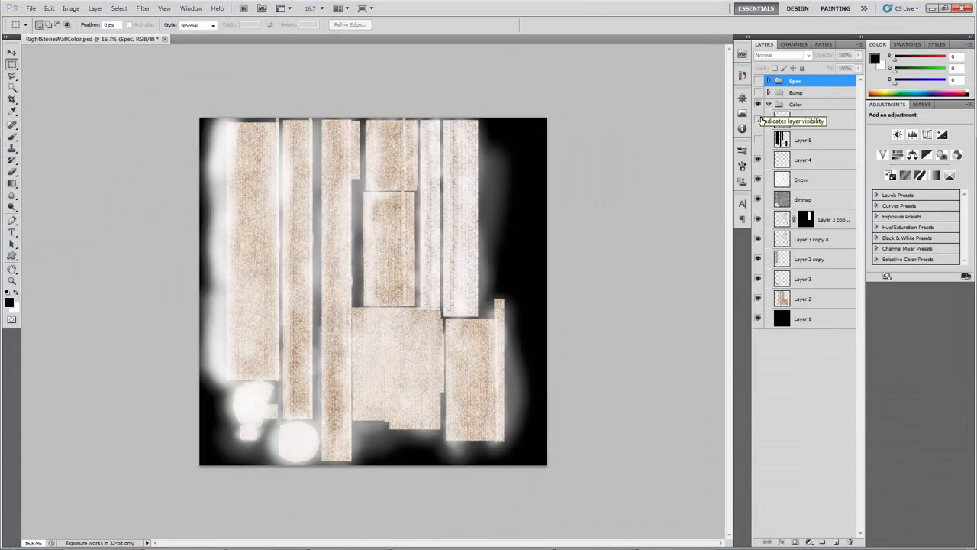
# - Hide Layer 0 and zoom in on the snow-covered stone texture
pyautogui.click(758, 120)
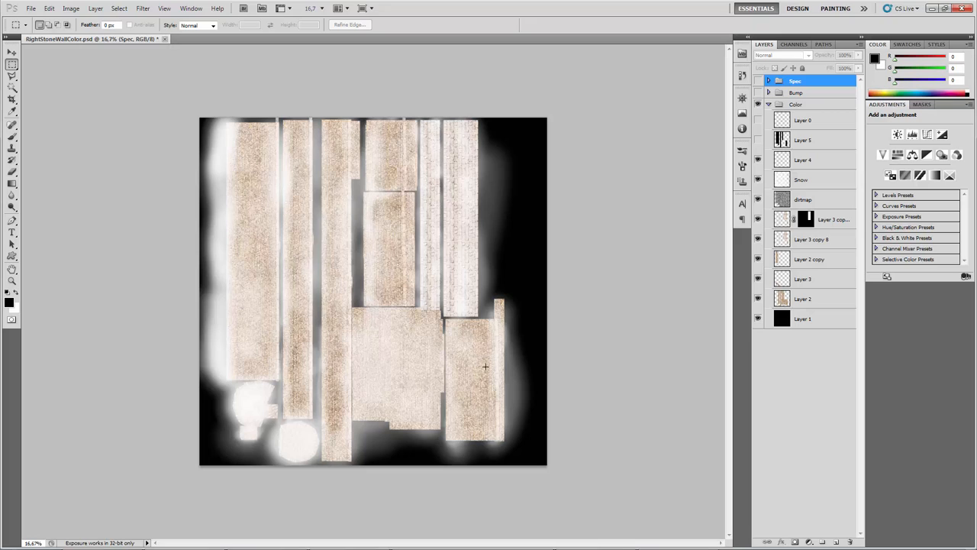
pyautogui.moveTo(248, 343)
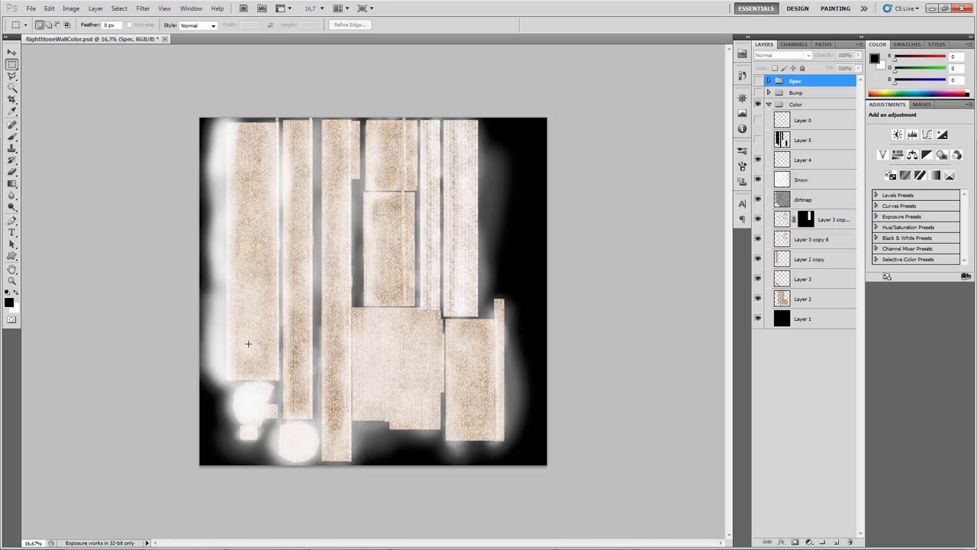
pyautogui.moveTo(336, 261)
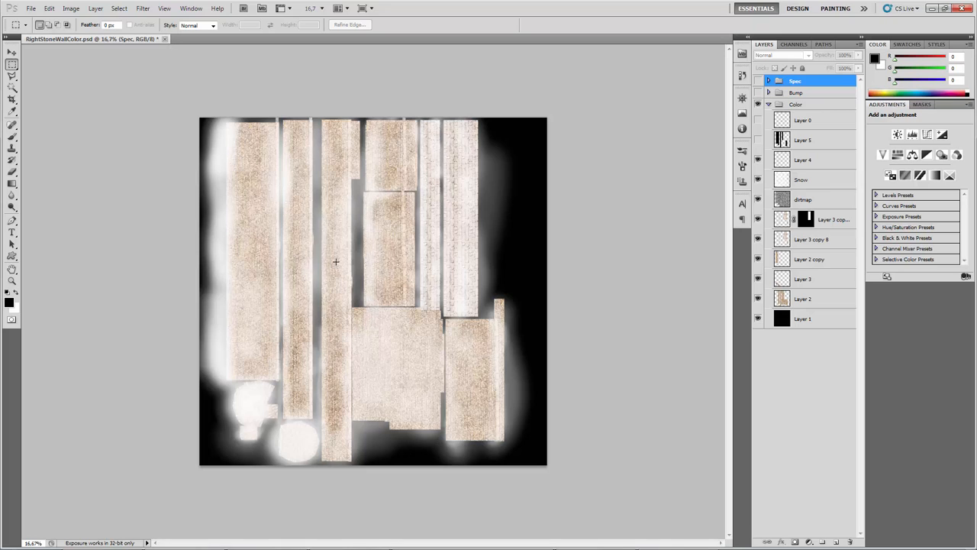
pyautogui.moveTo(357, 222)
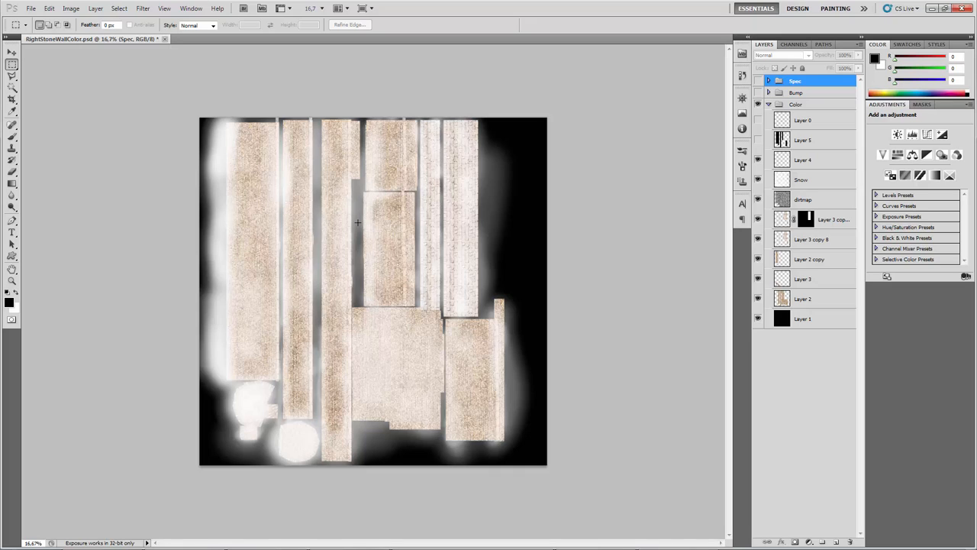
pyautogui.moveTo(306, 163)
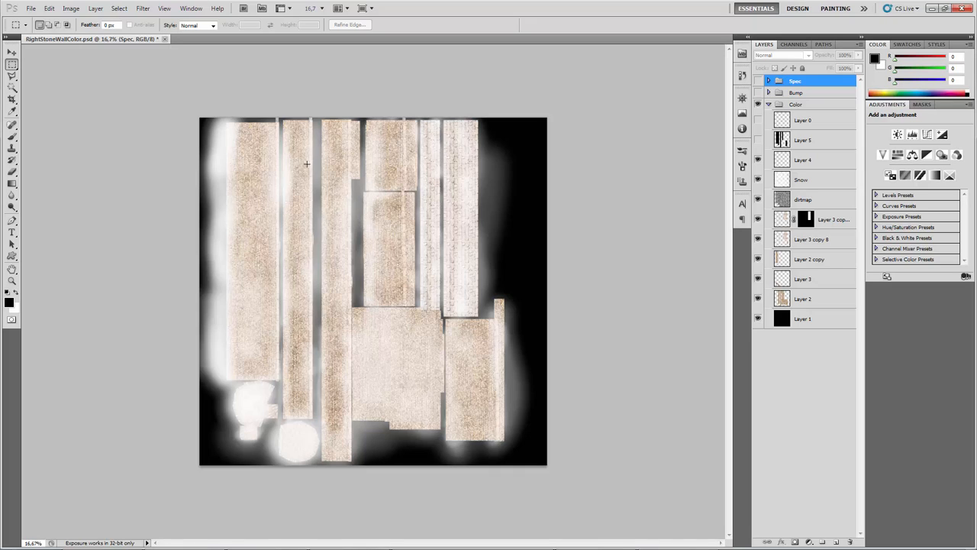
pyautogui.moveTo(310, 149)
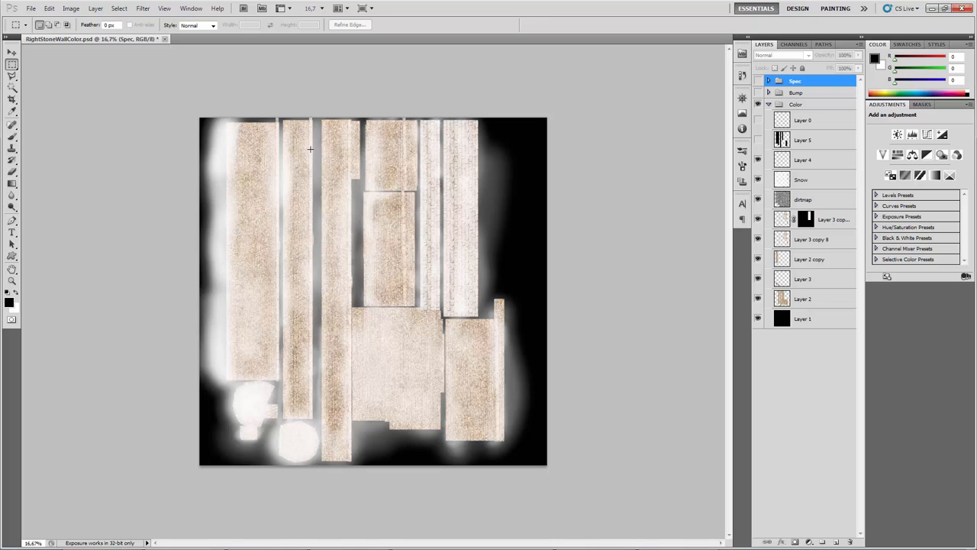
pyautogui.click(310, 149)
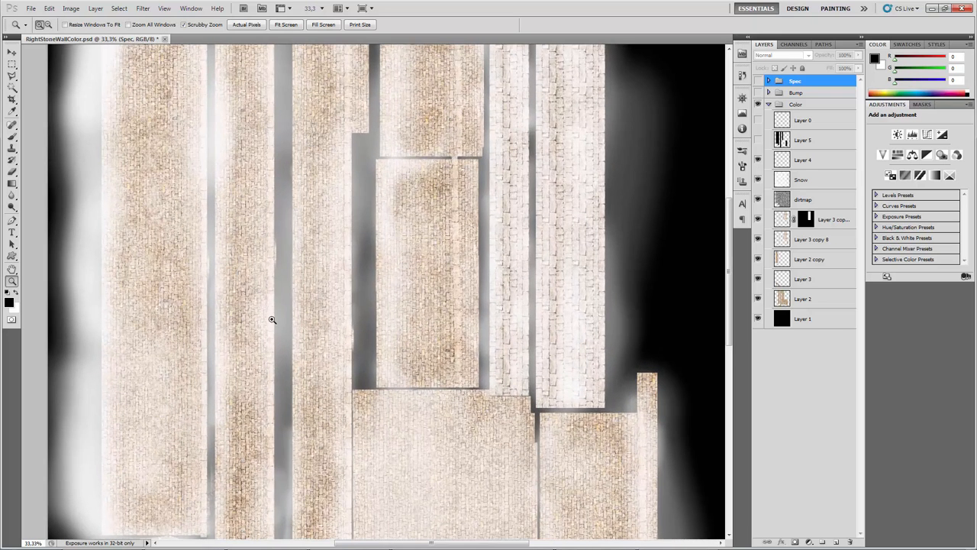
pyautogui.moveTo(446, 191)
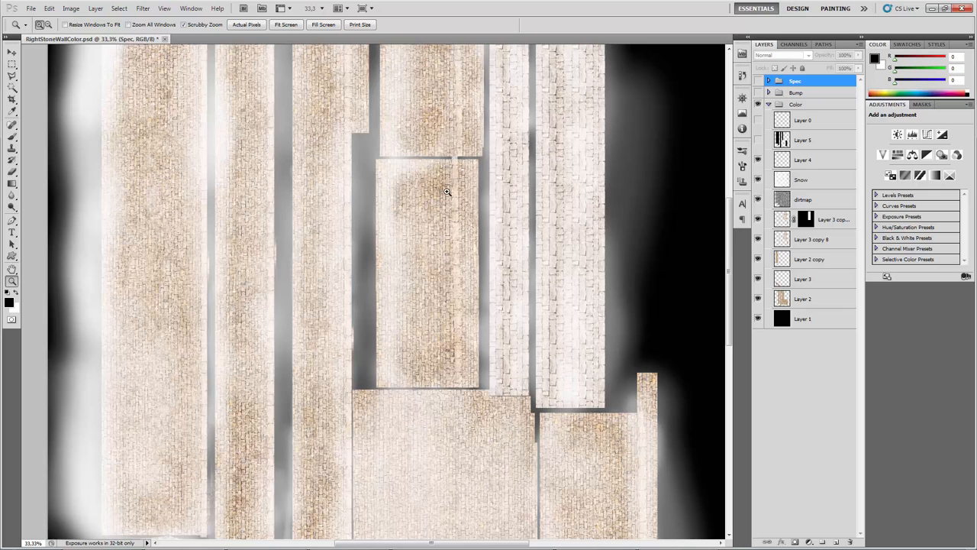
pyautogui.moveTo(488, 97)
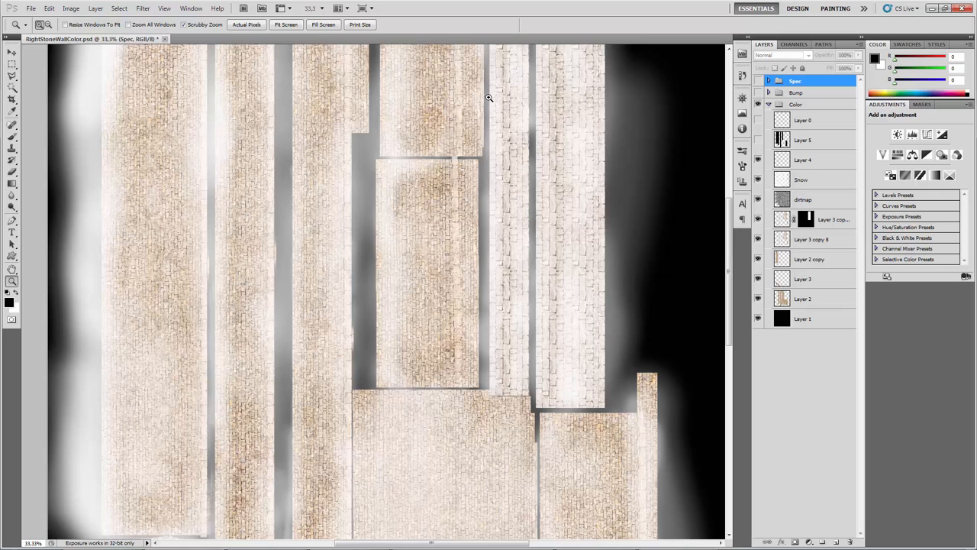
pyautogui.moveTo(450, 179)
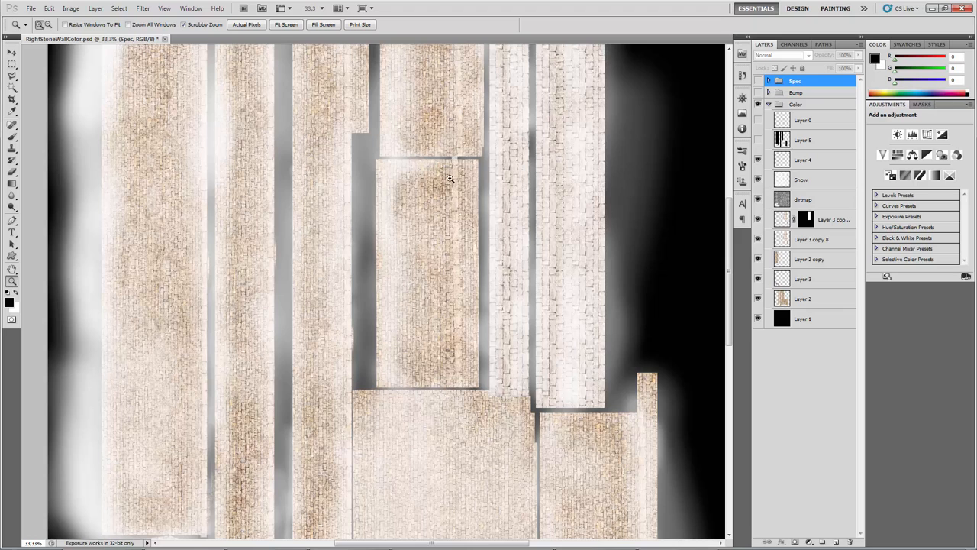
pyautogui.moveTo(191, 246)
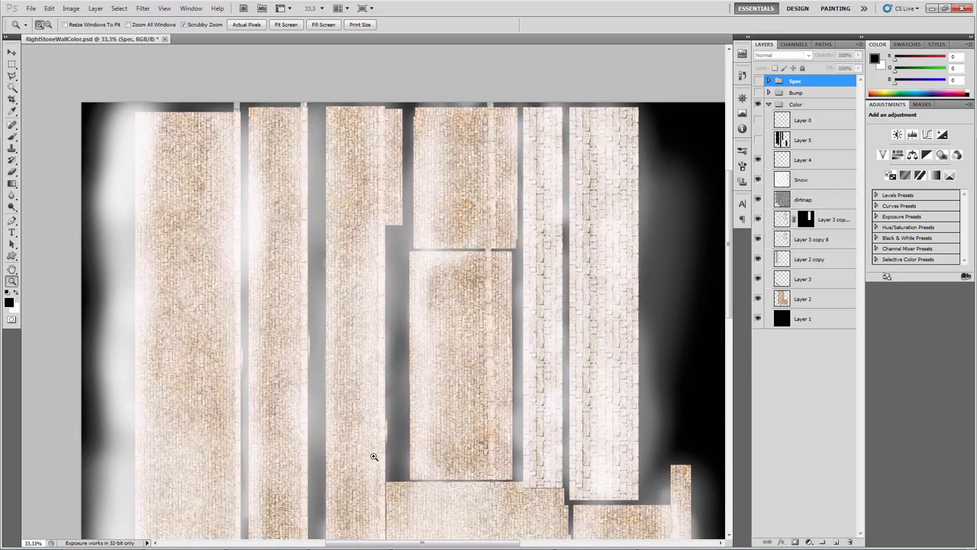
# - Hide the Color group and show the Spec group's specular map
pyautogui.click(758, 80)
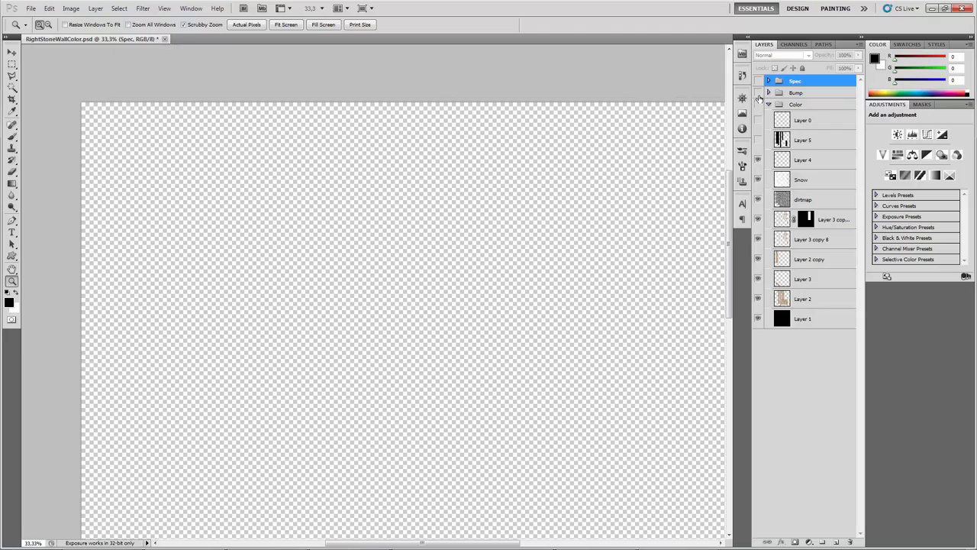
pyautogui.click(757, 81)
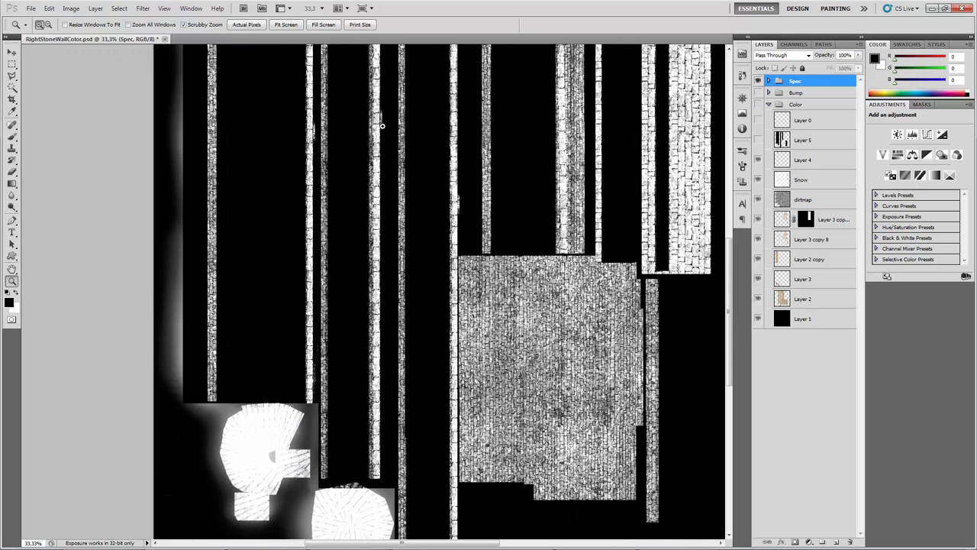
pyautogui.moveTo(266, 416)
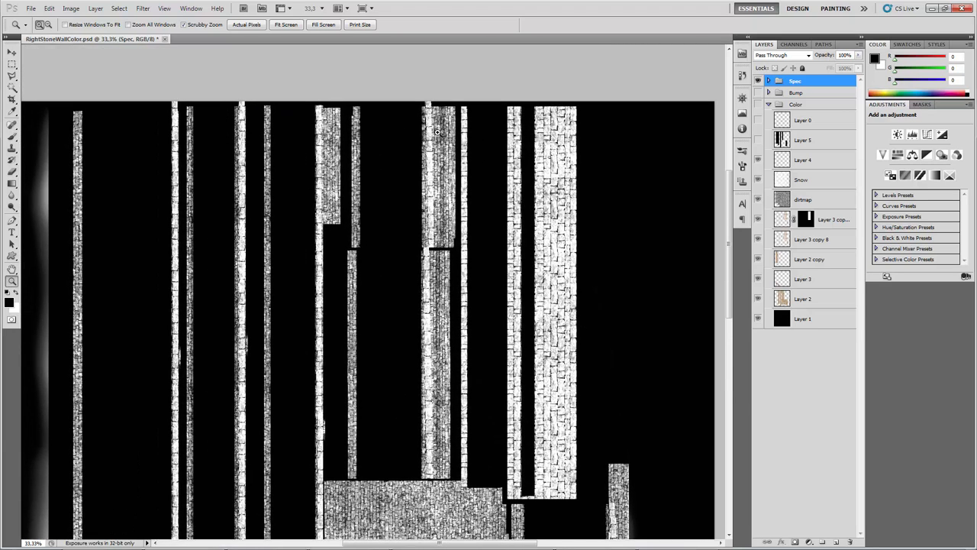
pyautogui.moveTo(387, 321)
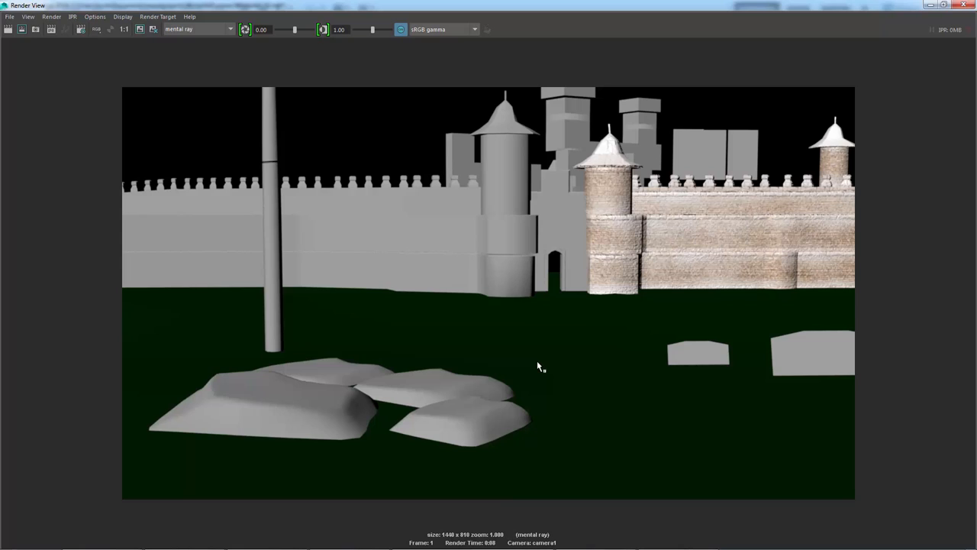
pyautogui.moveTo(674, 224)
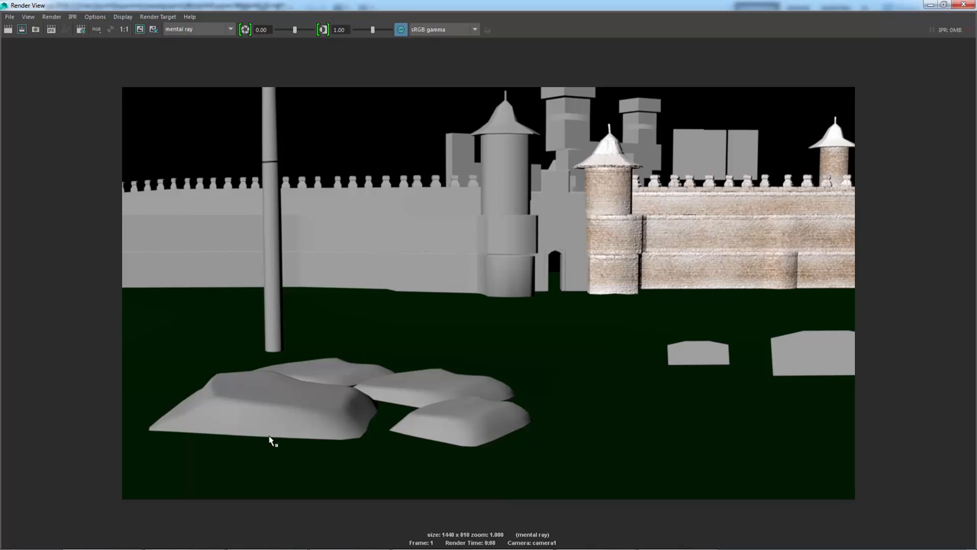
pyautogui.moveTo(510, 416)
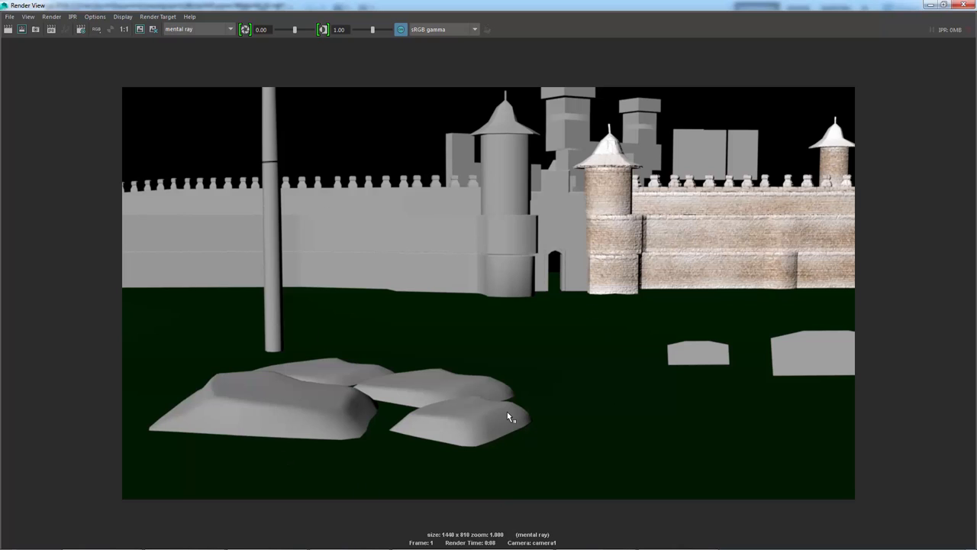
pyautogui.moveTo(672, 299)
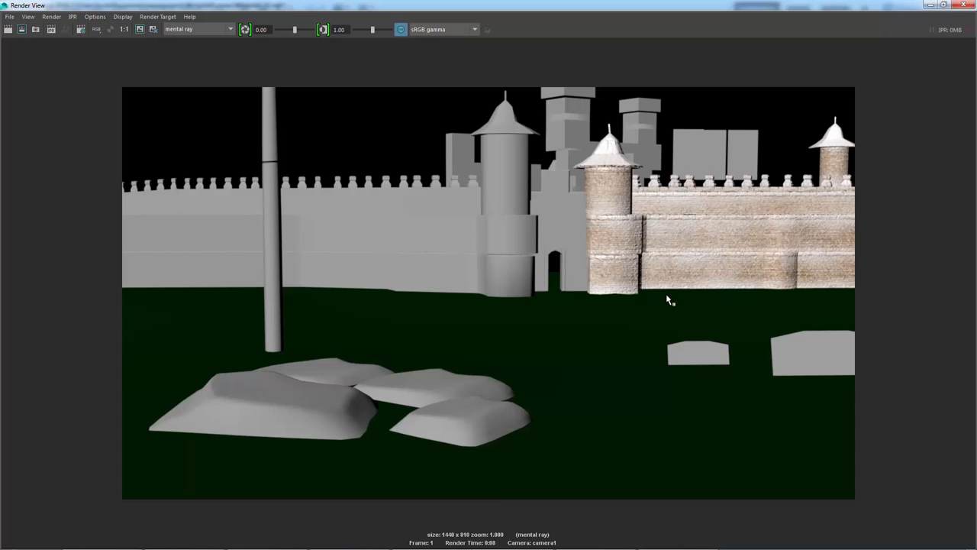
pyautogui.moveTo(598, 254)
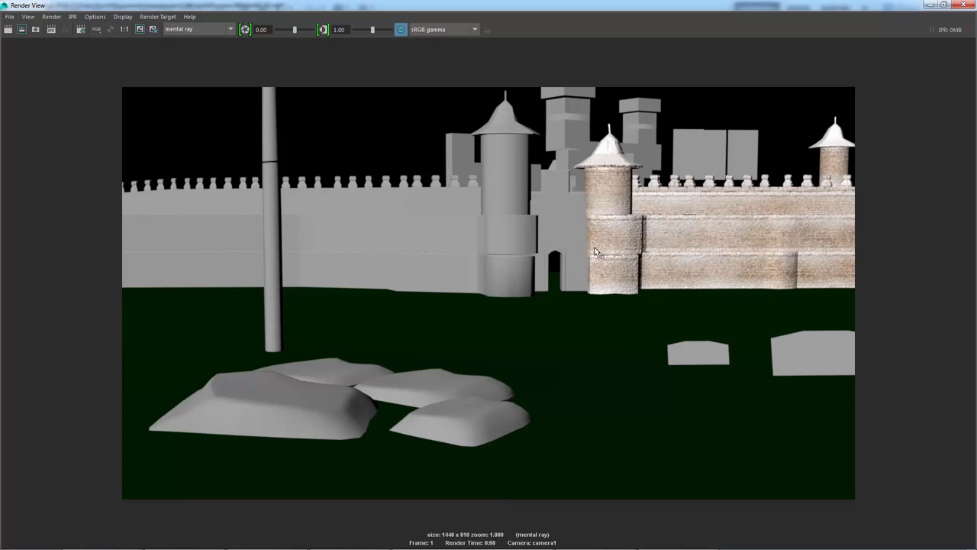
pyautogui.moveTo(630, 223)
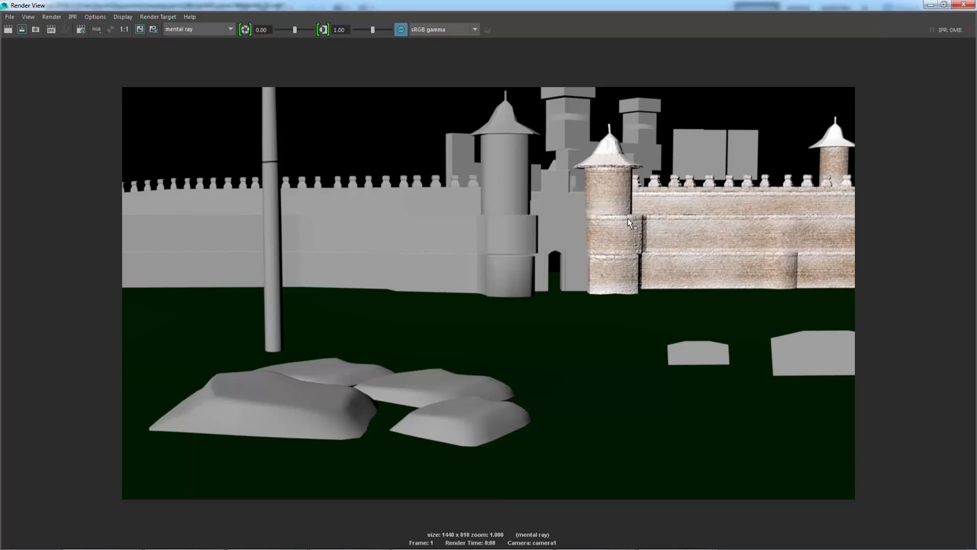
pyautogui.moveTo(710, 231)
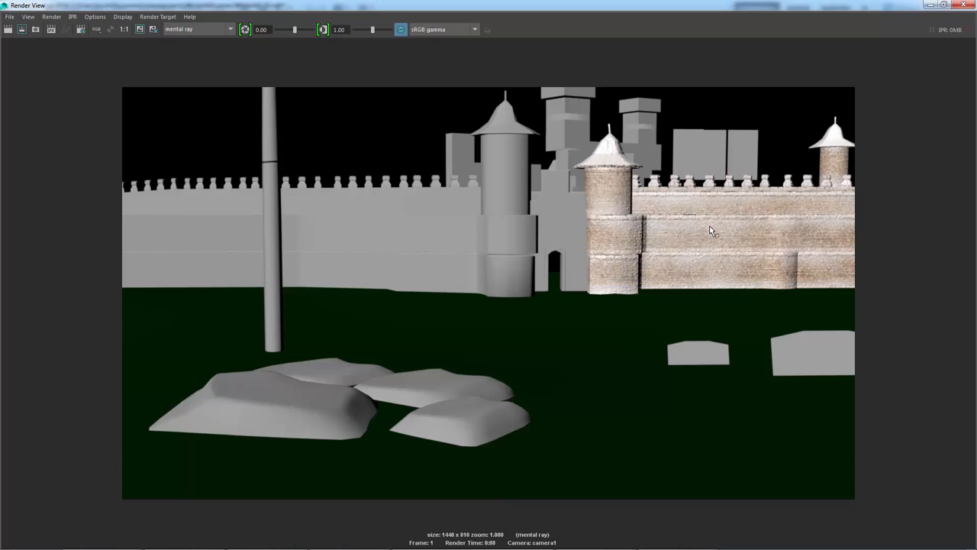
pyautogui.moveTo(660, 216)
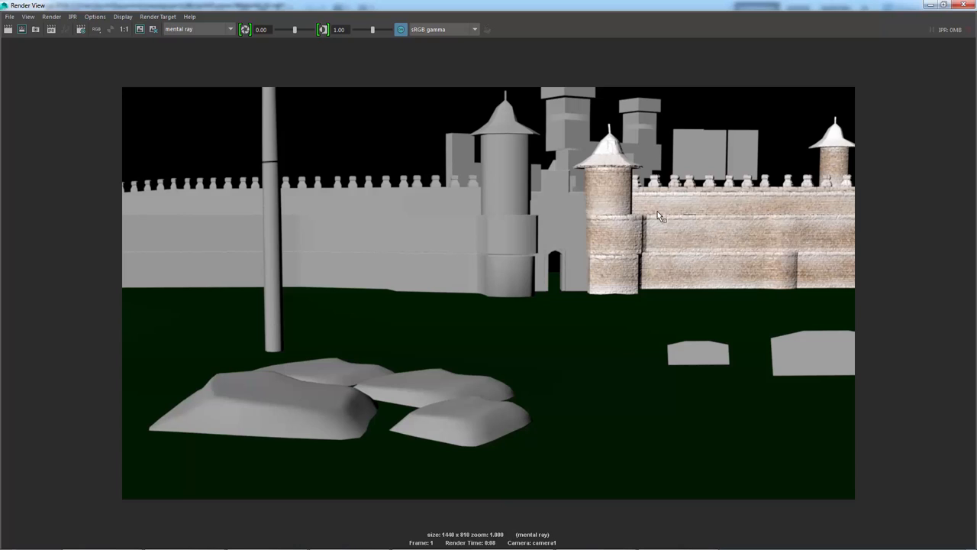
pyautogui.moveTo(616, 177)
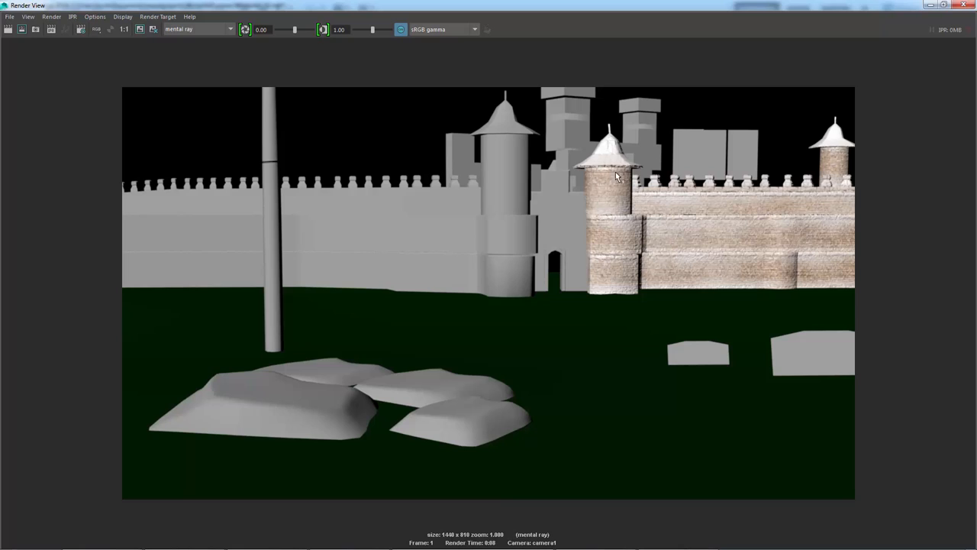
pyautogui.moveTo(606, 296)
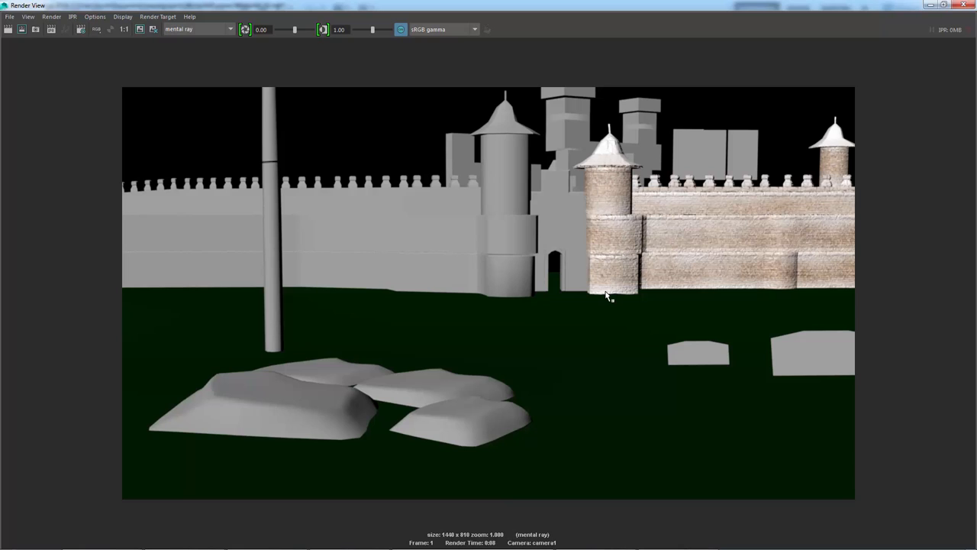
pyautogui.moveTo(647, 256)
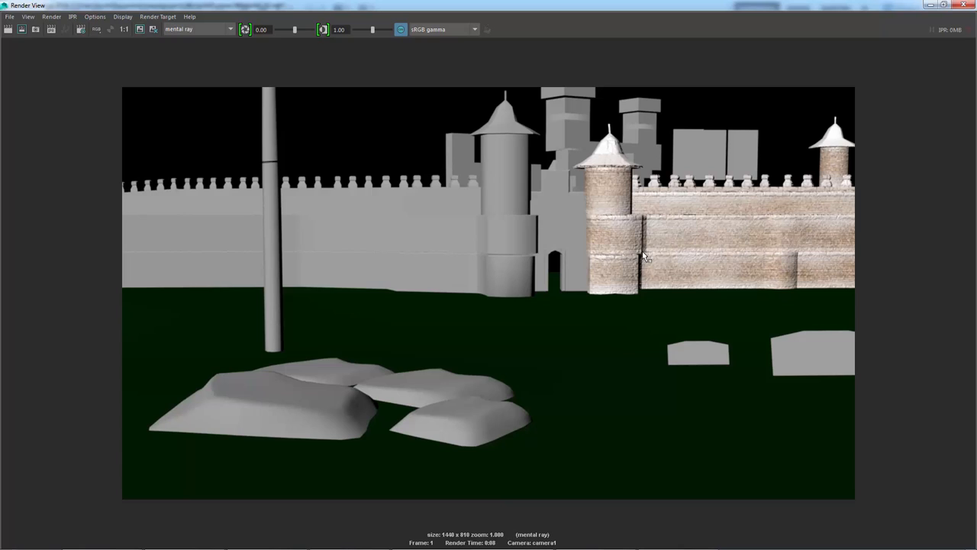
pyautogui.moveTo(599, 164)
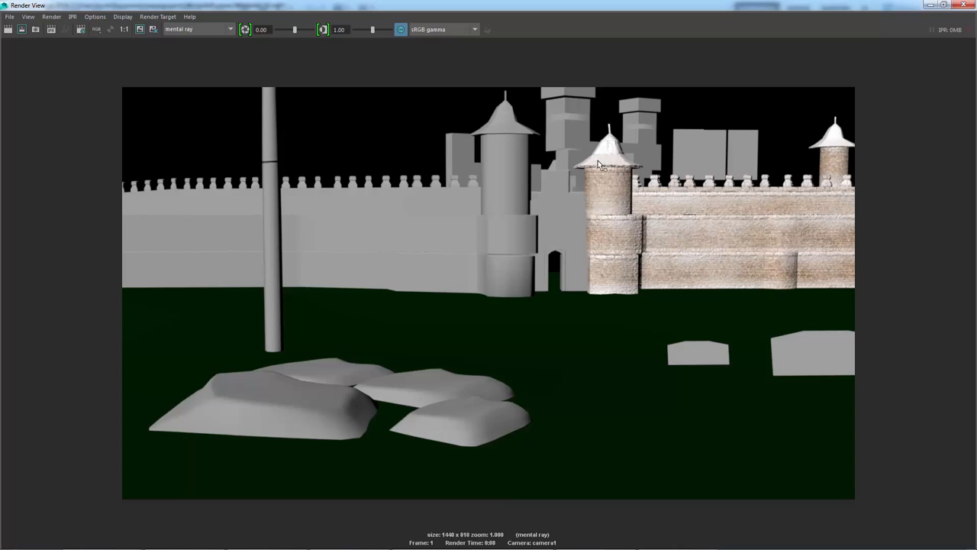
pyautogui.moveTo(625, 239)
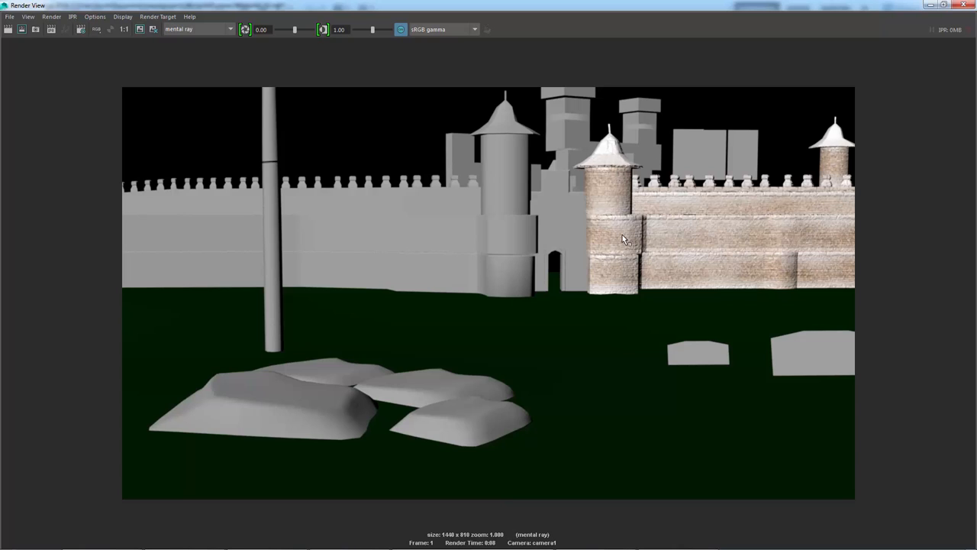
pyautogui.moveTo(124, 238)
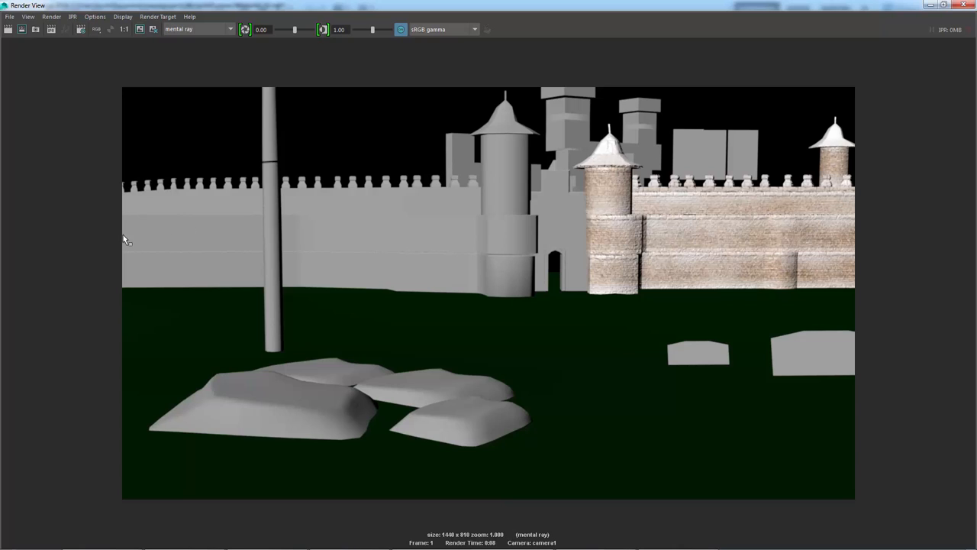
pyautogui.moveTo(597, 201)
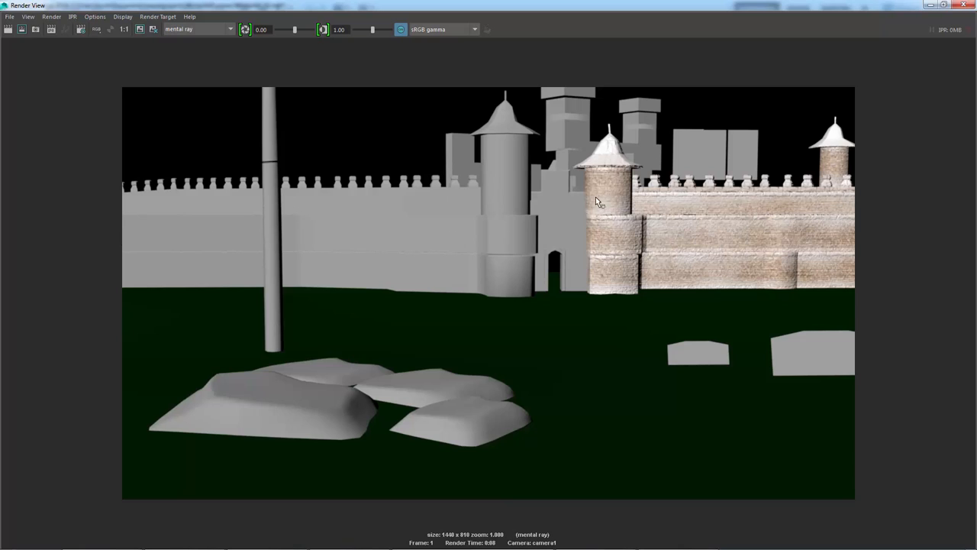
pyautogui.moveTo(694, 256)
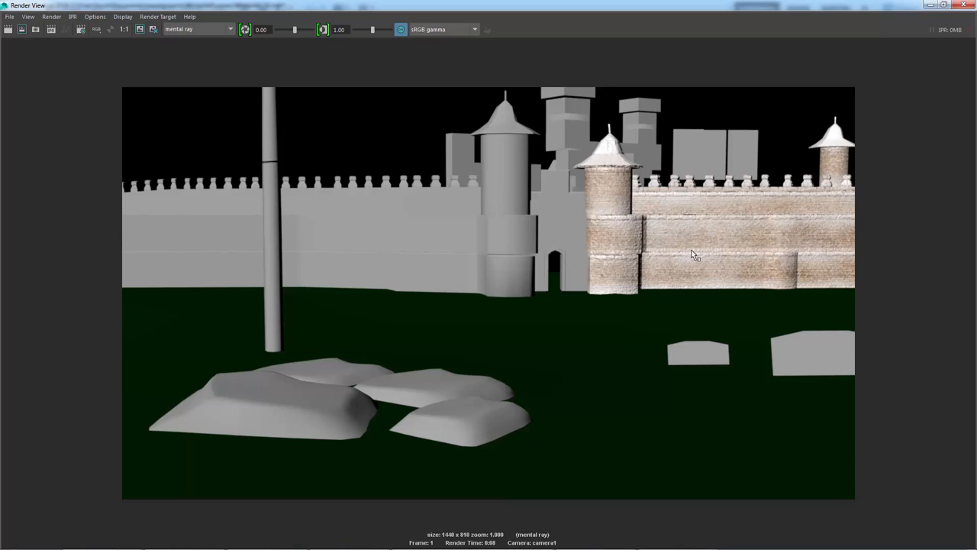
pyautogui.moveTo(754, 254)
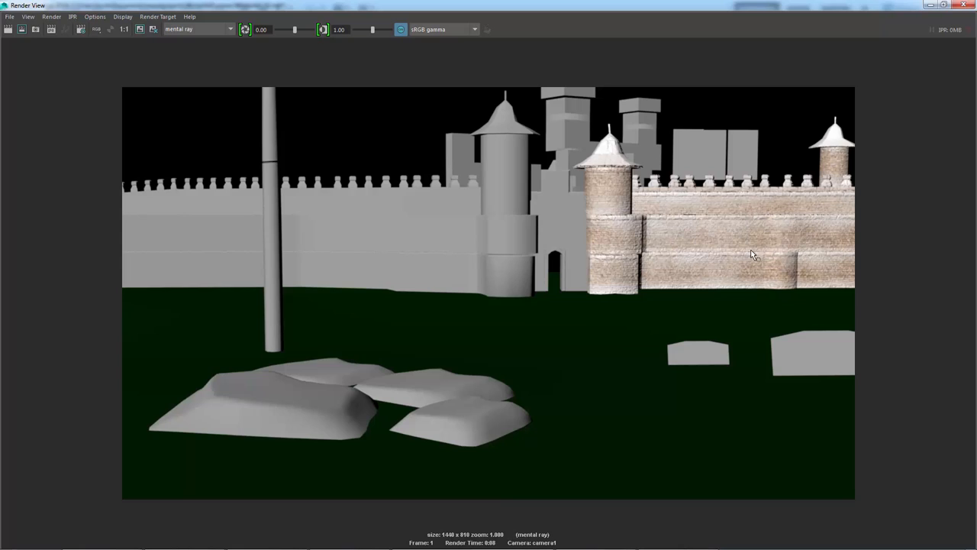
pyautogui.moveTo(409, 211)
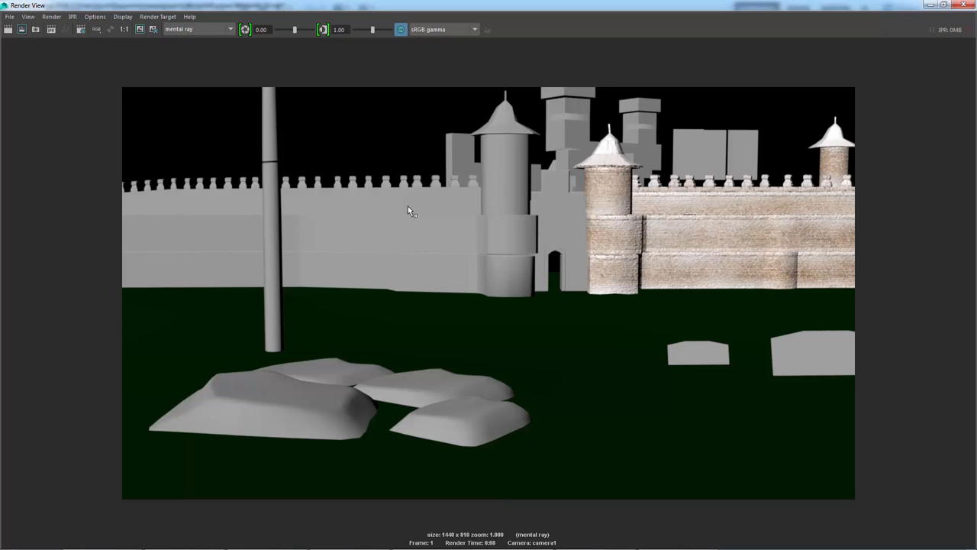
pyautogui.moveTo(426, 255)
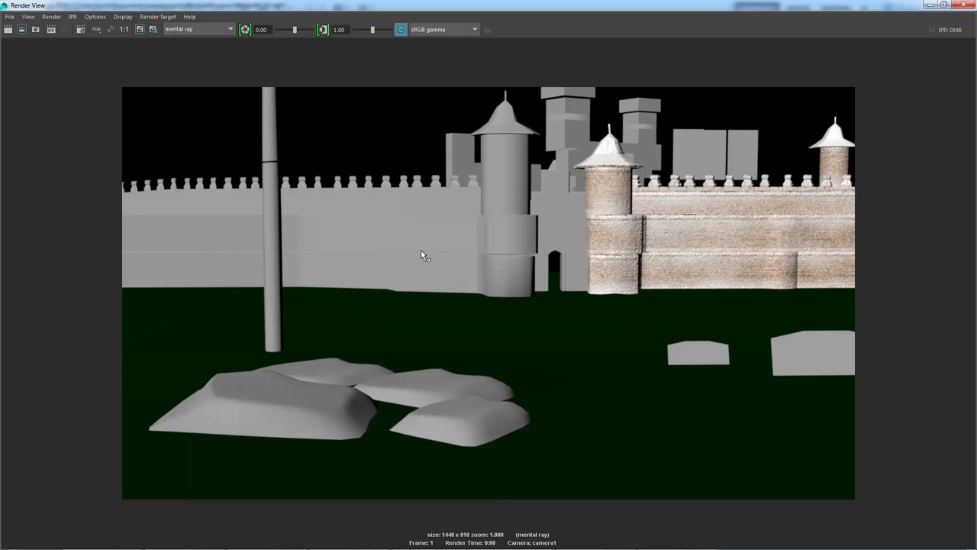
pyautogui.moveTo(676, 246)
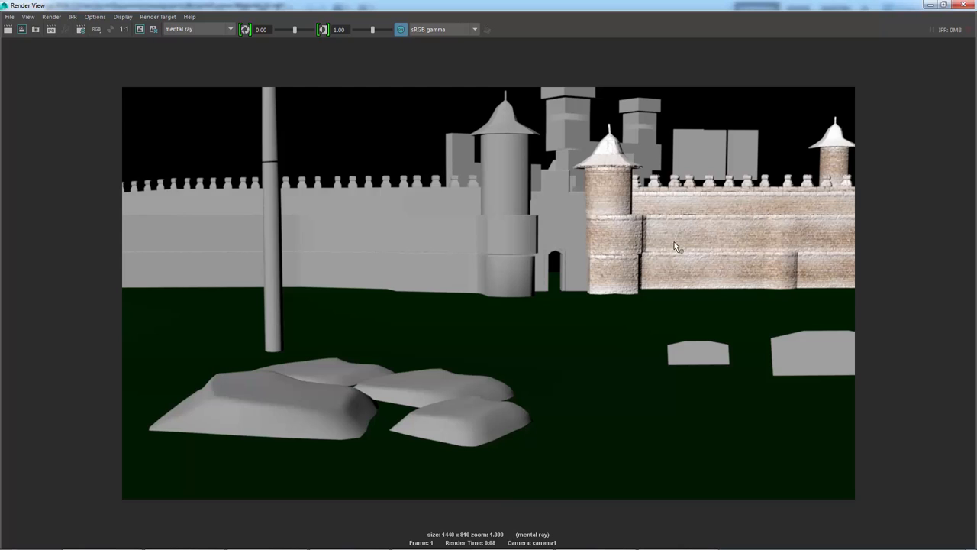
pyautogui.moveTo(698, 243)
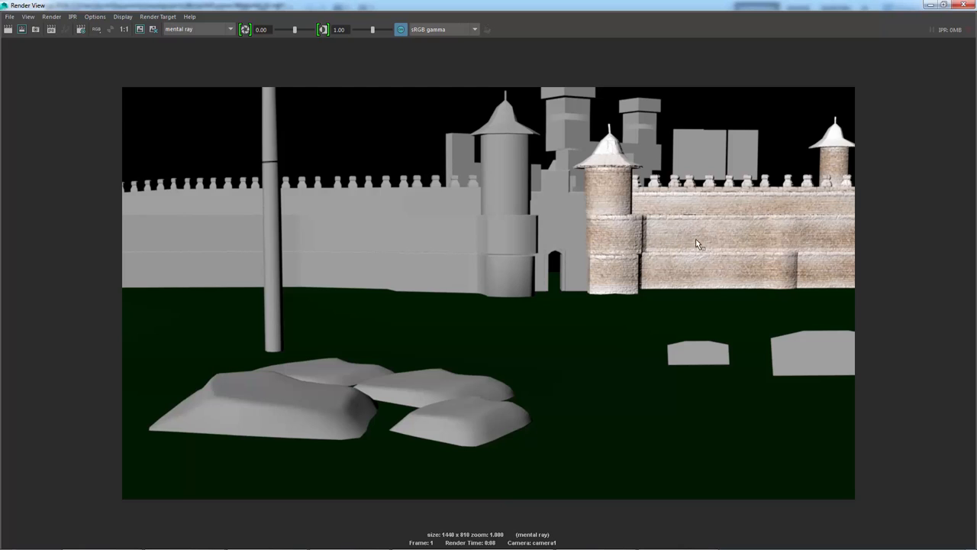
pyautogui.moveTo(722, 250)
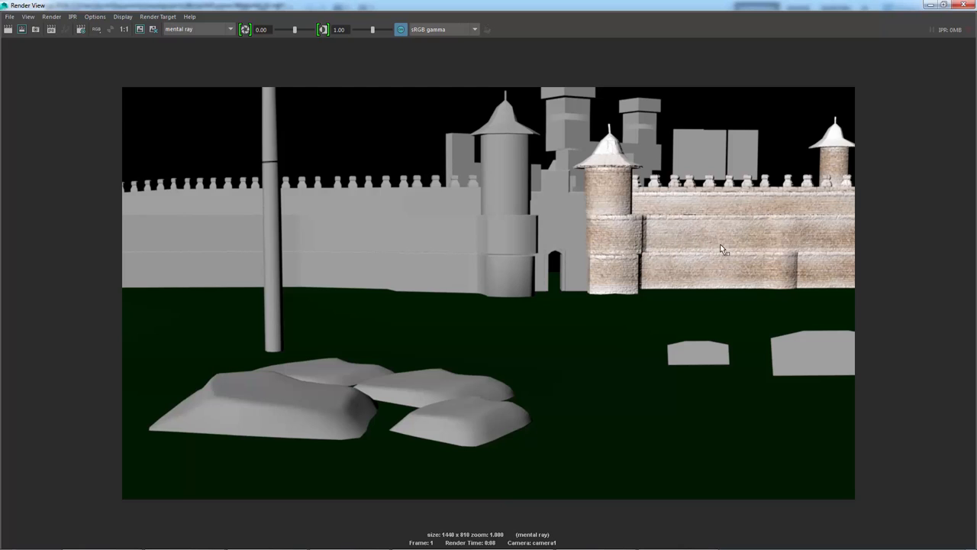
pyautogui.moveTo(710, 190)
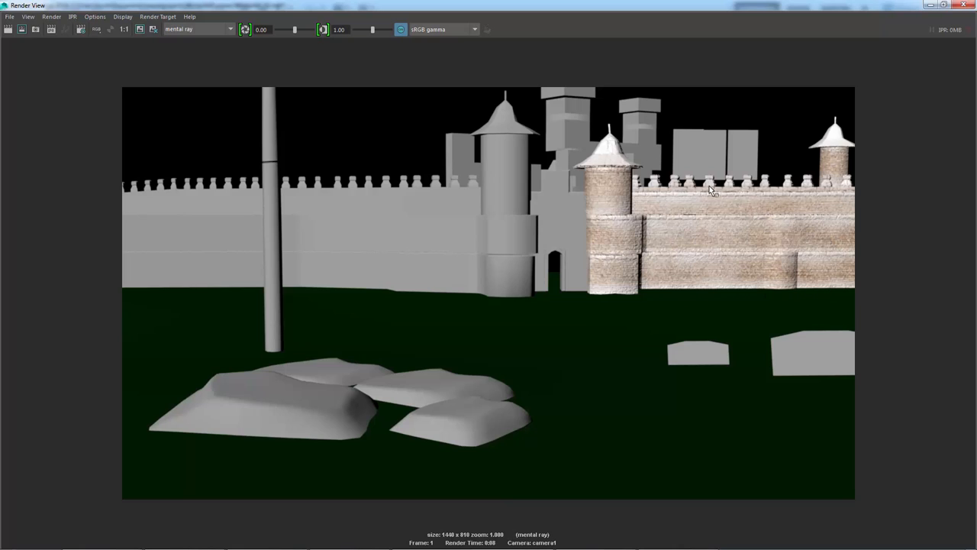
pyautogui.moveTo(738, 219)
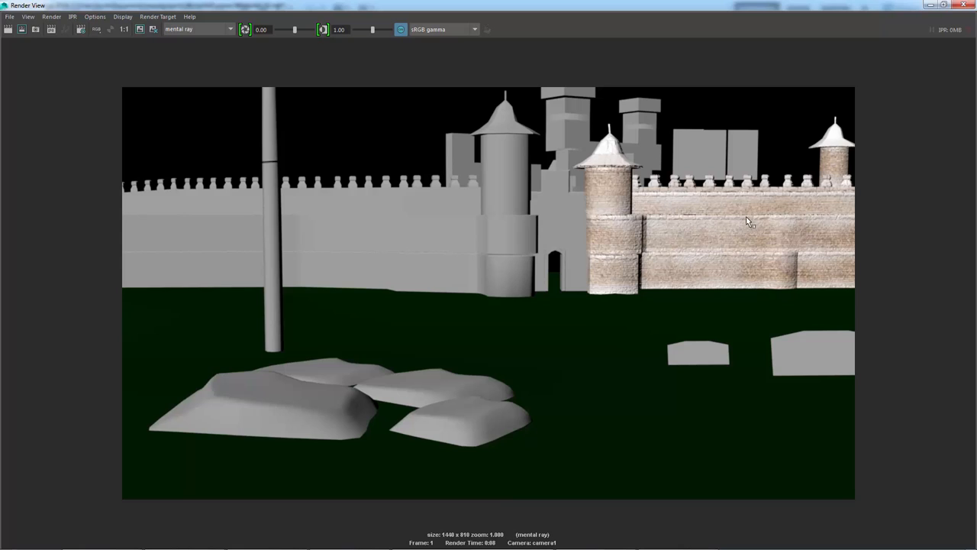
pyautogui.moveTo(685, 243)
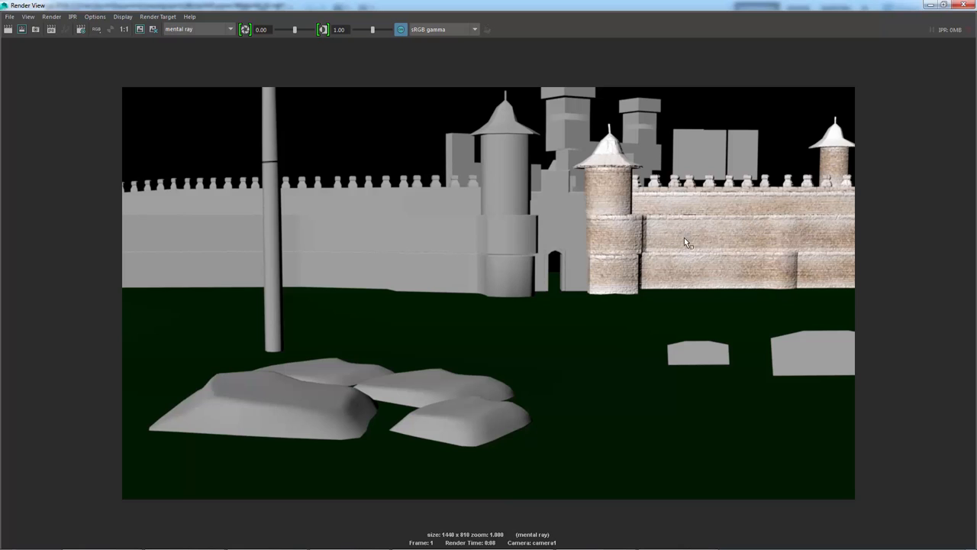
pyautogui.moveTo(674, 241)
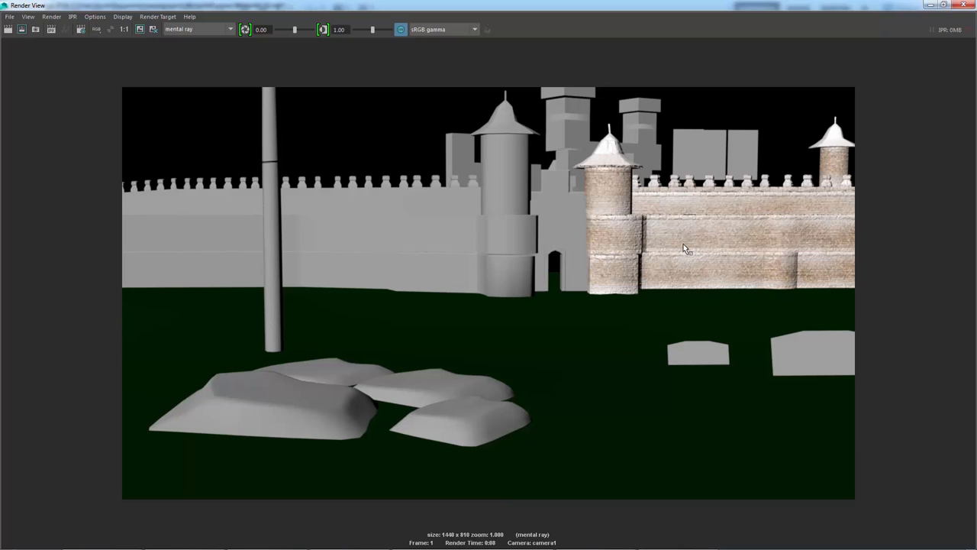
pyautogui.moveTo(597, 283)
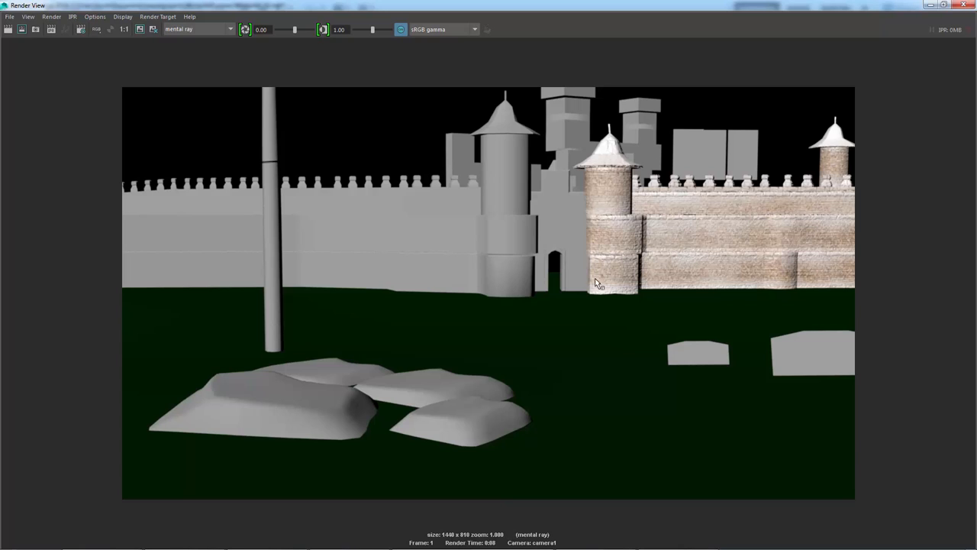
pyautogui.moveTo(703, 272)
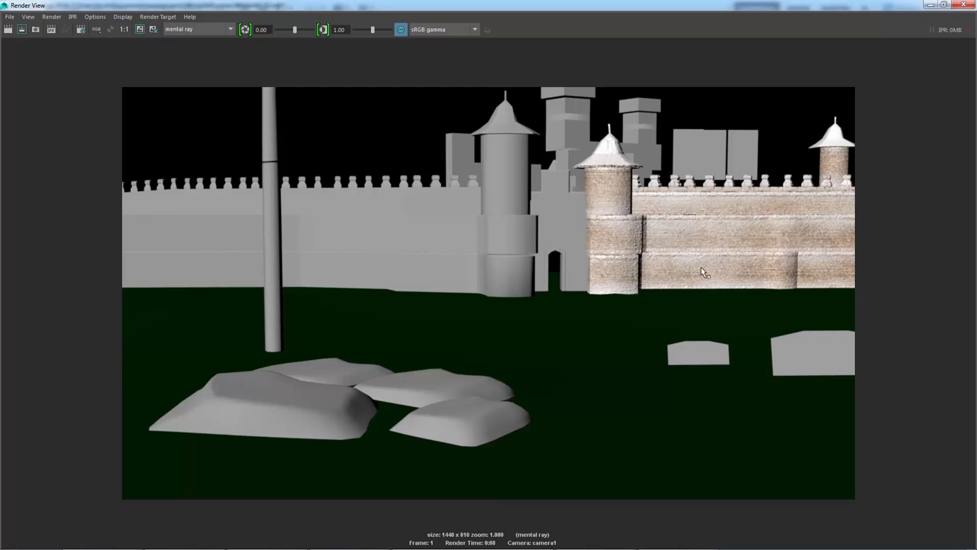
pyautogui.moveTo(531, 487)
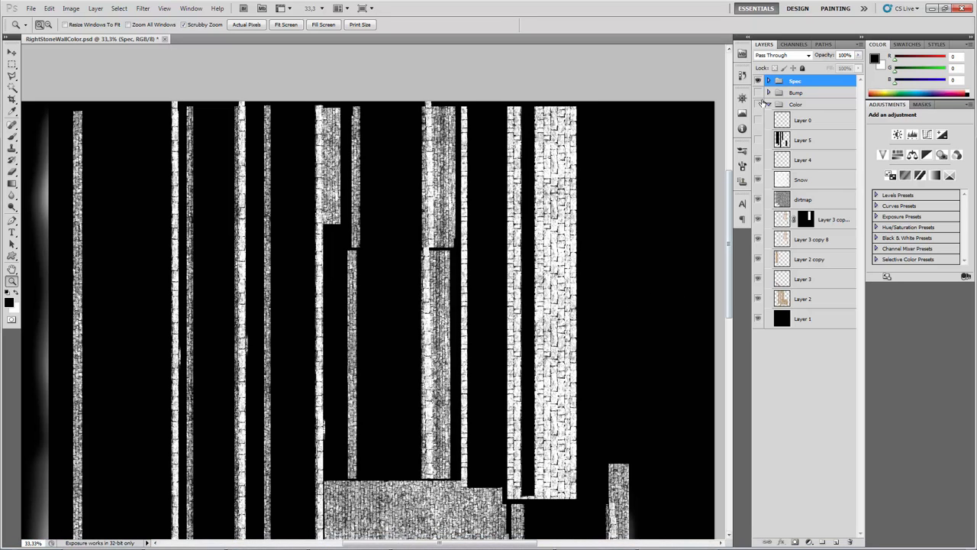
# - Show the expanded Color group instead of Spec, select dirtmap, and open LeftSideWallUV.tiff
pyautogui.click(758, 104)
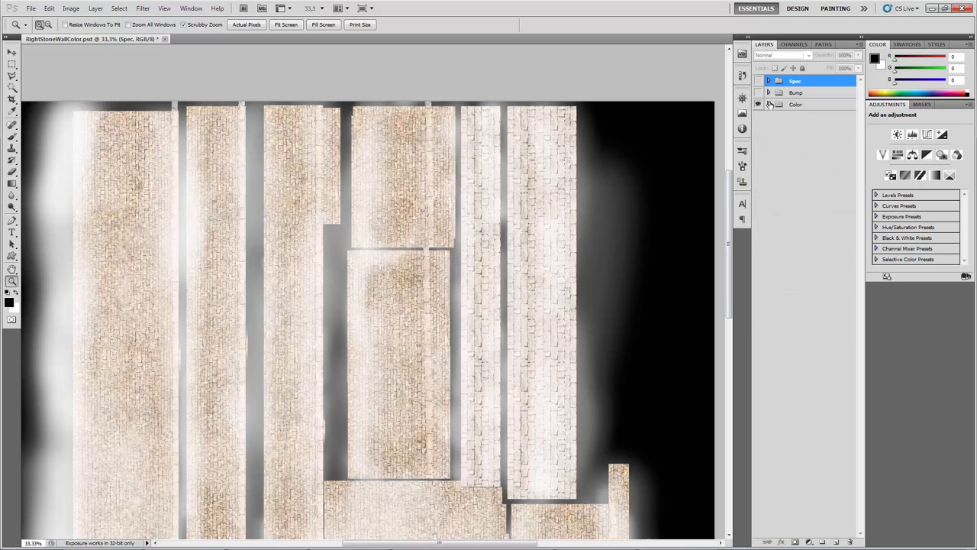
pyautogui.click(768, 103)
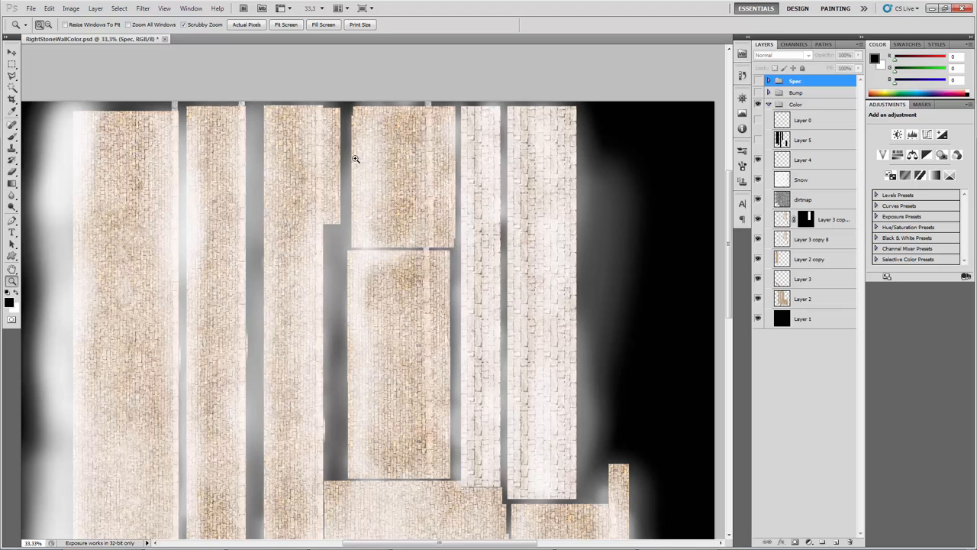
pyautogui.click(805, 199)
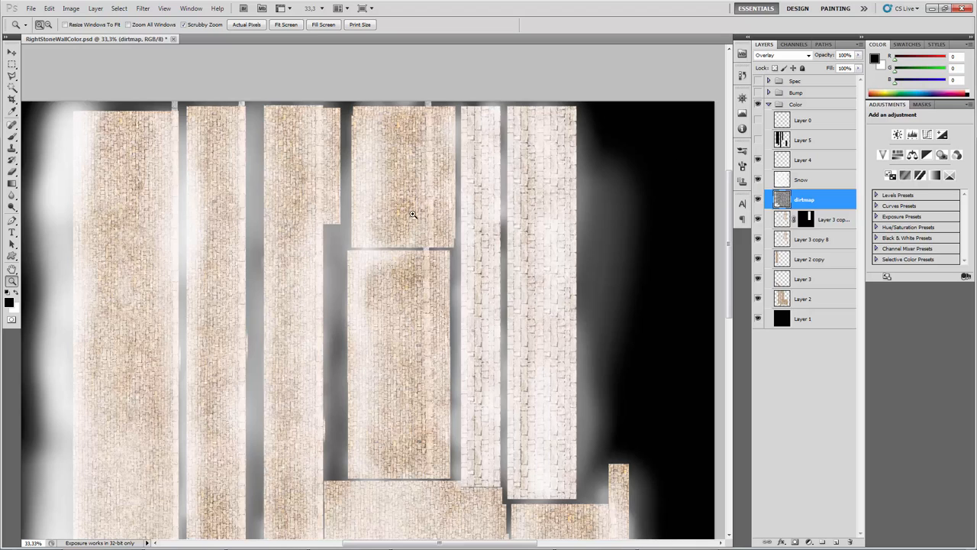
pyautogui.moveTo(355, 248)
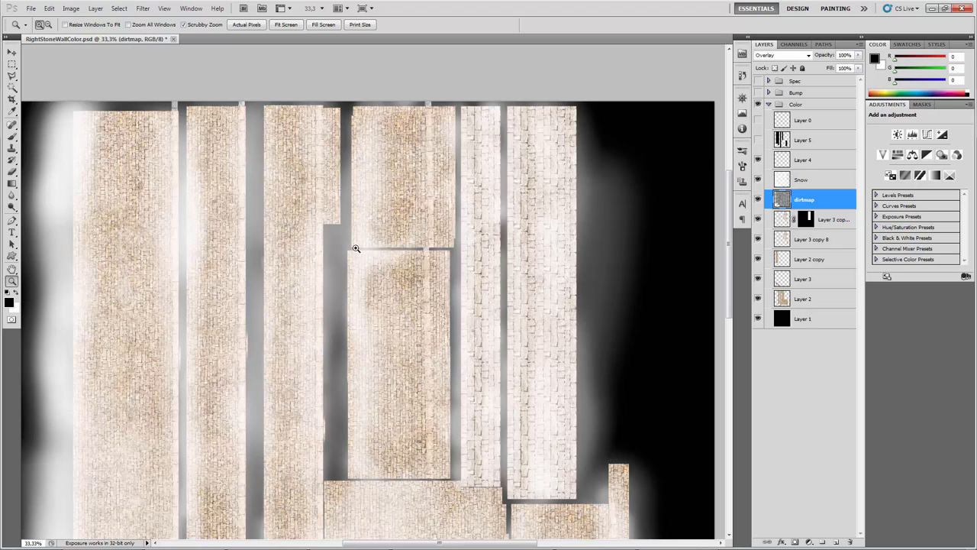
pyautogui.moveTo(475, 257)
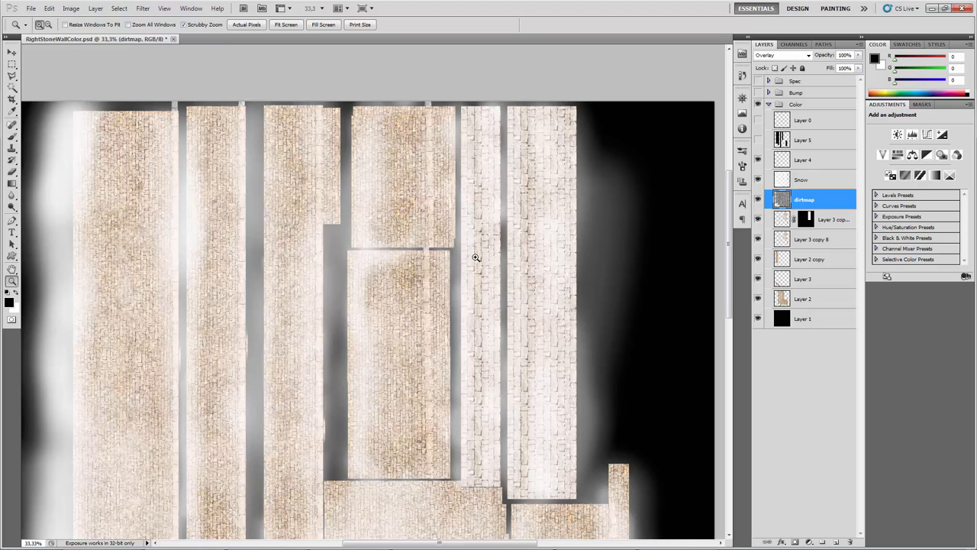
pyautogui.moveTo(448, 415)
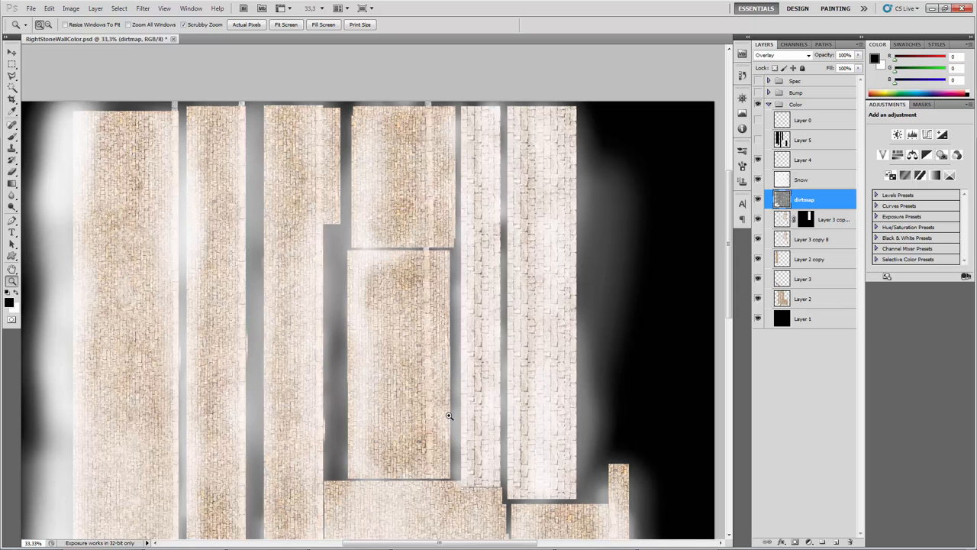
pyautogui.moveTo(507, 539)
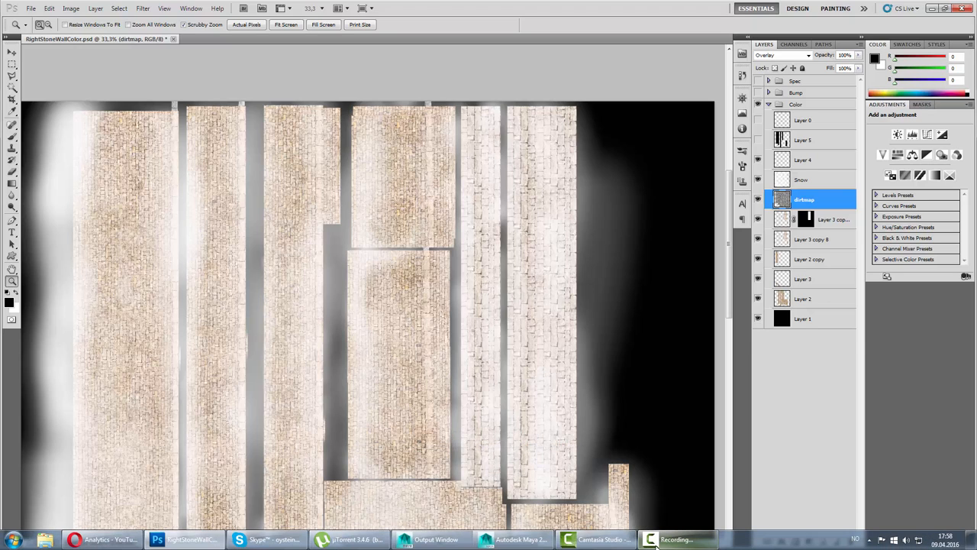
pyautogui.click(675, 539)
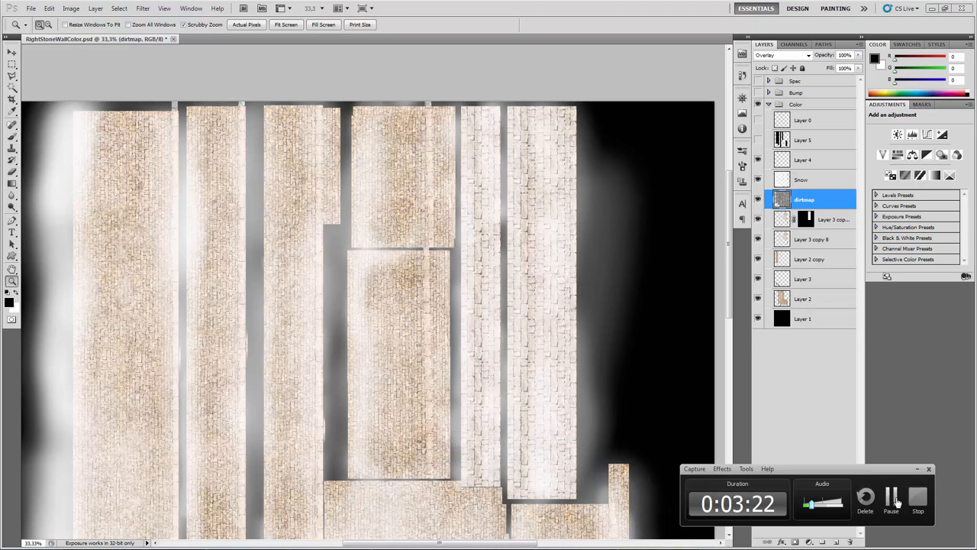
pyautogui.click(803, 298)
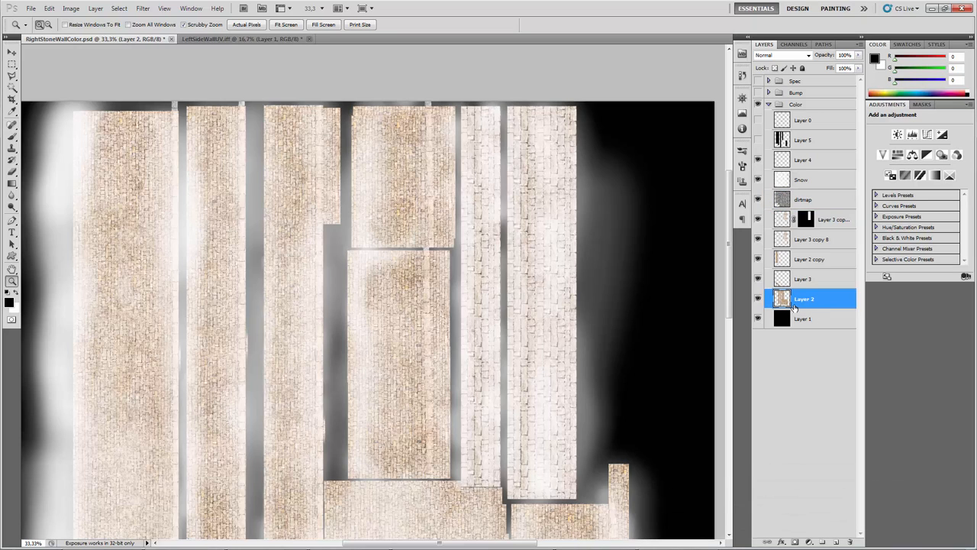
pyautogui.moveTo(779, 309)
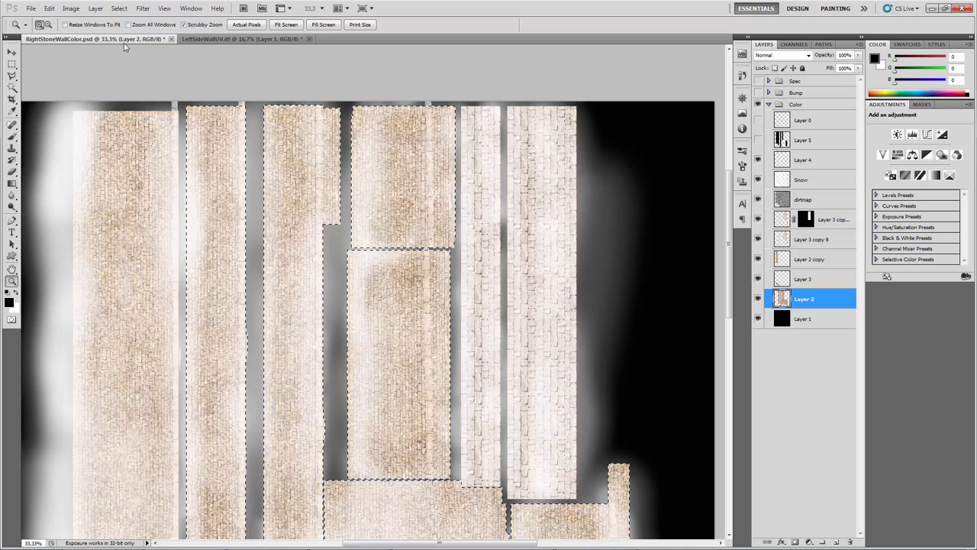
# - Switch to the LeftSideWallUV.tiff document and zoom in on the pasted stone layer
pyautogui.click(241, 39)
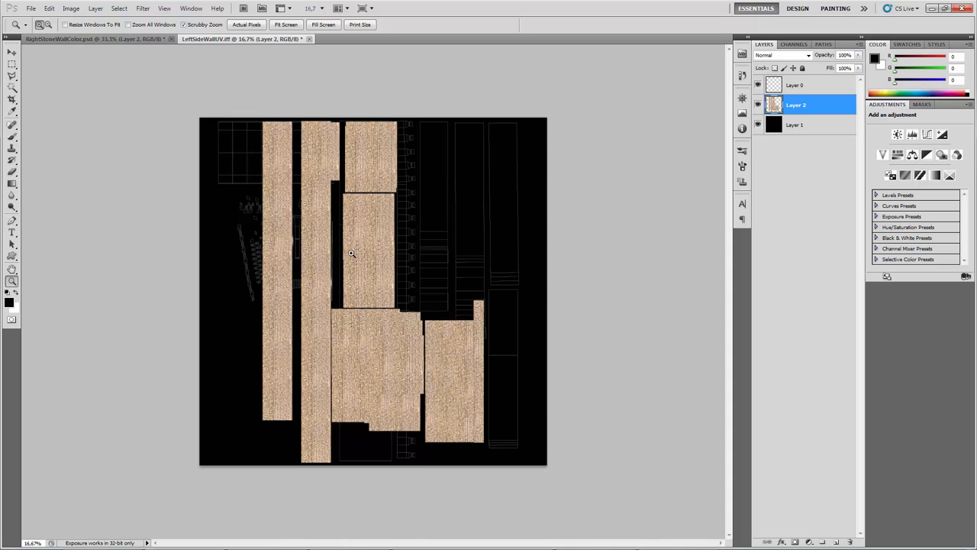
pyautogui.click(11, 53)
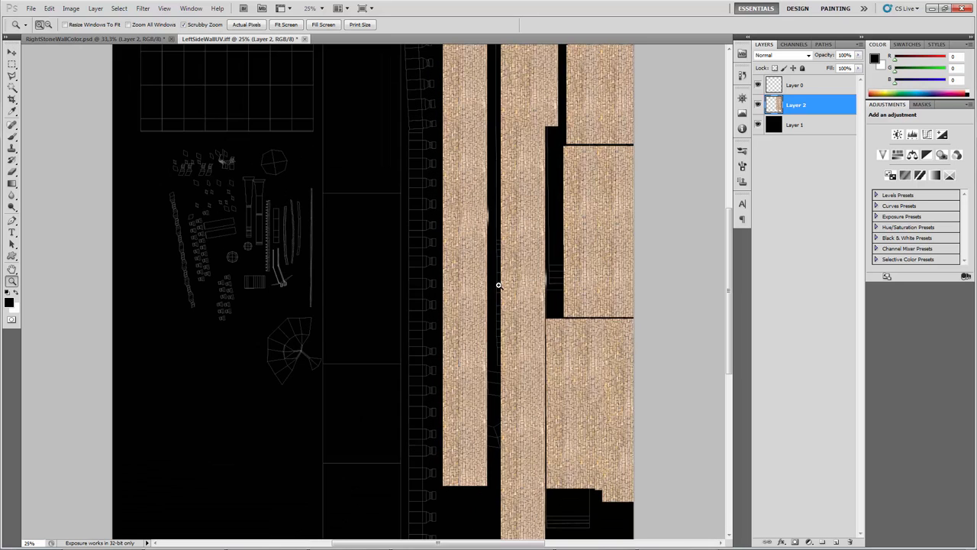
pyautogui.moveTo(520, 286)
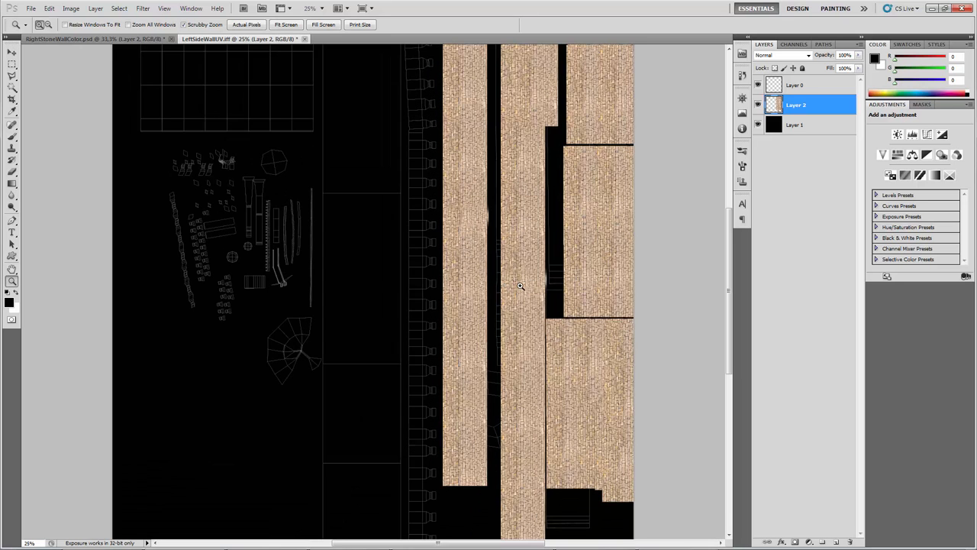